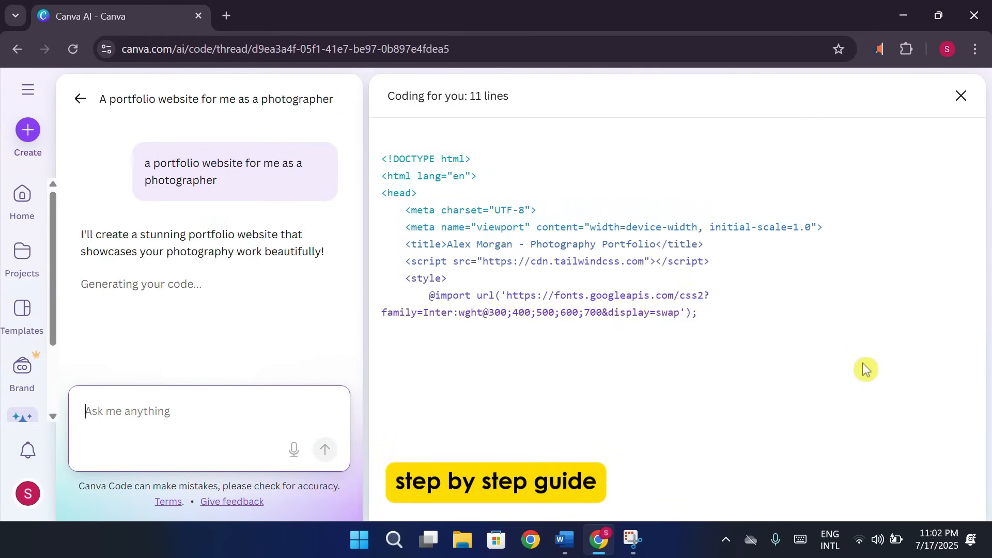
Step: Scroll through the website template results and pick a photographer portfolio design
scroll("down", 3)
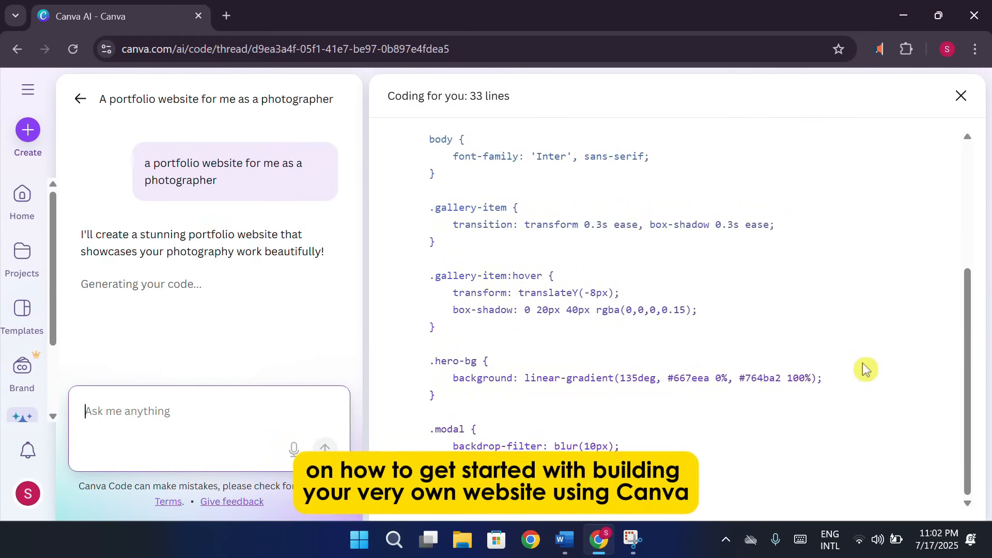
scroll("down", 3)
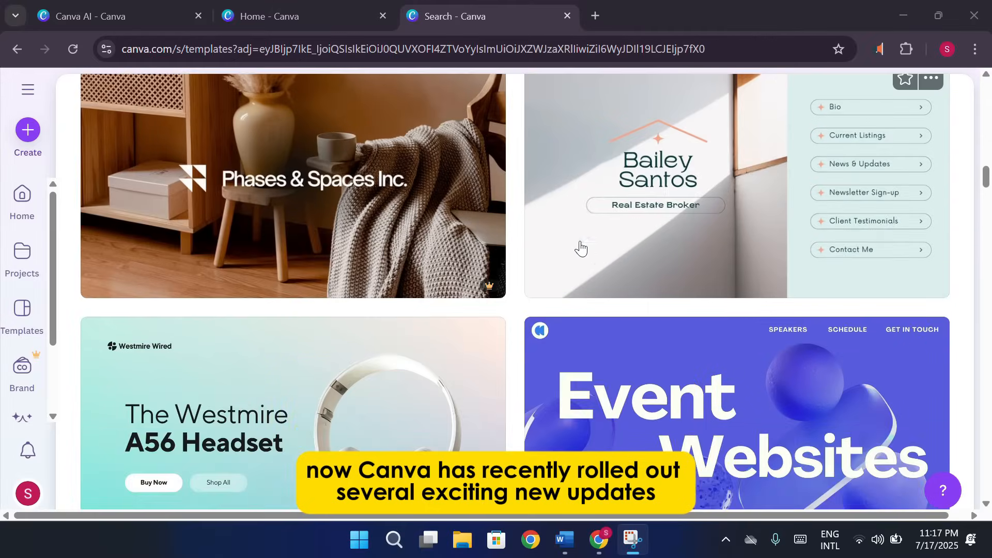
scroll("down", 3)
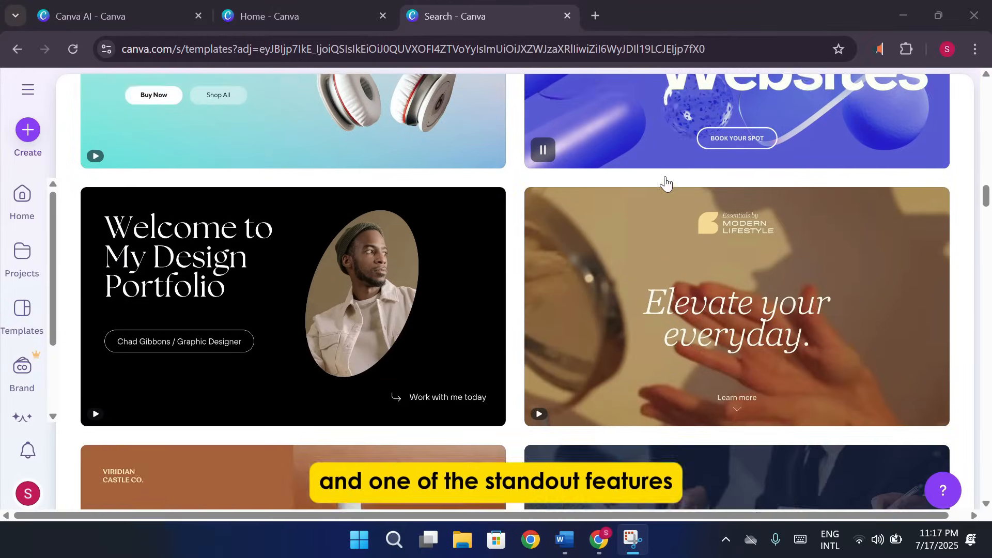
scroll("down", 3)
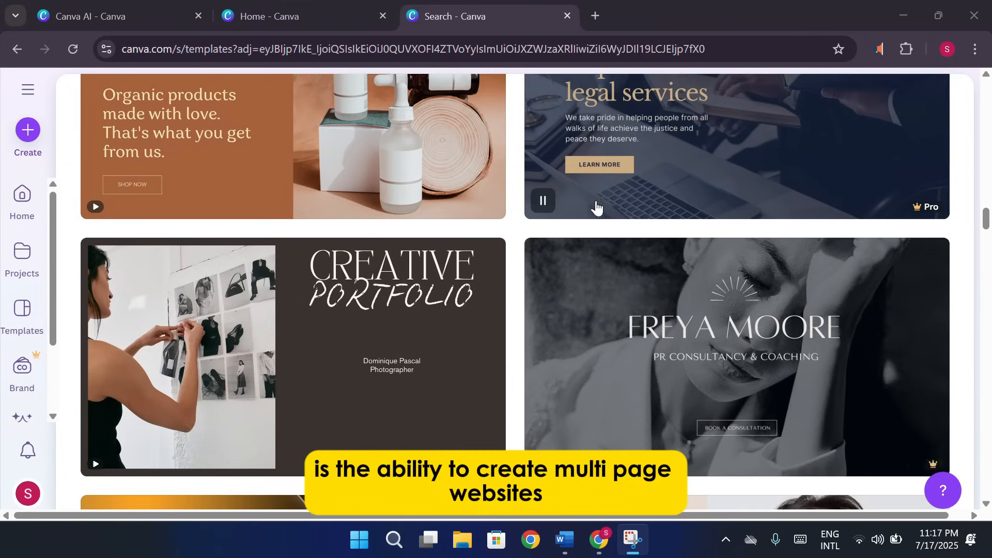
scroll("down", 3)
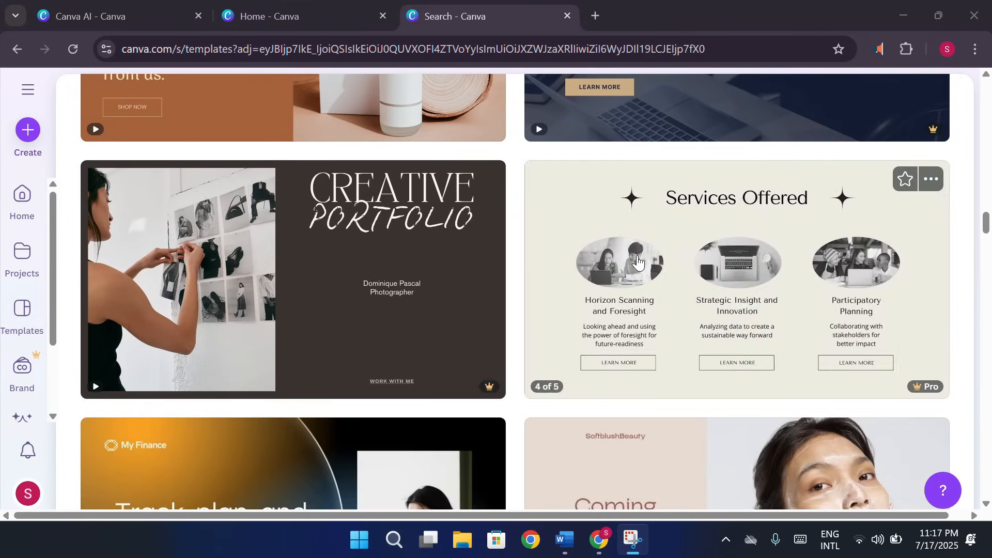
left_click(293, 280)
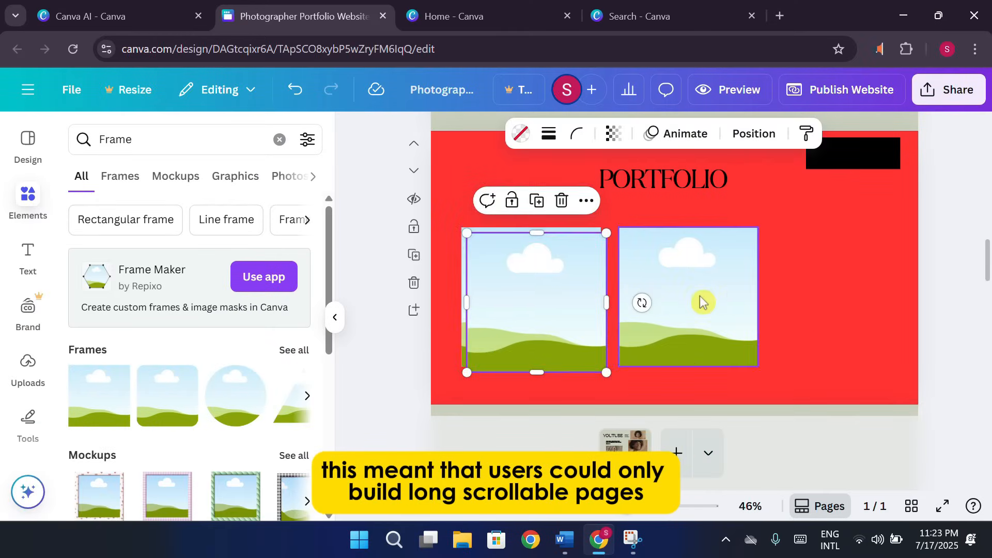
Step: Preview the portfolio website as visitors see it and look over the red PORTFOLIO section
left_click(728, 89)
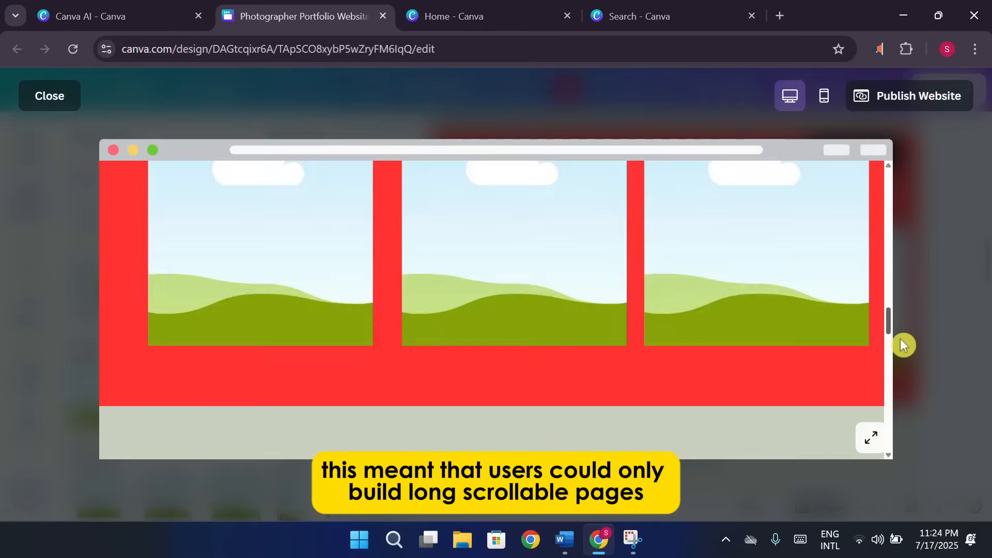
scroll("up", 3)
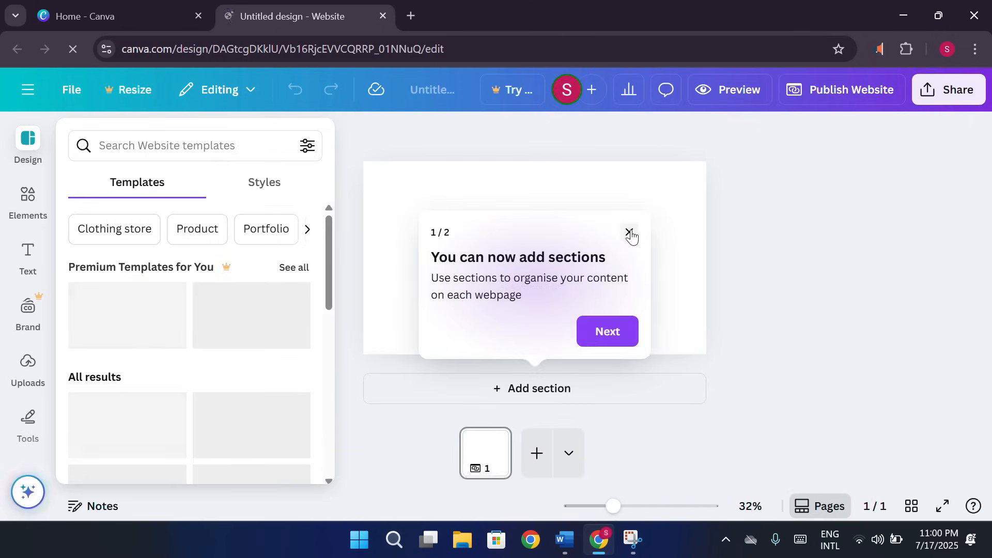
Step: Dismiss the sections tip and apply the Launching soon website template from the Design panel
left_click(629, 232)
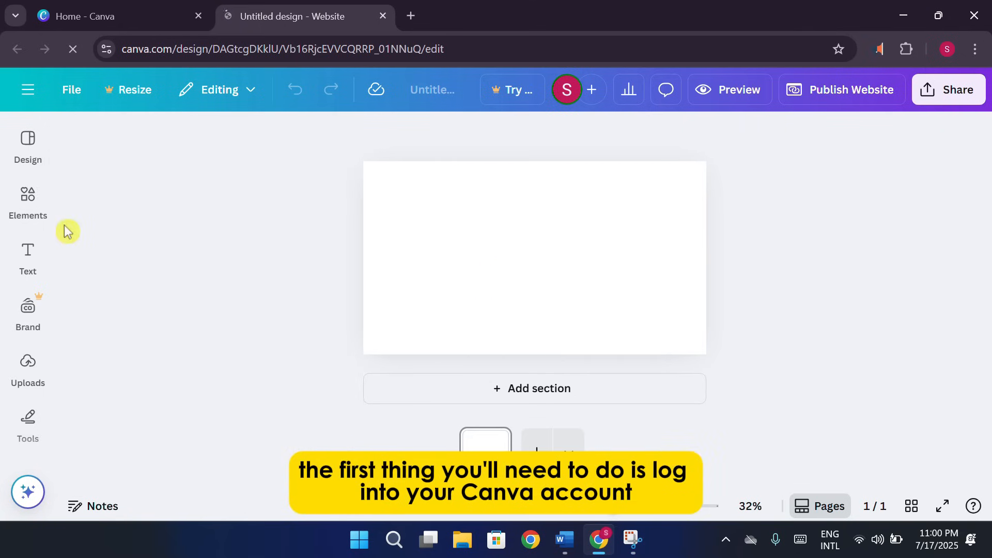
left_click(26, 147)
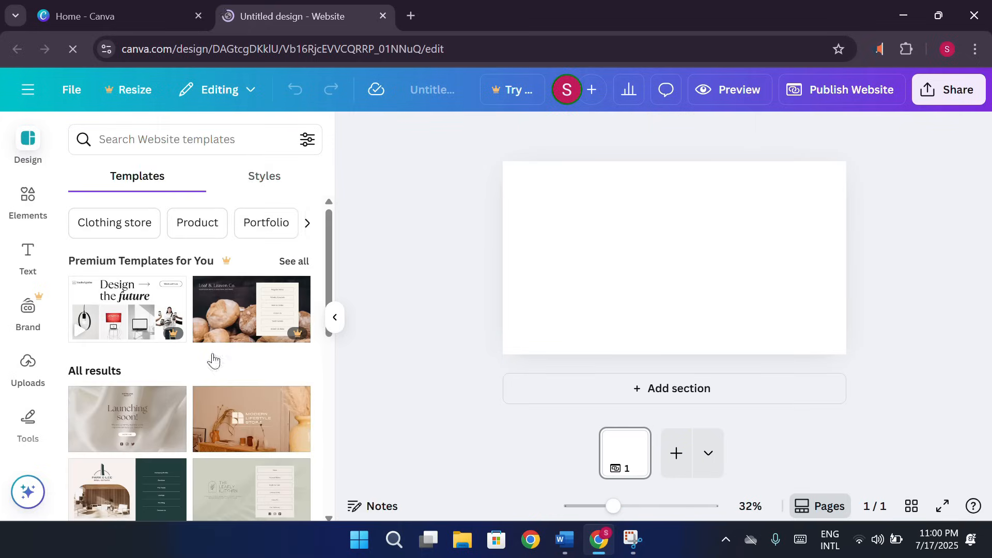
left_click(126, 419)
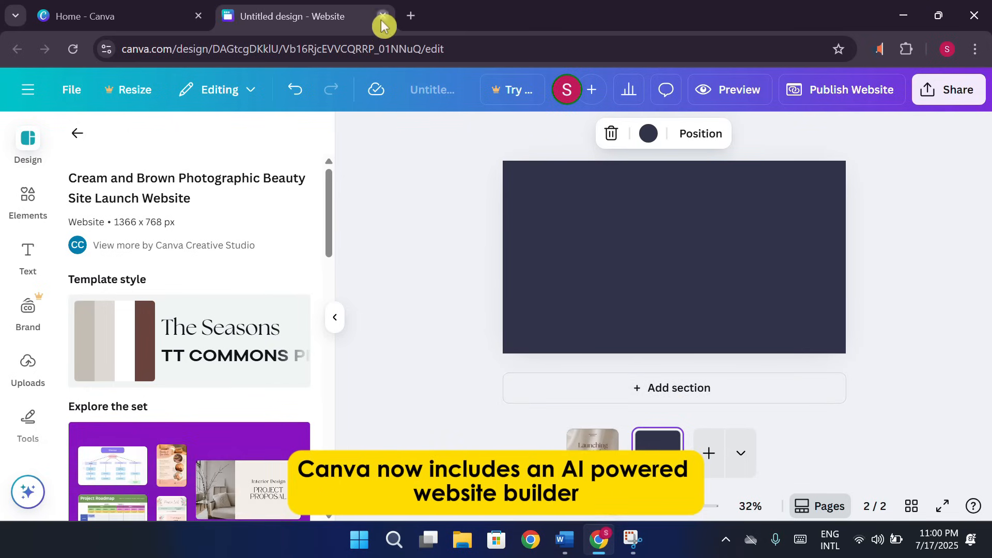
Step: Close the website design and go to Canva AI, dismissing the Dream Lab announcement
left_click(382, 15)
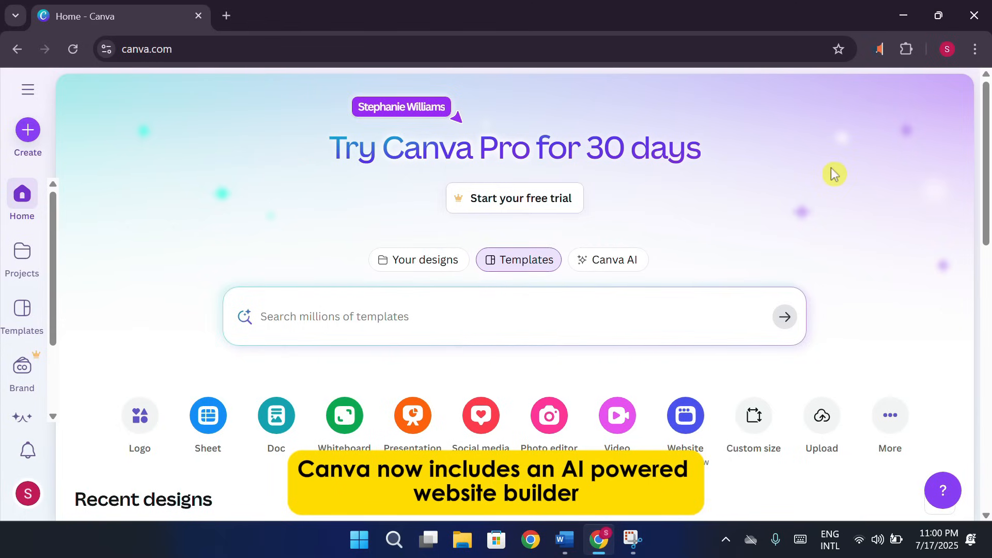
mouse_move(736, 234)
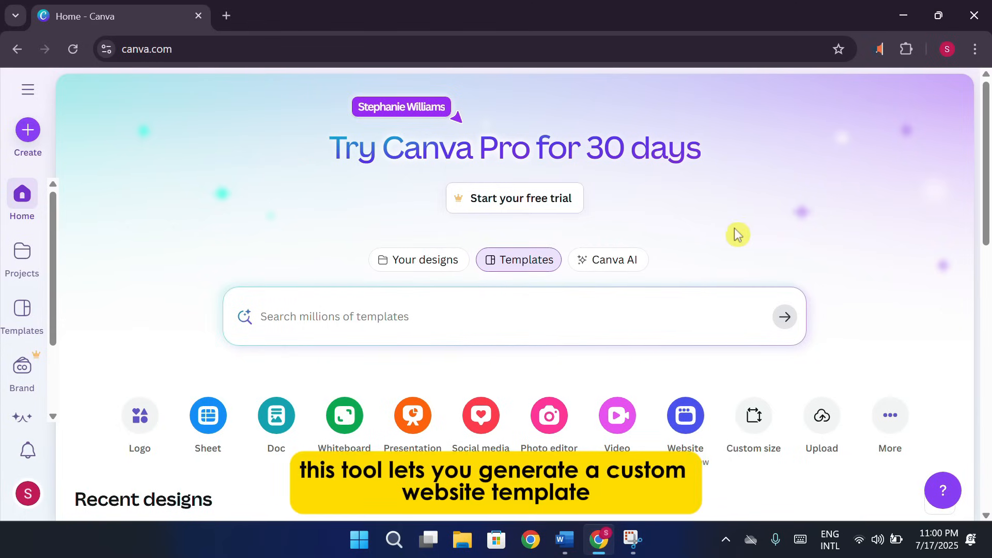
left_click(607, 259)
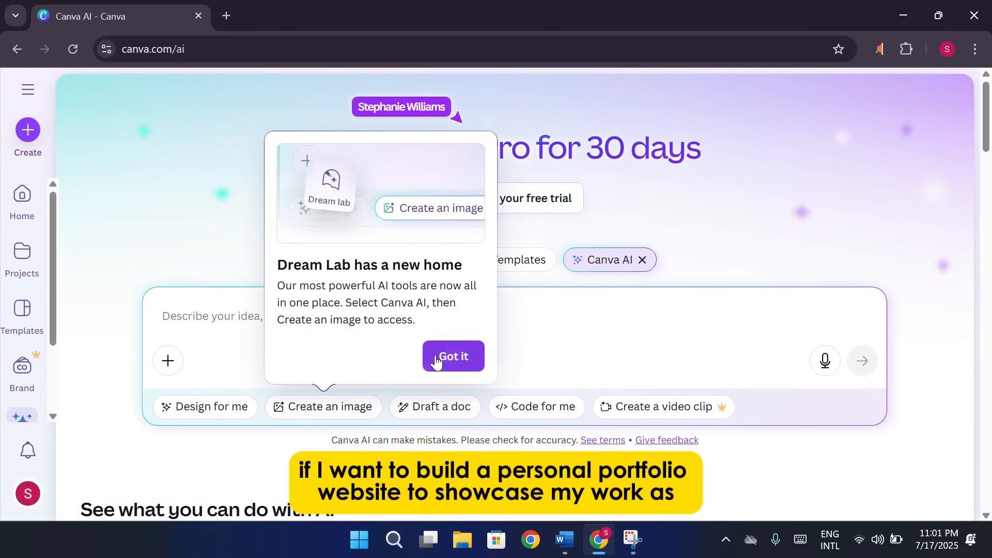
left_click(452, 357)
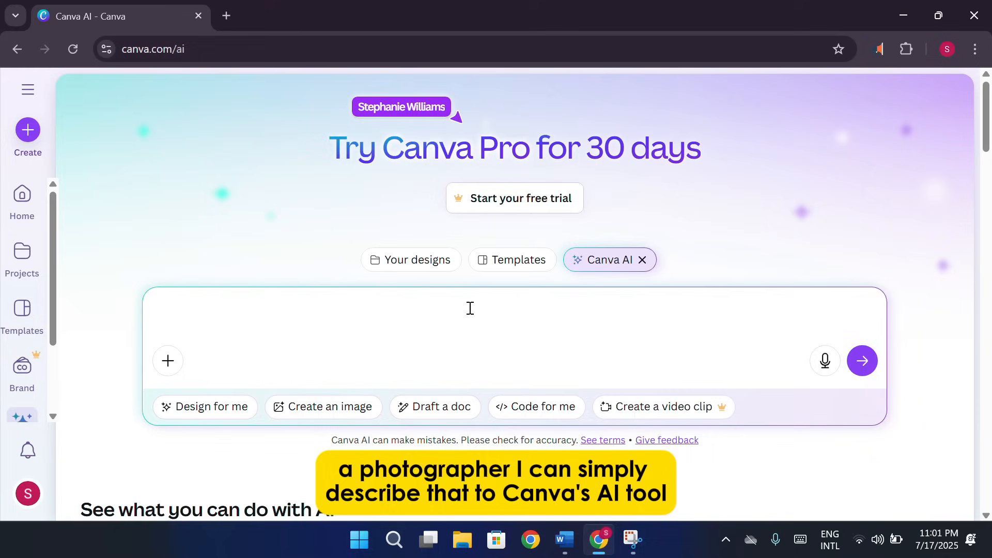
Step: Write the prompt "a portfolio website for me as a photographer" in the Canva AI box
type("a port")
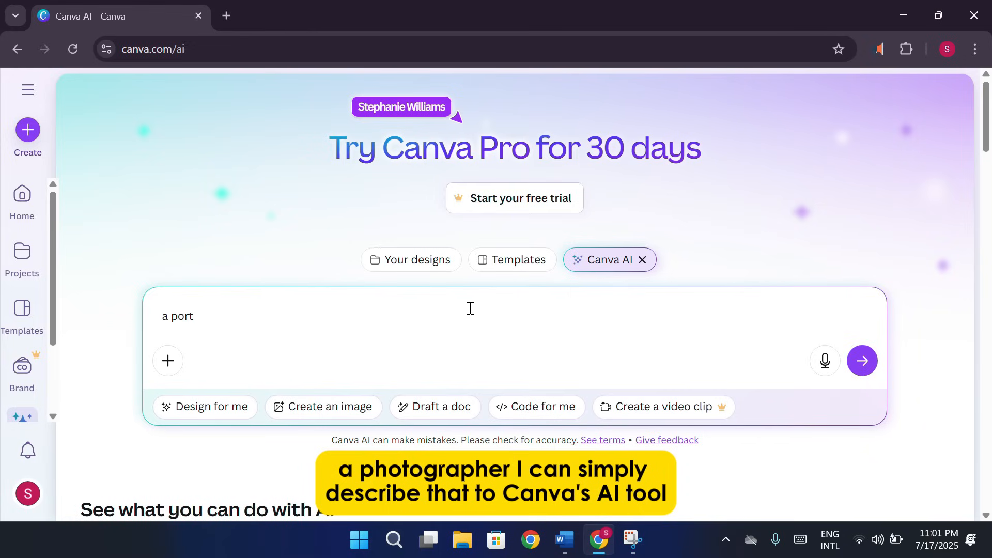
type("folio")
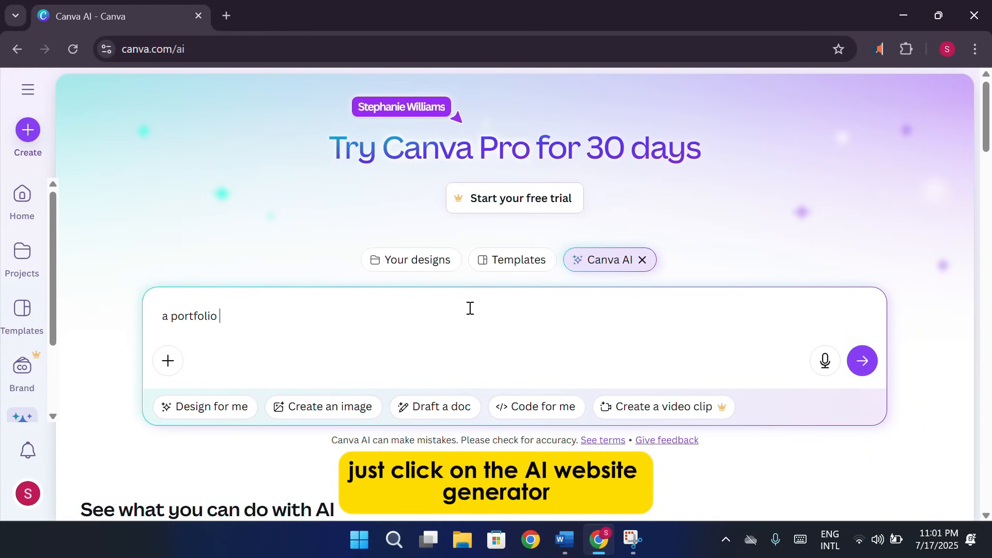
type("website")
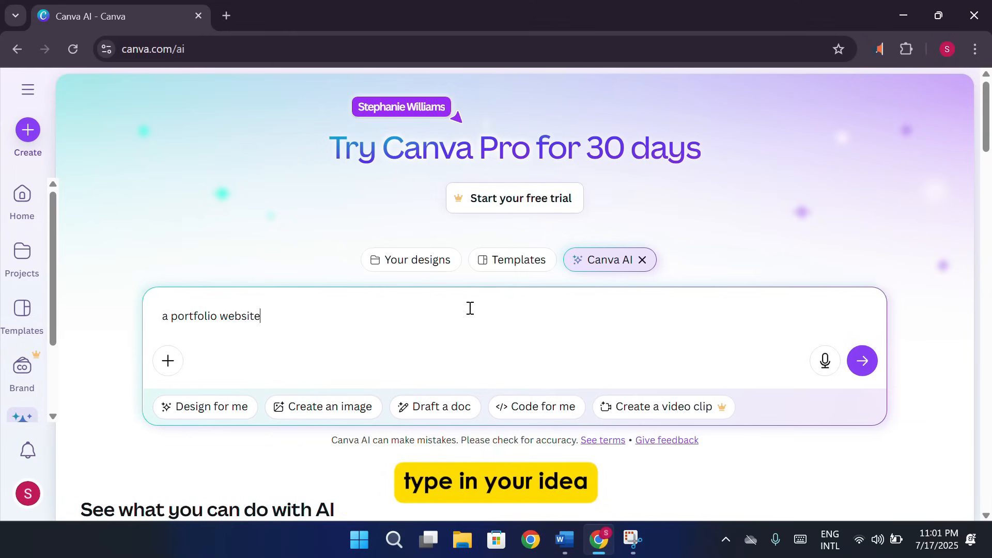
type("for me as a")
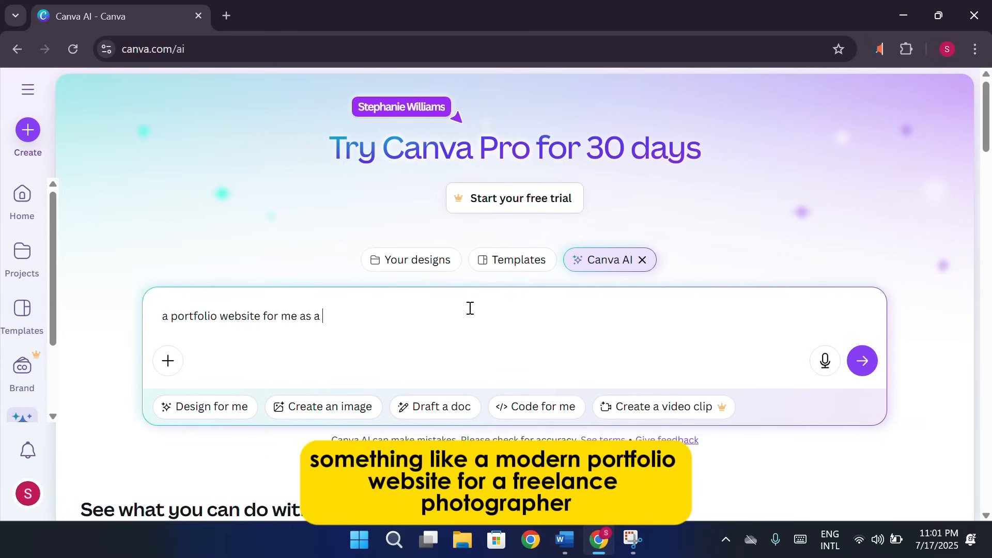
type("photo")
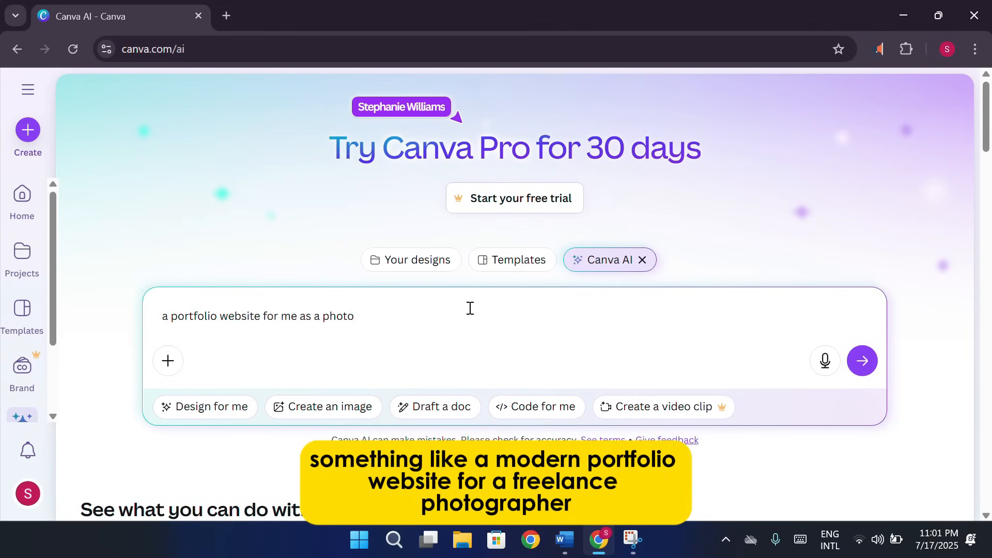
type("grapher")
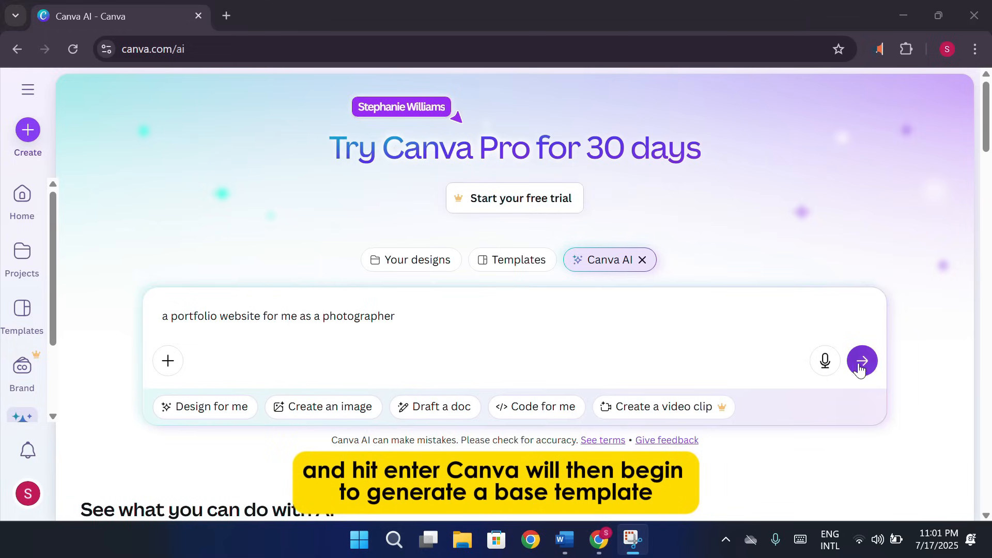
Step: Send the photographer portfolio request and follow the website code as it is written
left_click(861, 362)
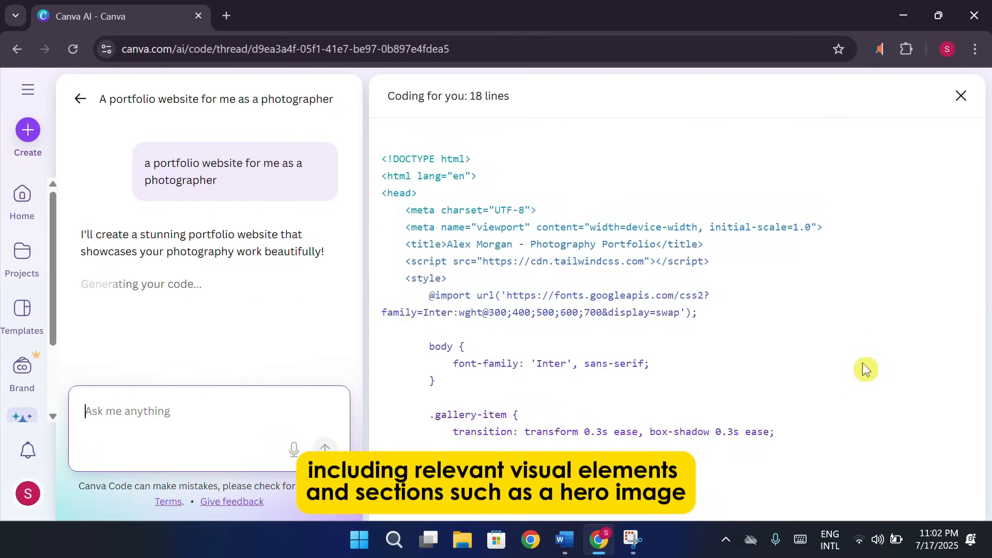
scroll("down", 3)
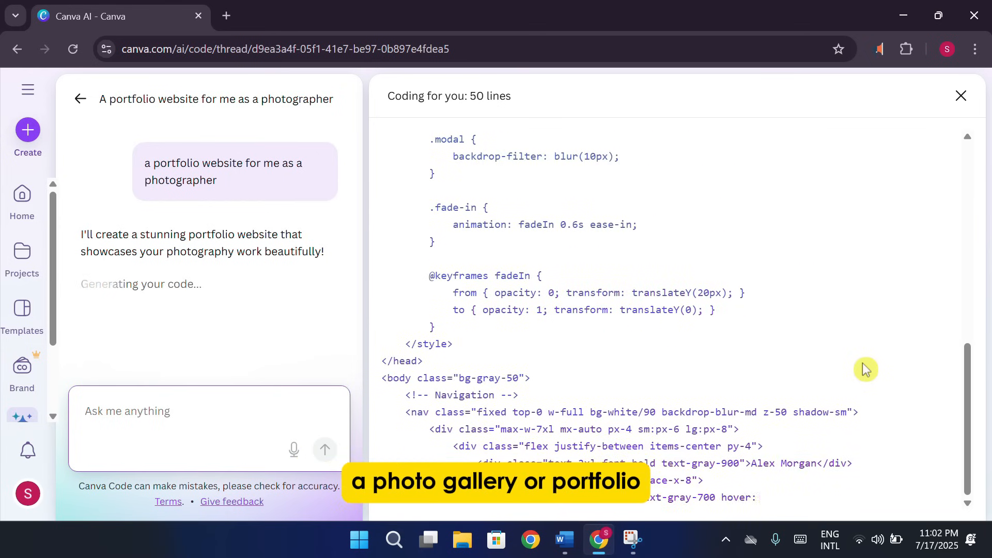
scroll("down", 3)
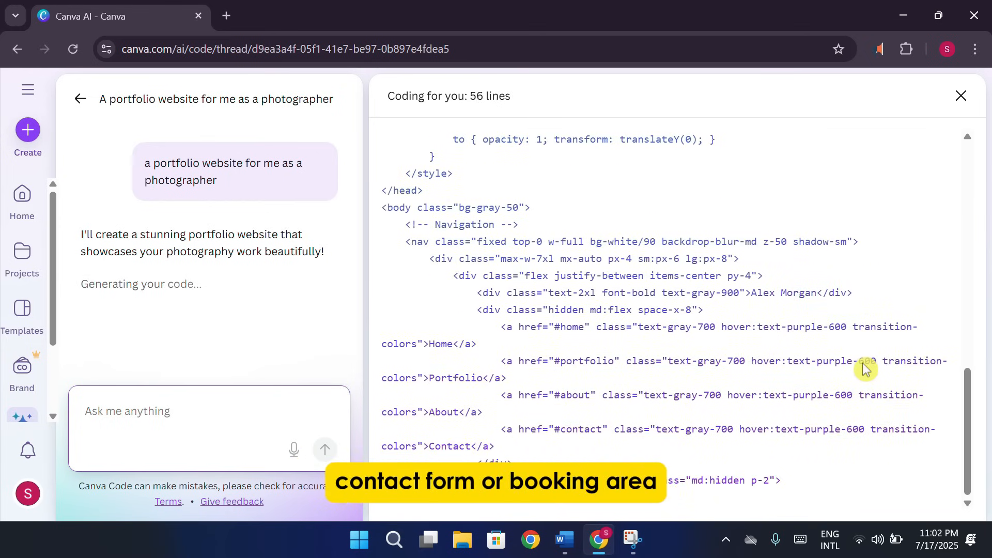
scroll("down", 3)
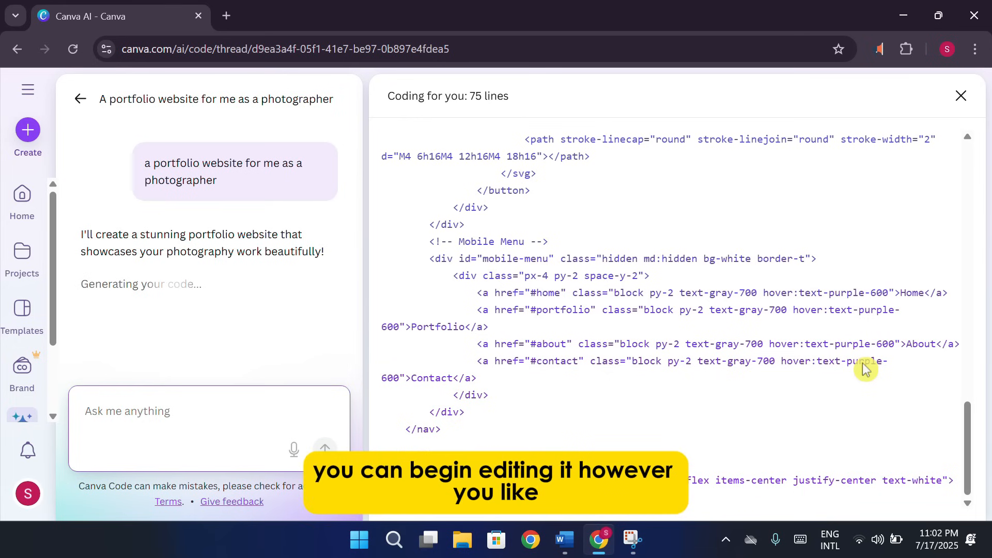
scroll("down", 3)
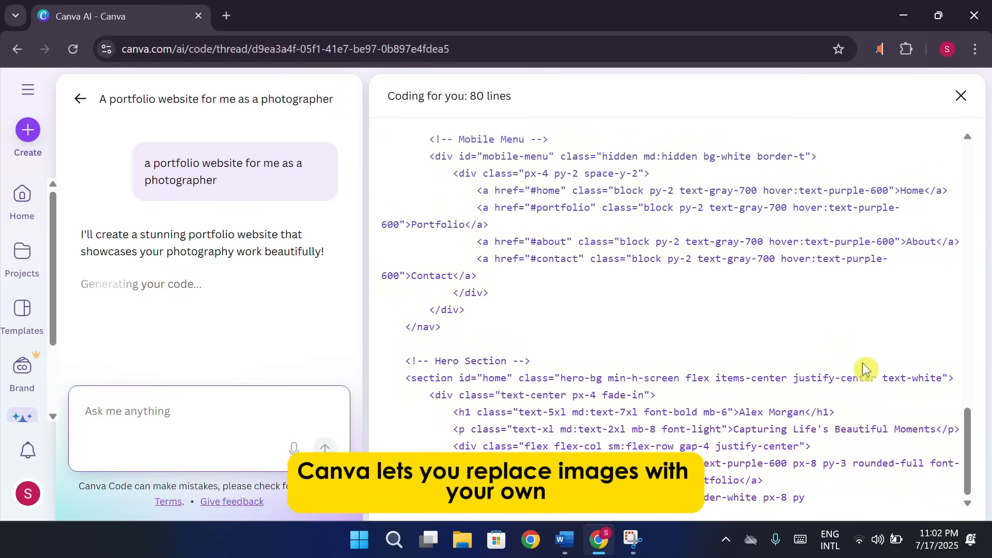
scroll("down", 3)
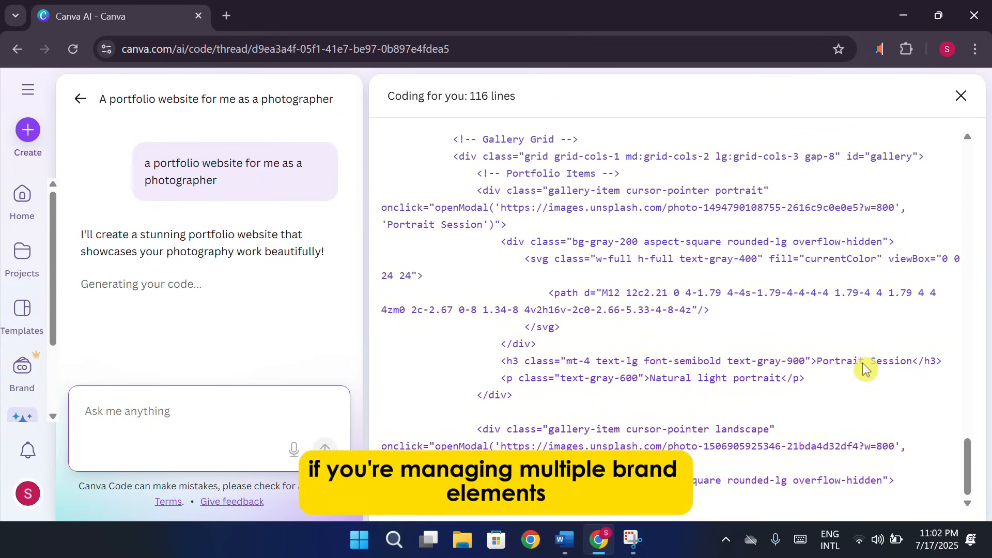
scroll("down", 3)
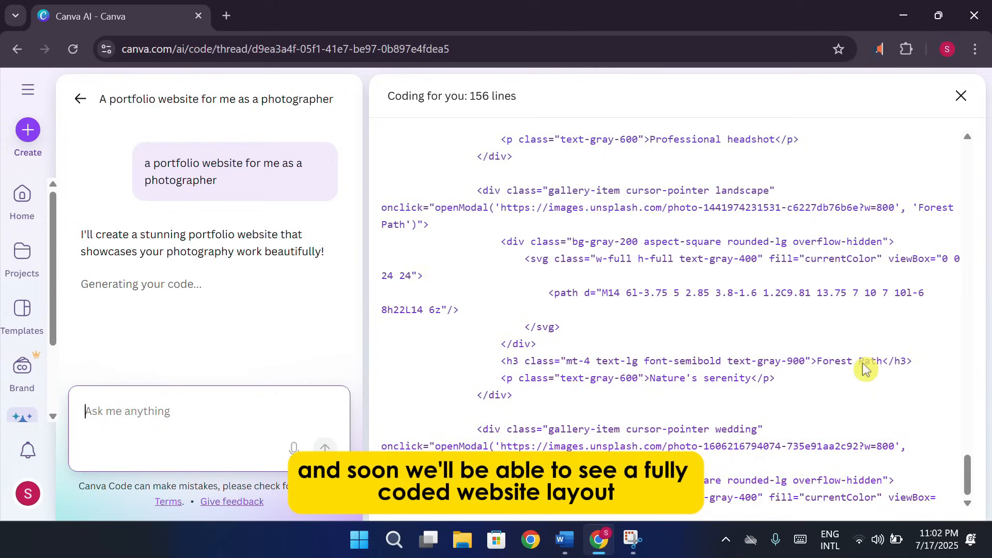
scroll("down", 3)
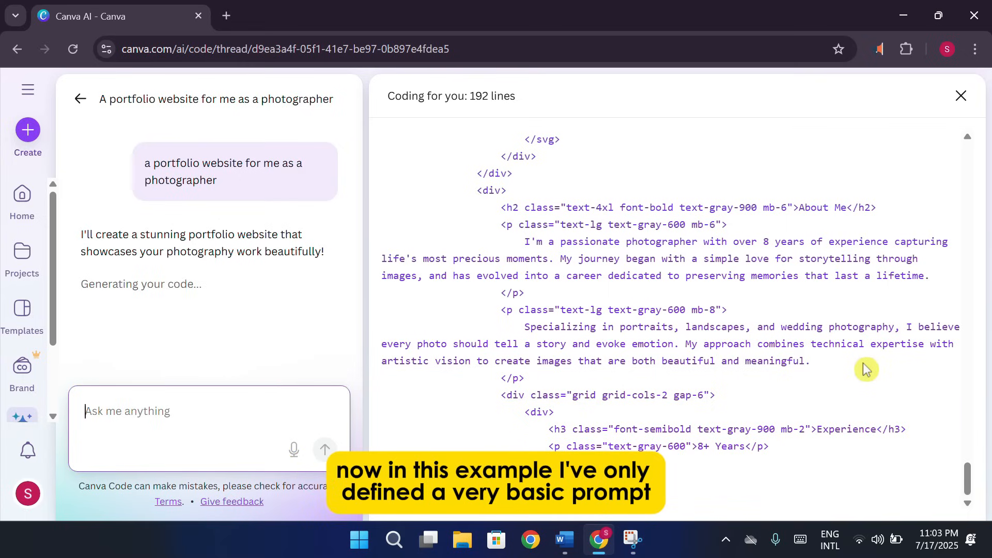
Step: Scroll down the generating portfolio code past the About section
scroll("down", 3)
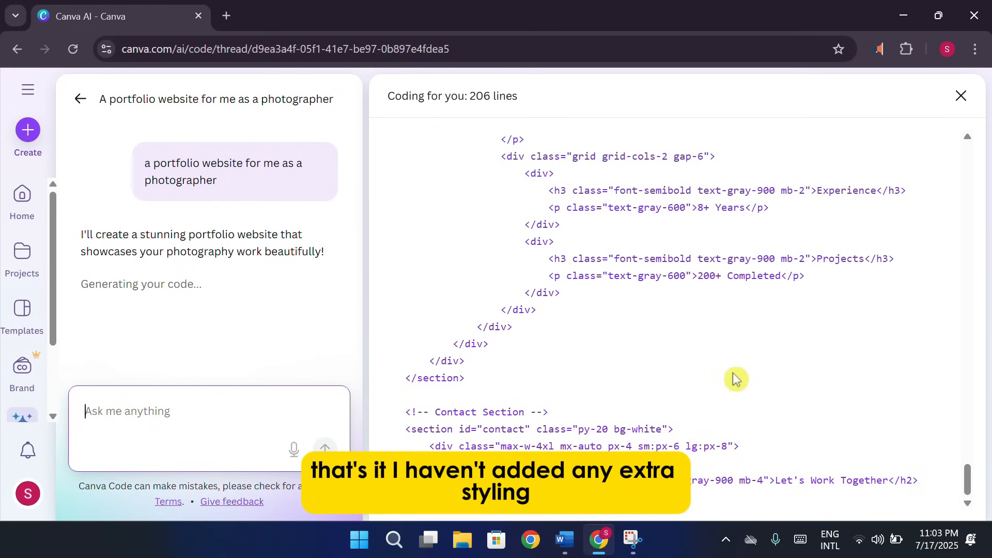
mouse_move(799, 212)
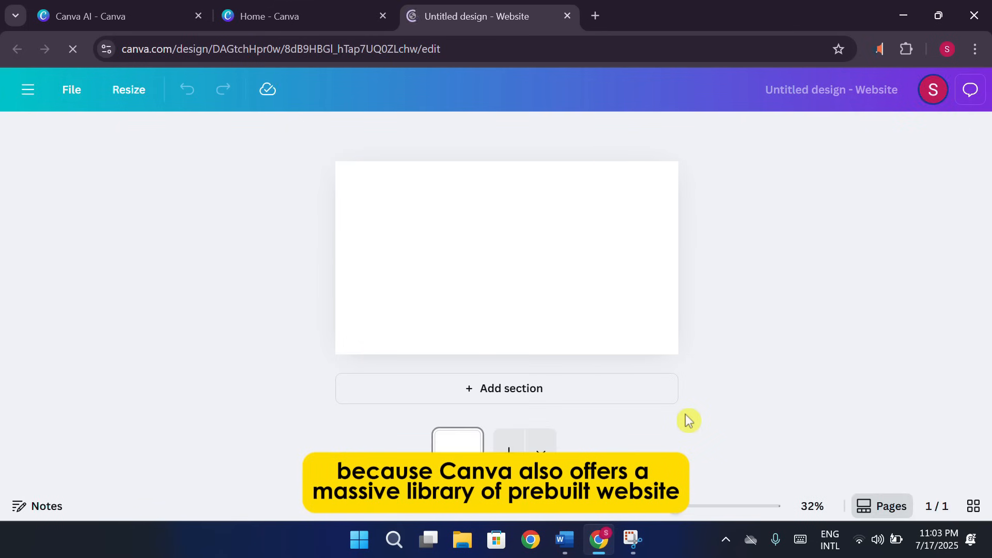
Step: Return to the Canva home page and go to the template gallery
left_click(27, 143)
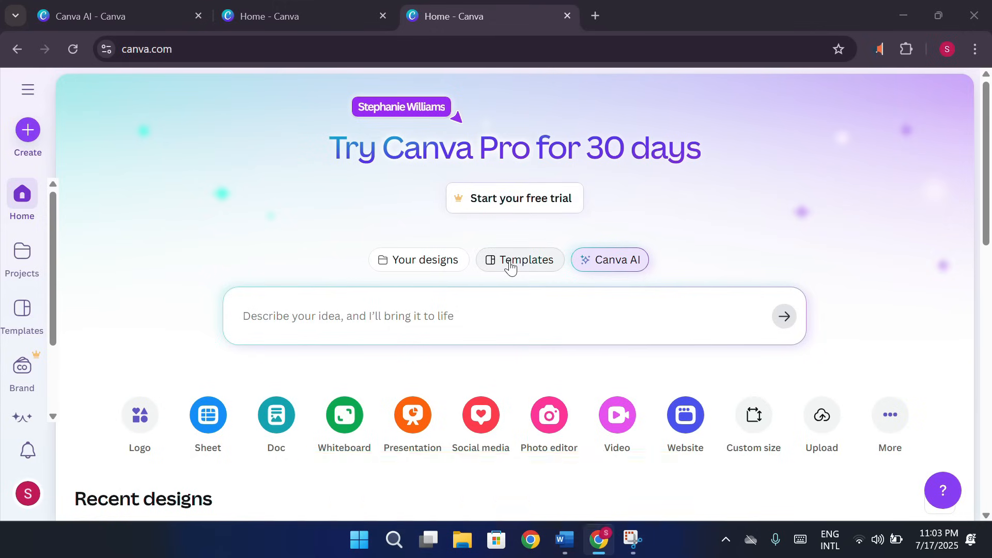
left_click(518, 260)
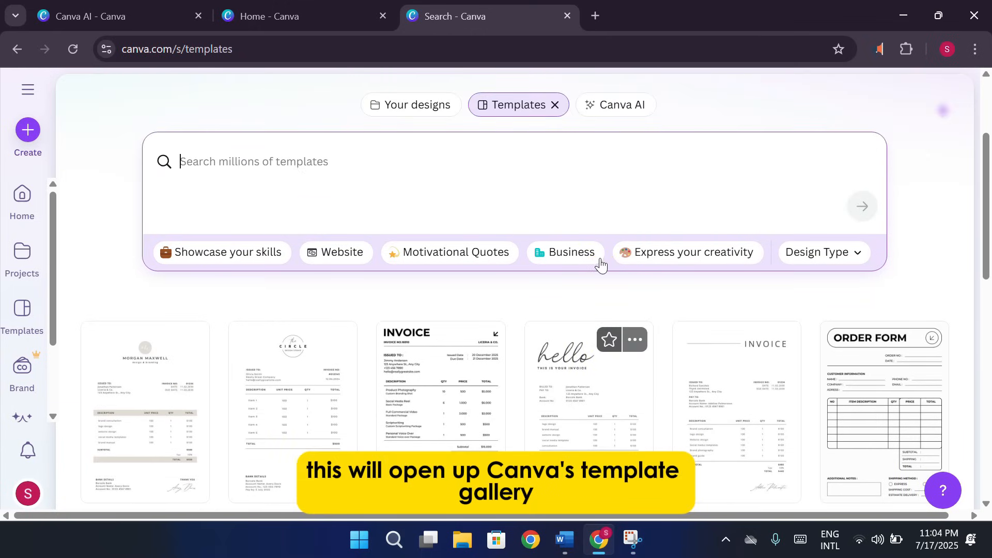
Step: Filter the gallery to Website templates and browse far down the results
left_click(335, 252)
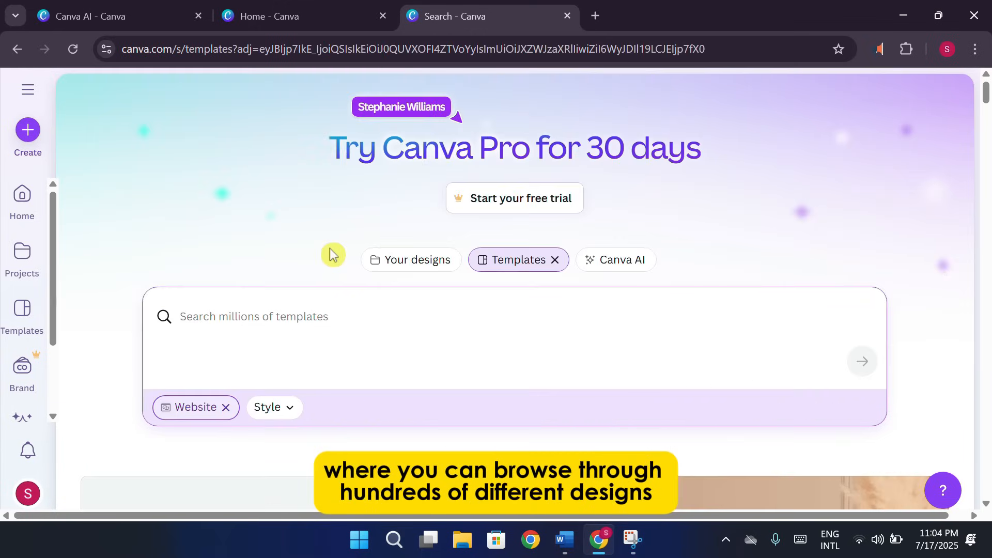
scroll("down", 3)
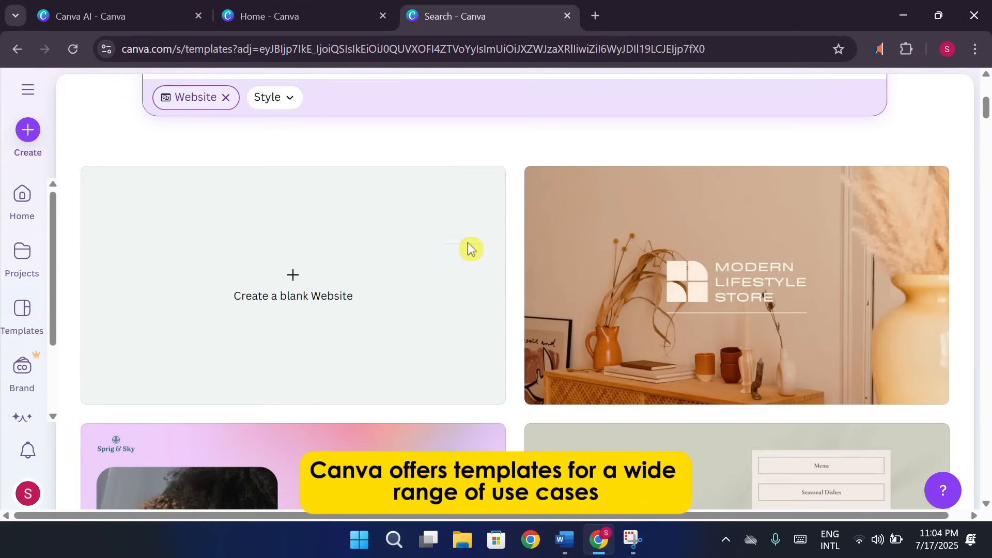
scroll("down", 3)
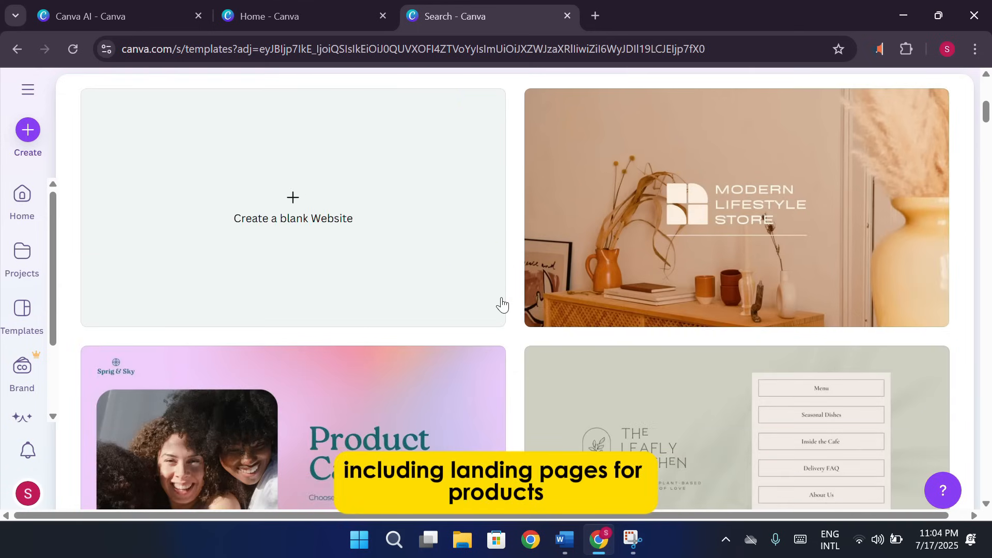
scroll("down", 3)
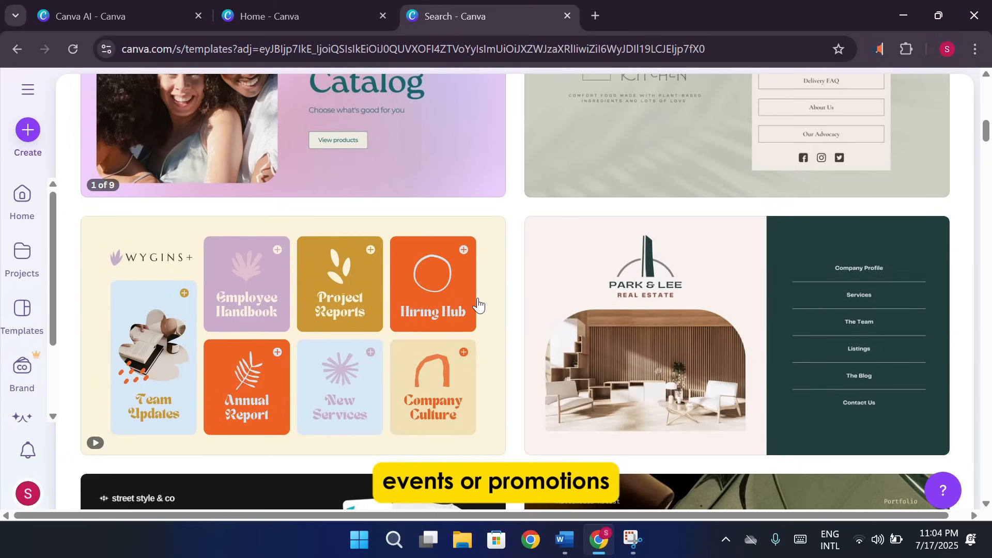
scroll("down", 3)
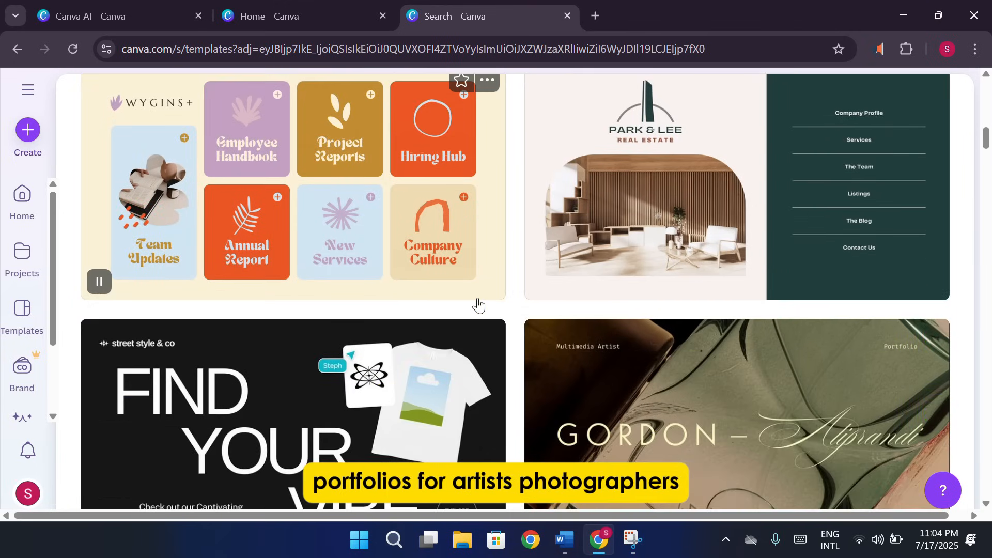
scroll("down", 3)
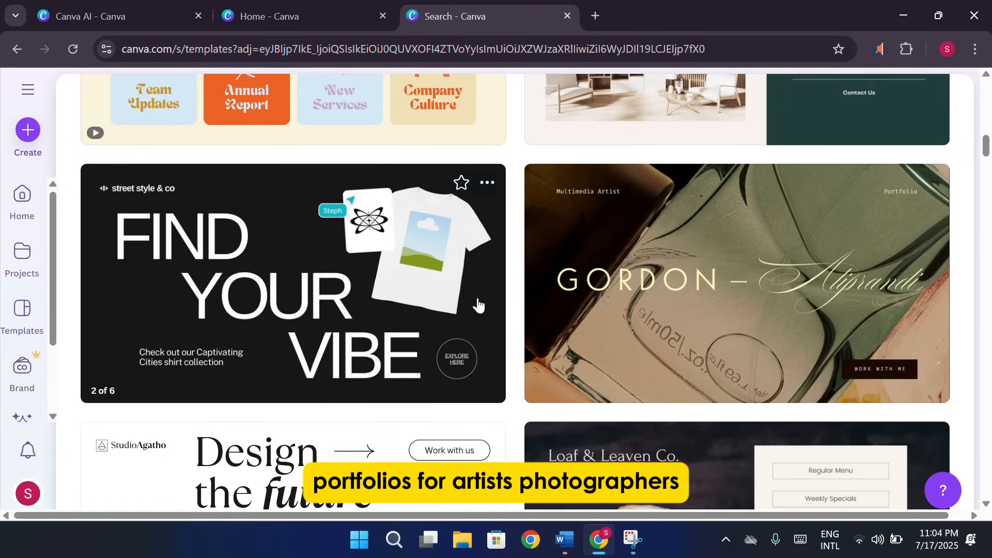
scroll("down", 3)
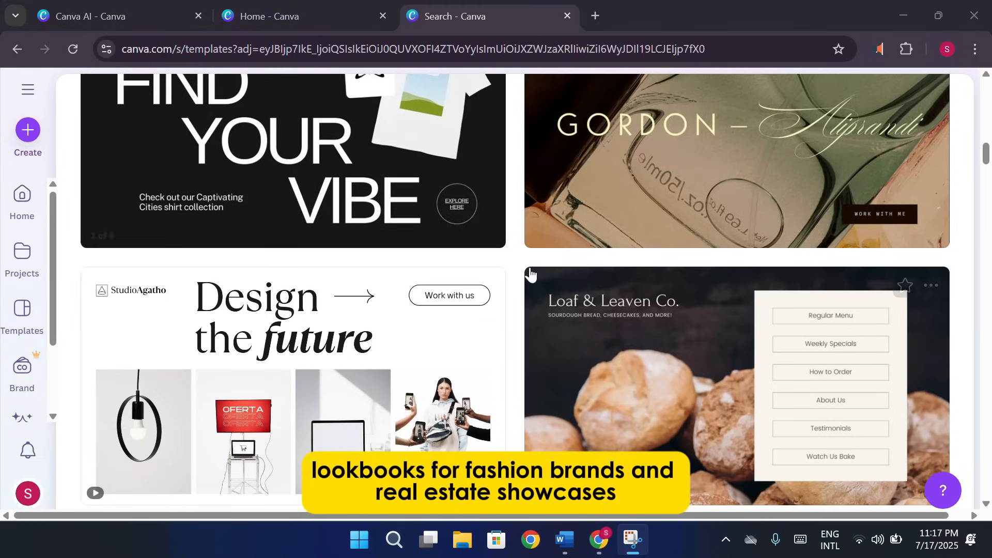
scroll("down", 3)
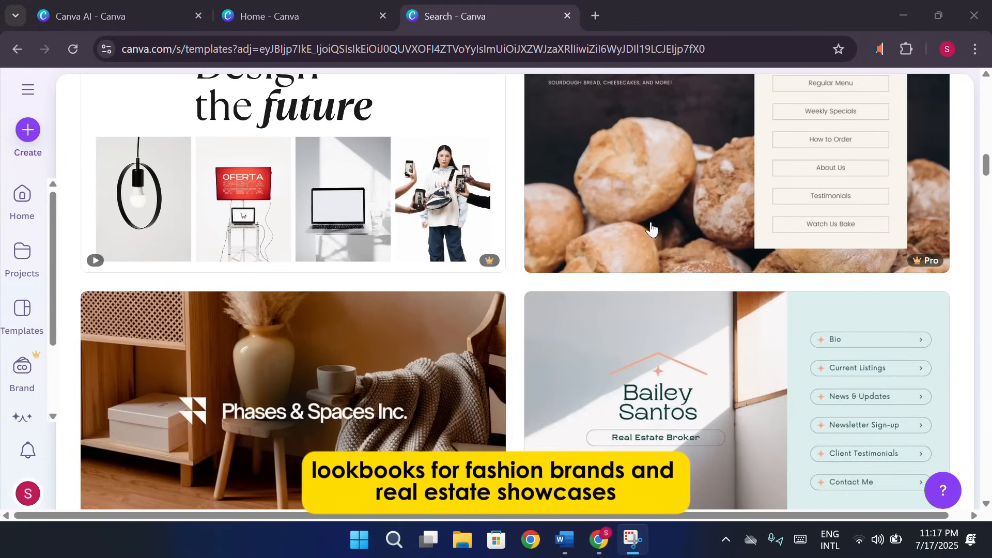
scroll("down", 3)
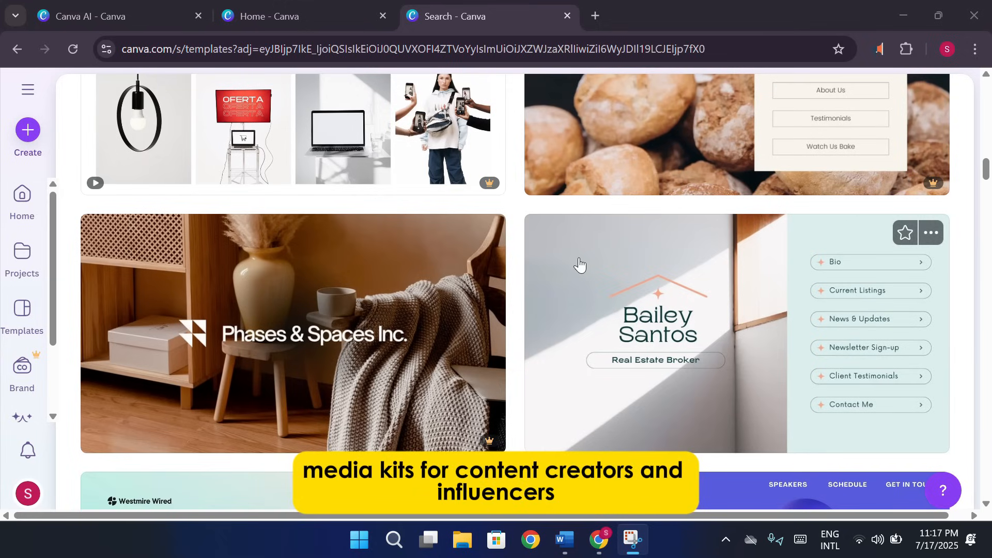
scroll("down", 3)
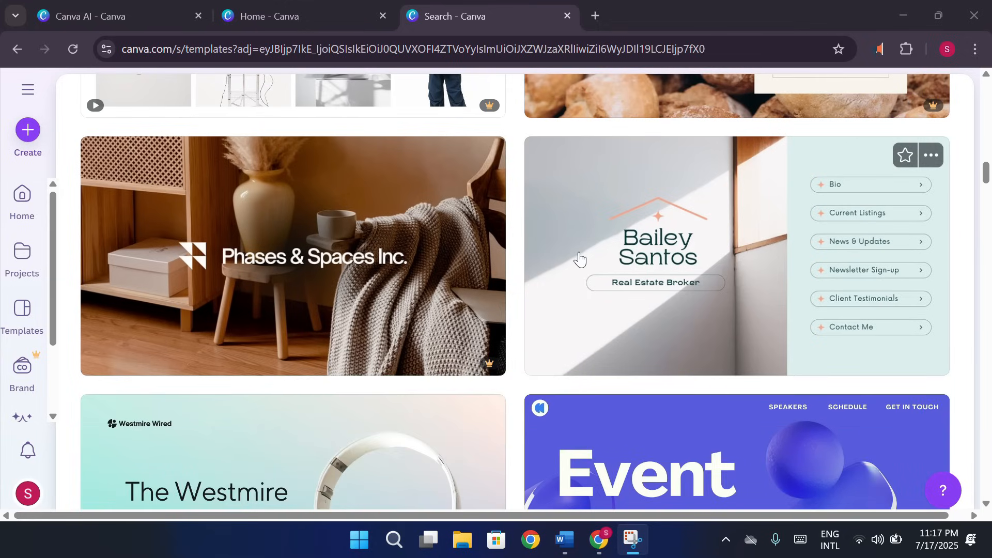
scroll("down", 3)
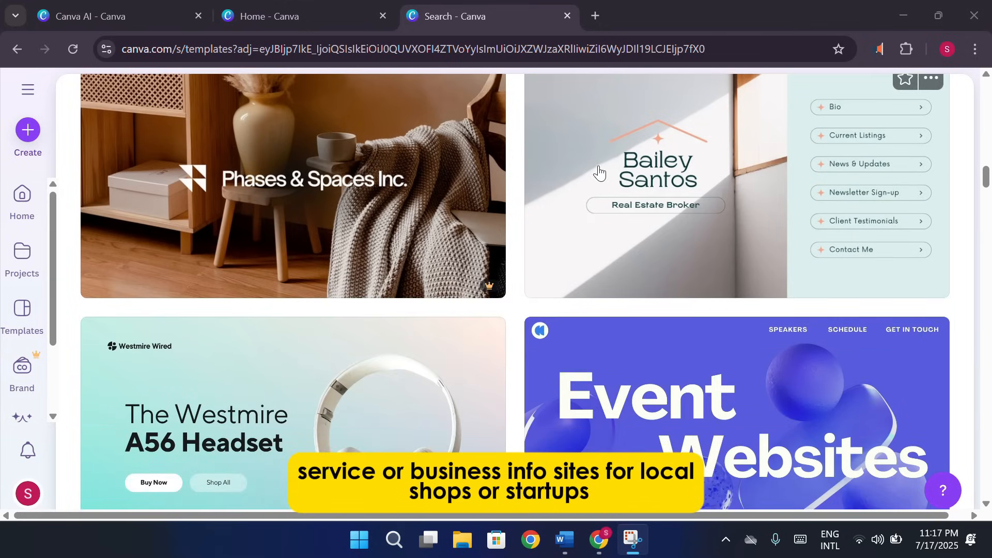
scroll("down", 3)
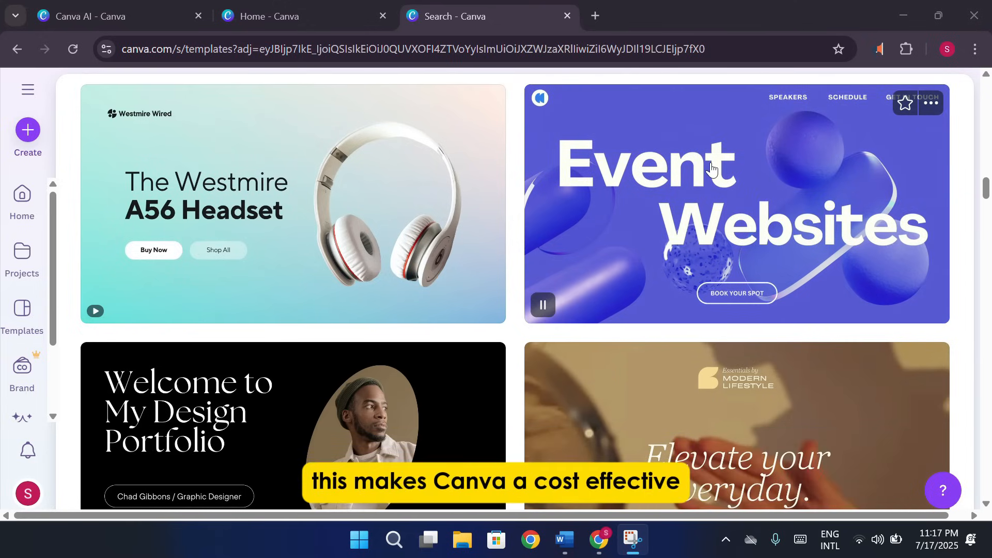
scroll("down", 3)
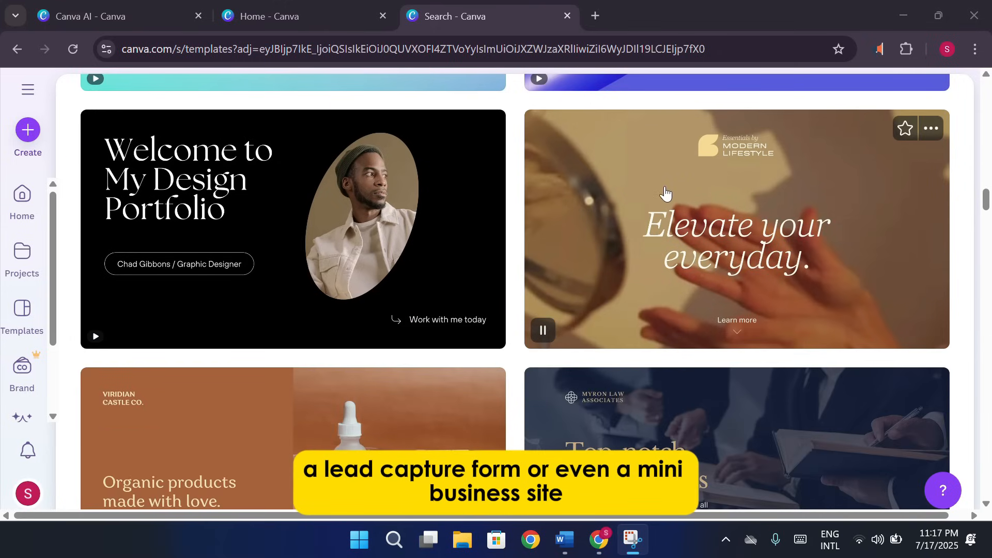
scroll("down", 3)
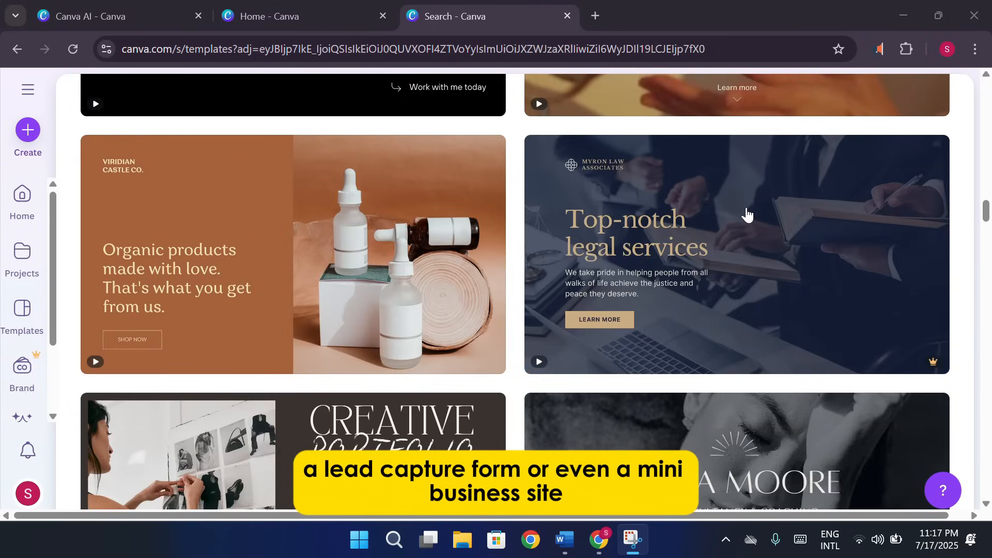
scroll("down", 3)
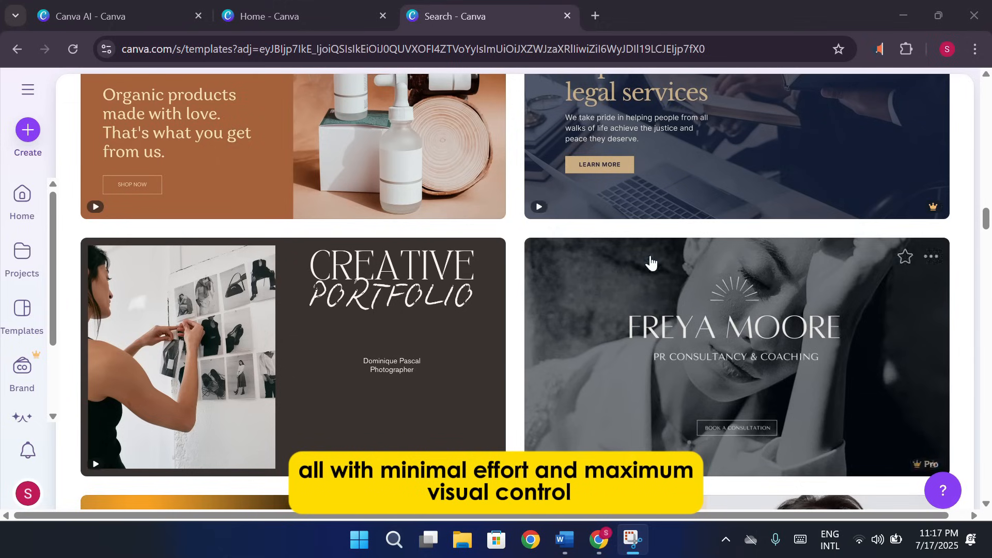
scroll("down", 3)
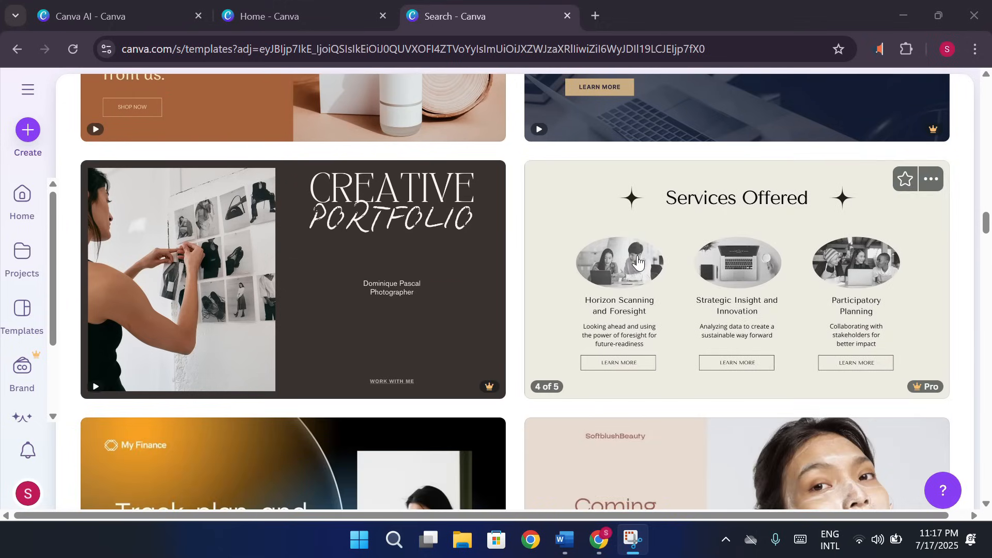
scroll("down", 3)
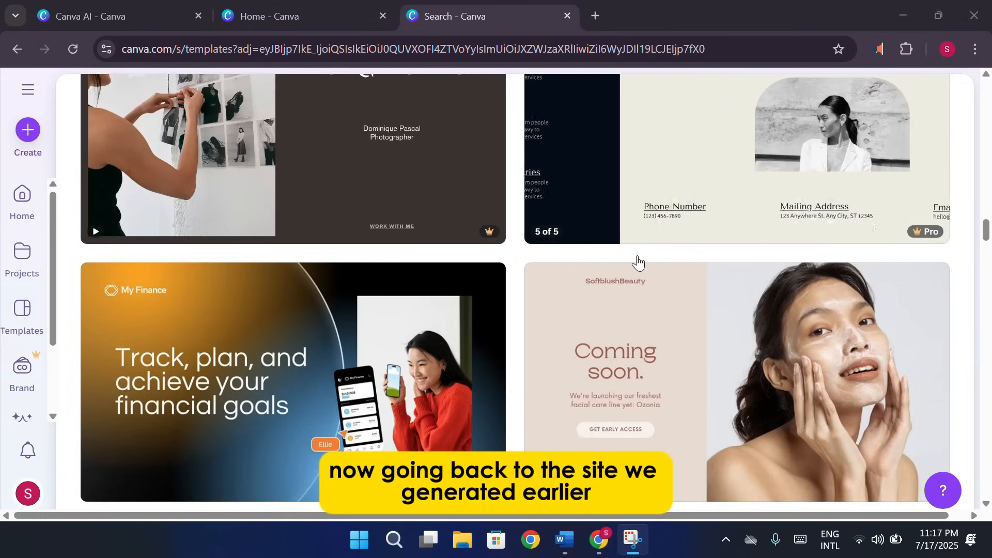
scroll("down", 3)
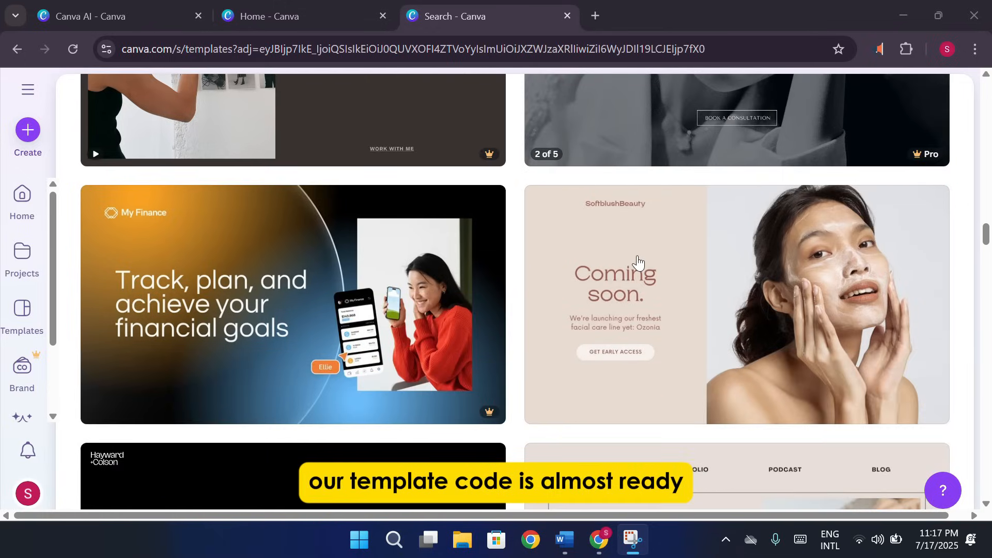
scroll("down", 3)
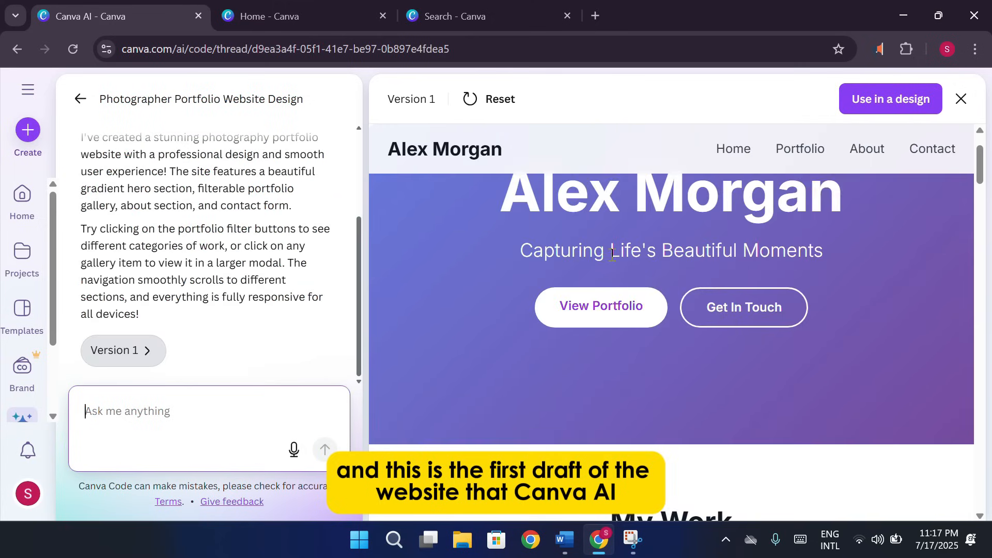
scroll("up", 3)
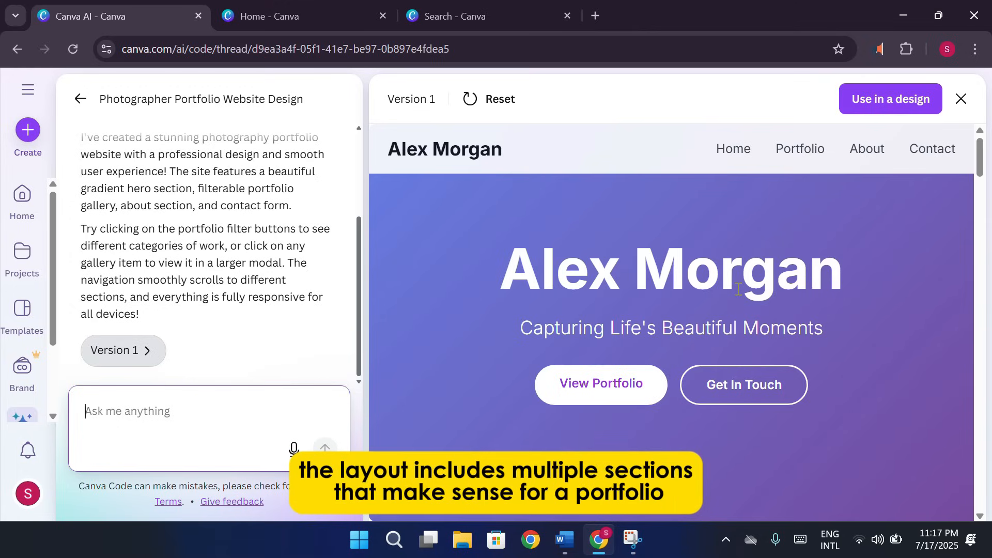
scroll("down", 3)
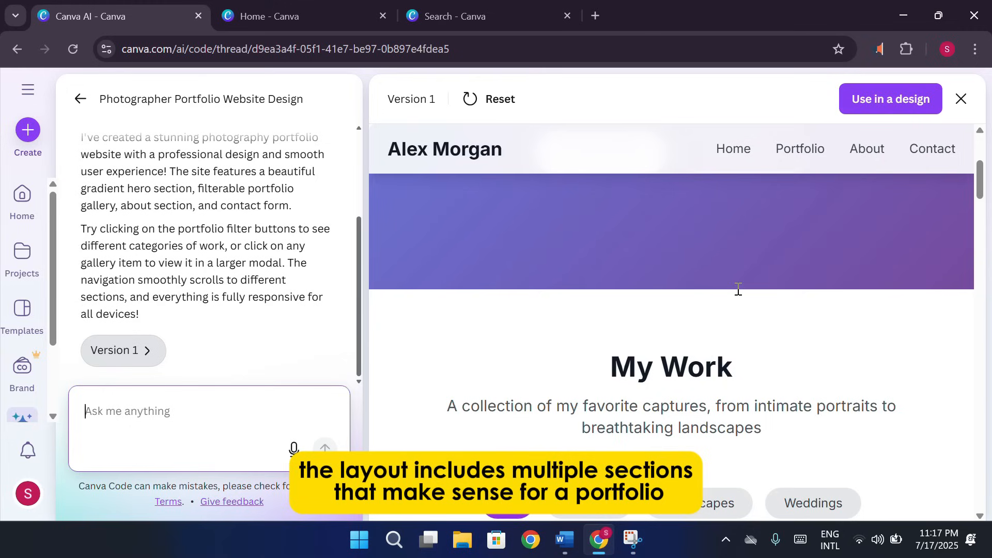
scroll("down", 3)
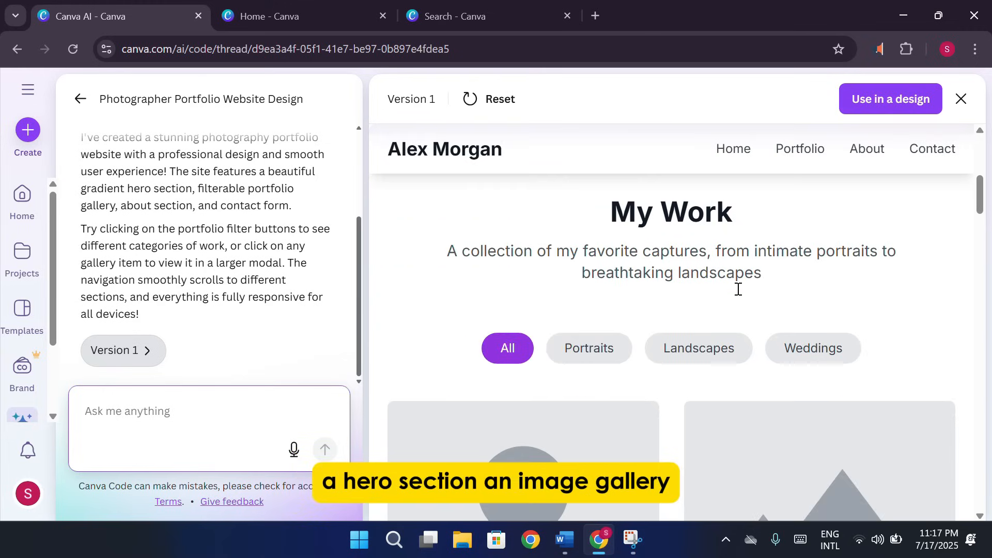
scroll("down", 3)
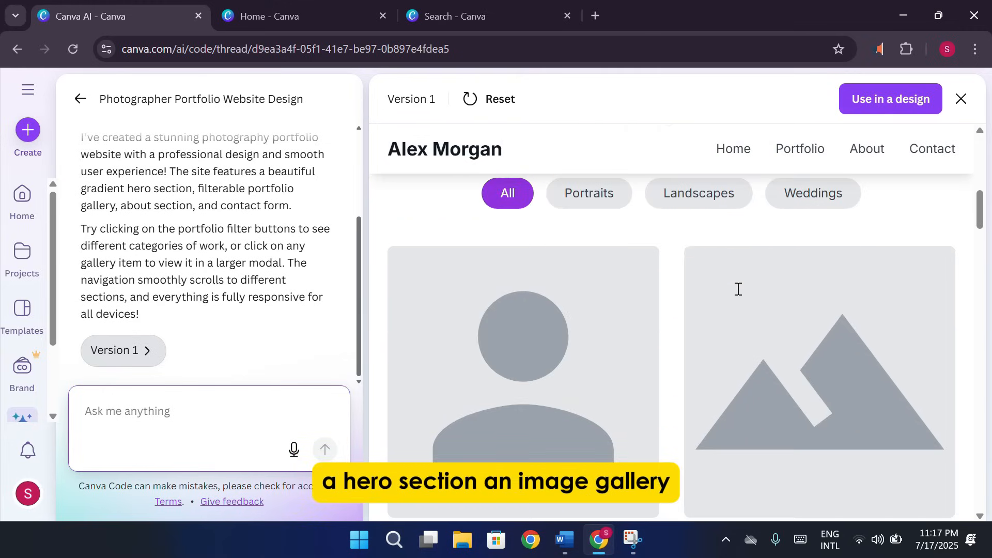
scroll("down", 3)
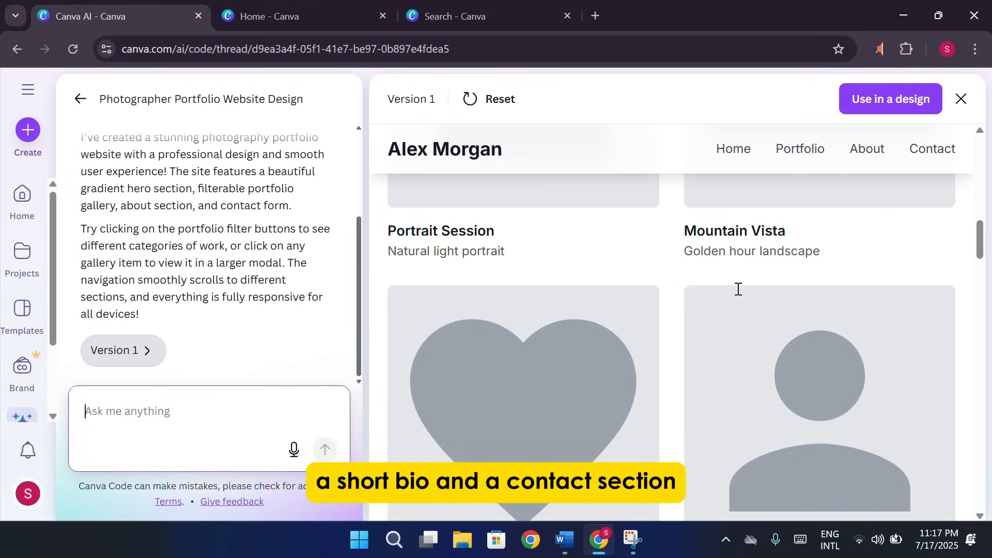
scroll("down", 3)
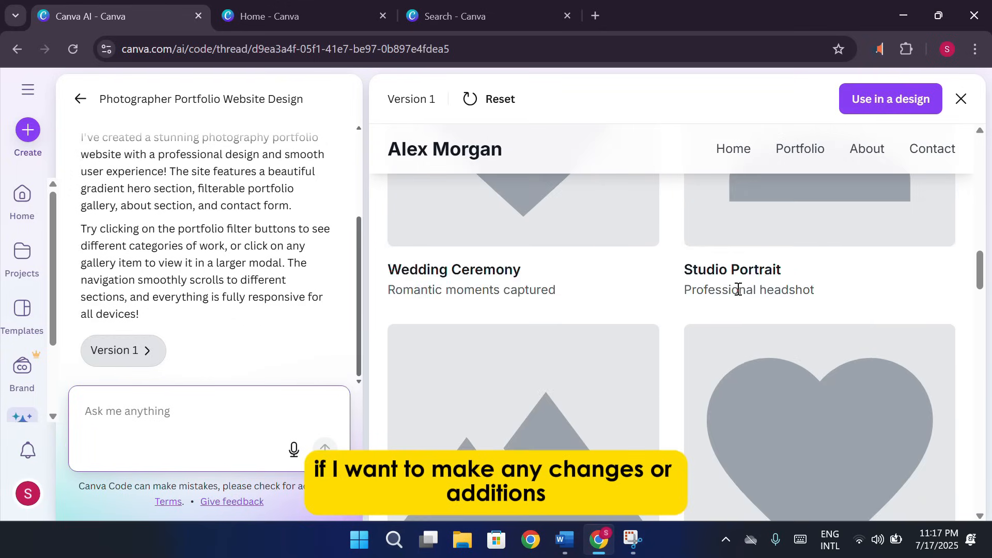
scroll("down", 3)
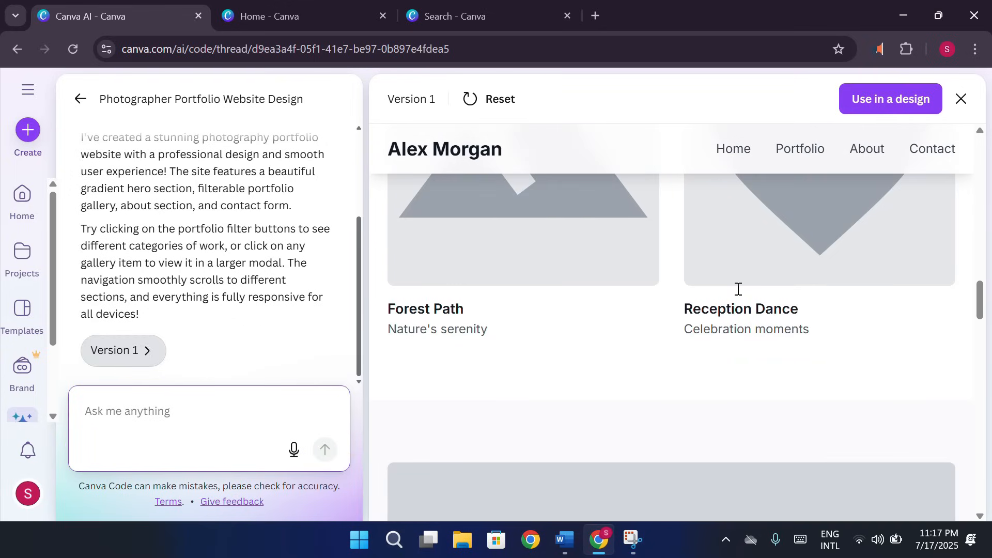
scroll("down", 3)
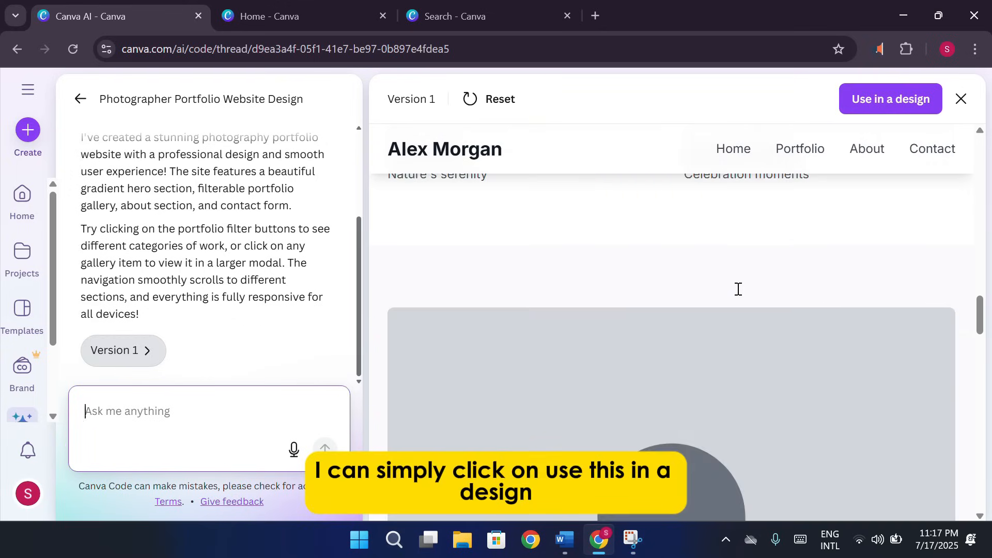
scroll("down", 3)
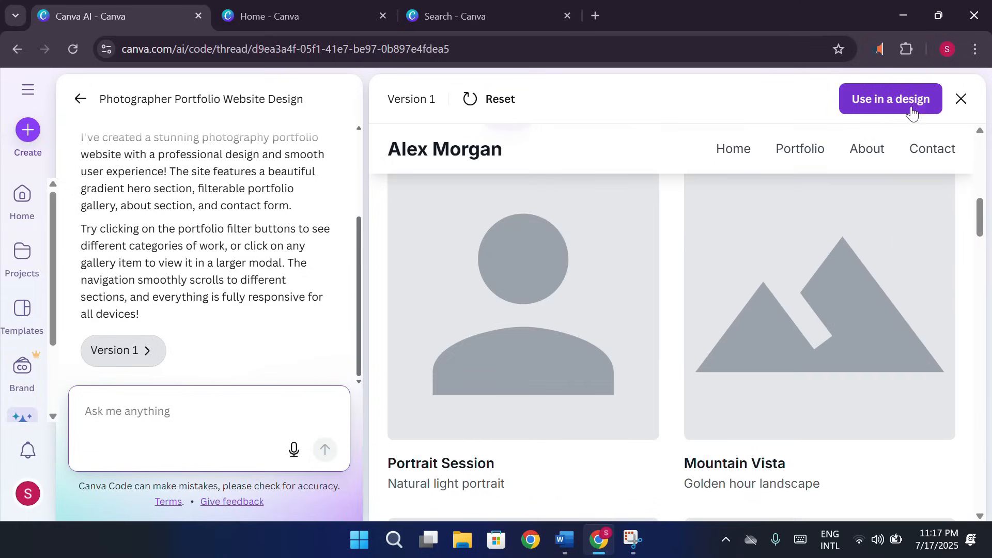
Step: Use the generated code in a Website design, then switch between the AI chat and the new design
left_click(889, 99)
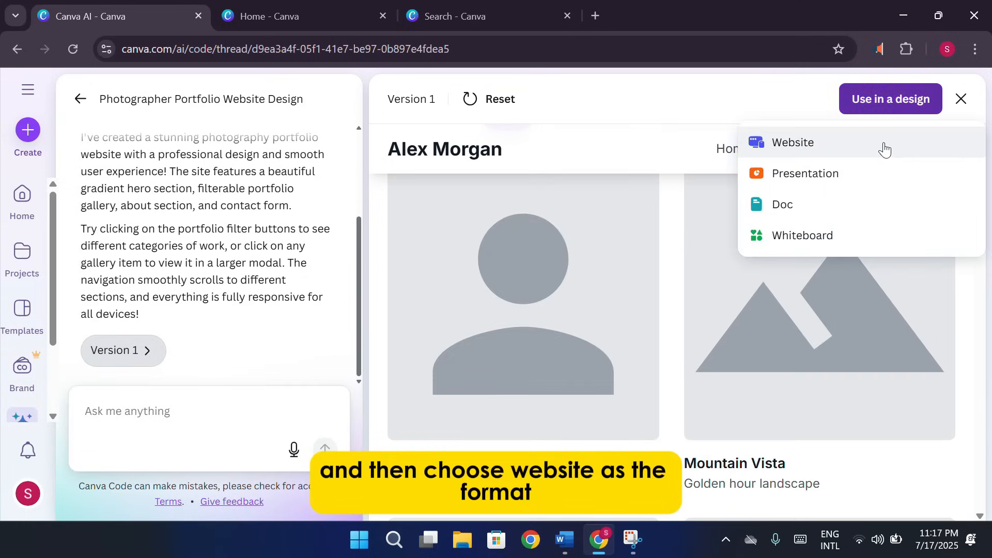
left_click(792, 143)
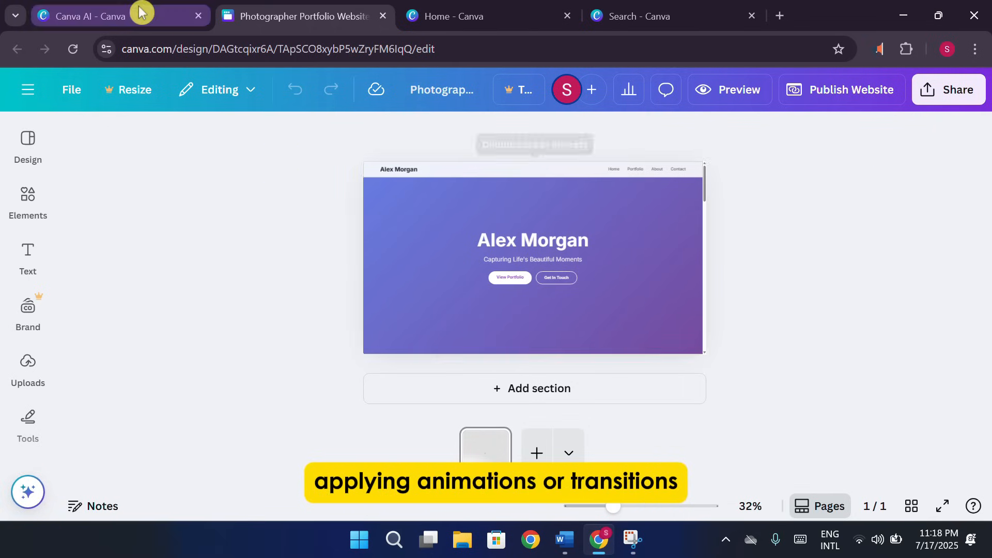
left_click(890, 99)
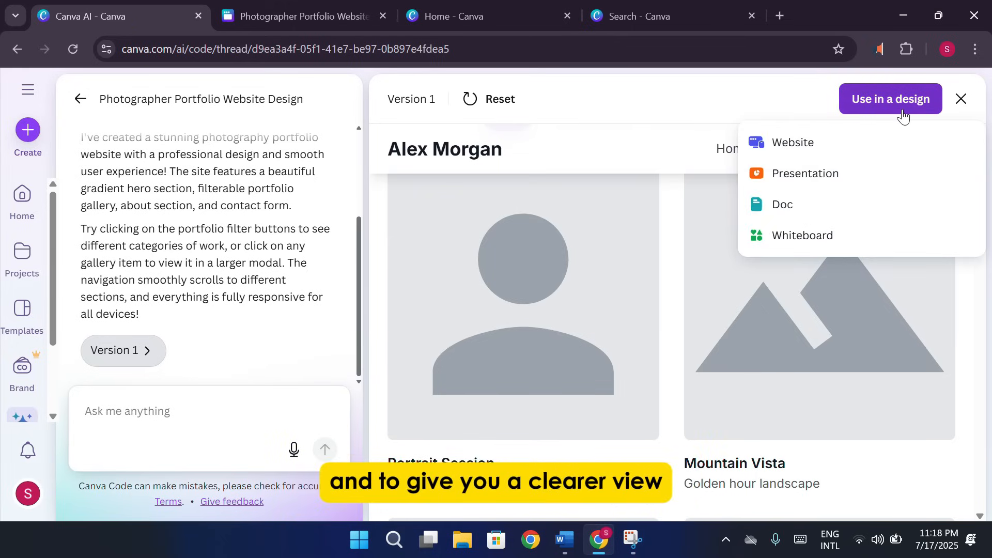
left_click(792, 142)
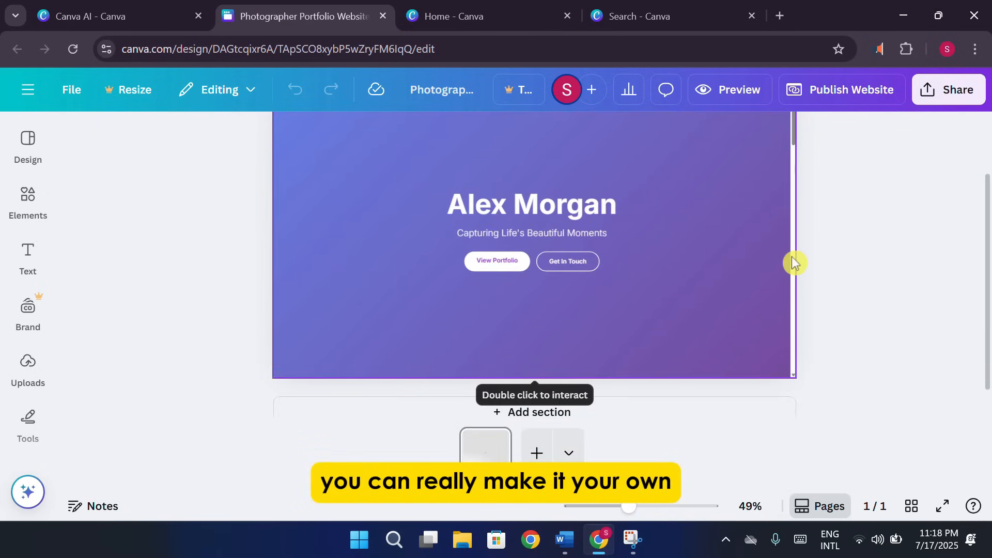
mouse_move(645, 202)
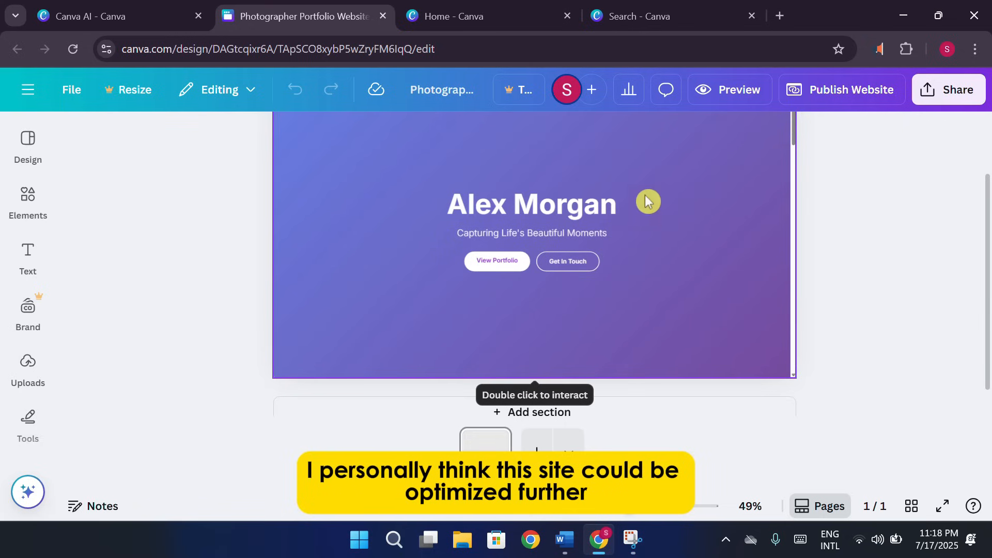
mouse_move(709, 292)
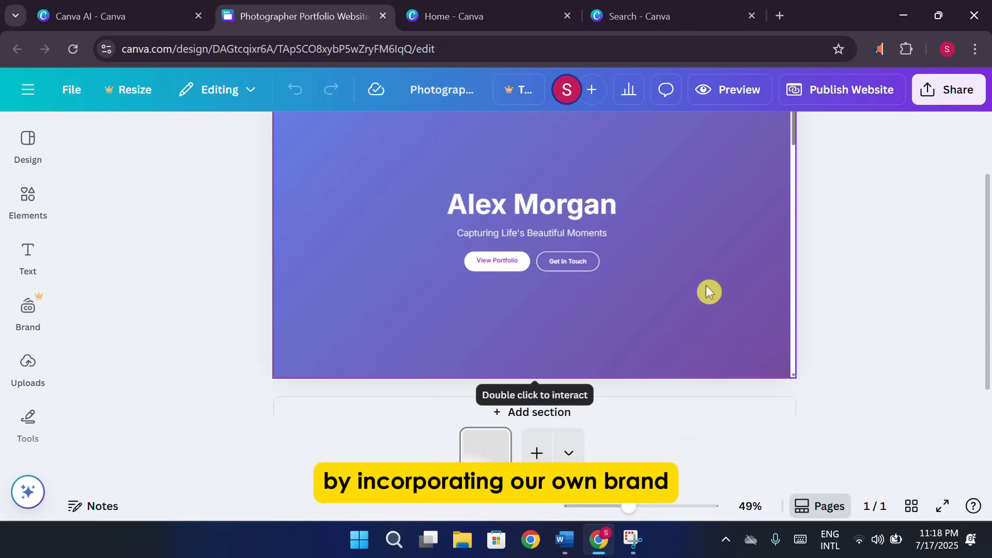
mouse_move(15, 207)
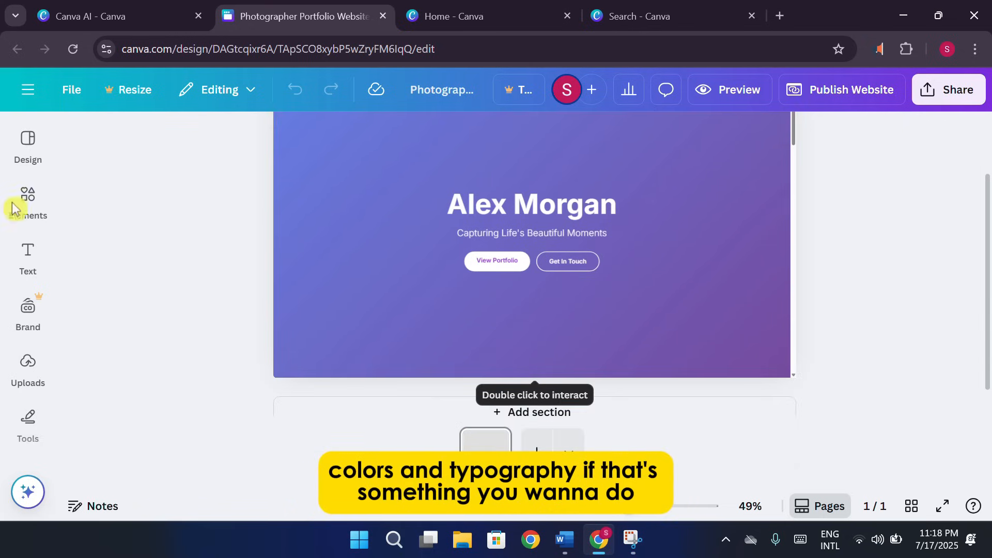
Step: Show the website template gallery beside the Alex Morgan portfolio design
left_click(26, 145)
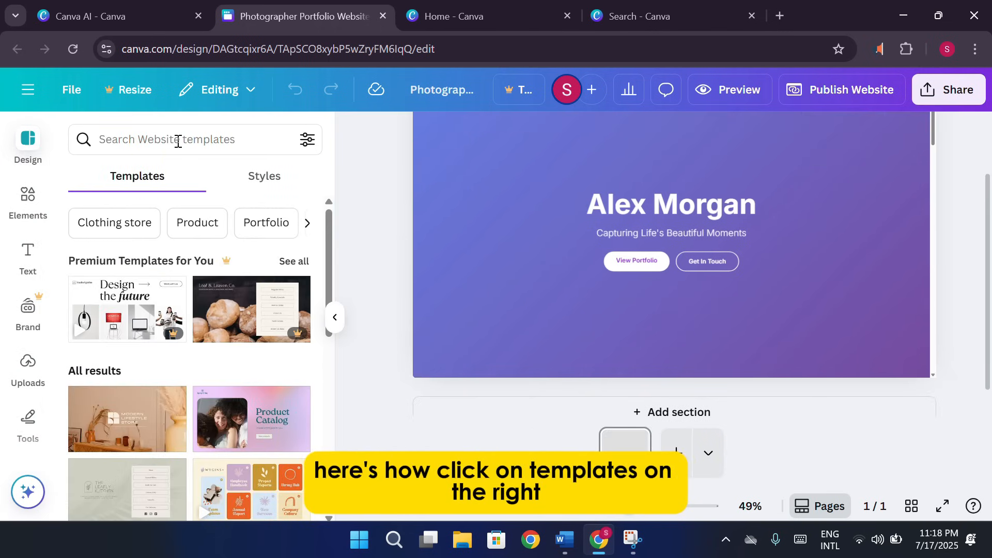
Step: Search the website templates for 'portfolio'
left_click(184, 139)
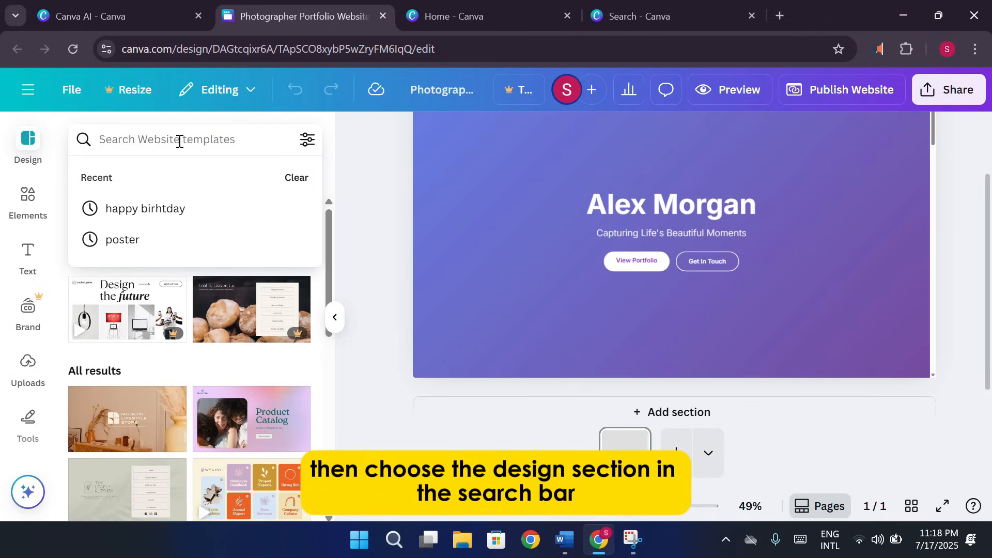
type("portfo")
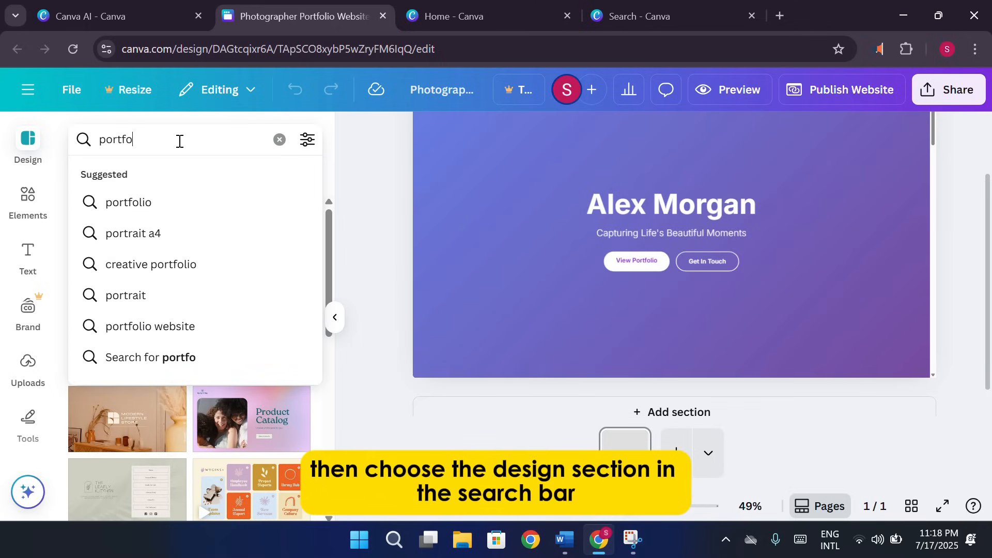
left_click(129, 201)
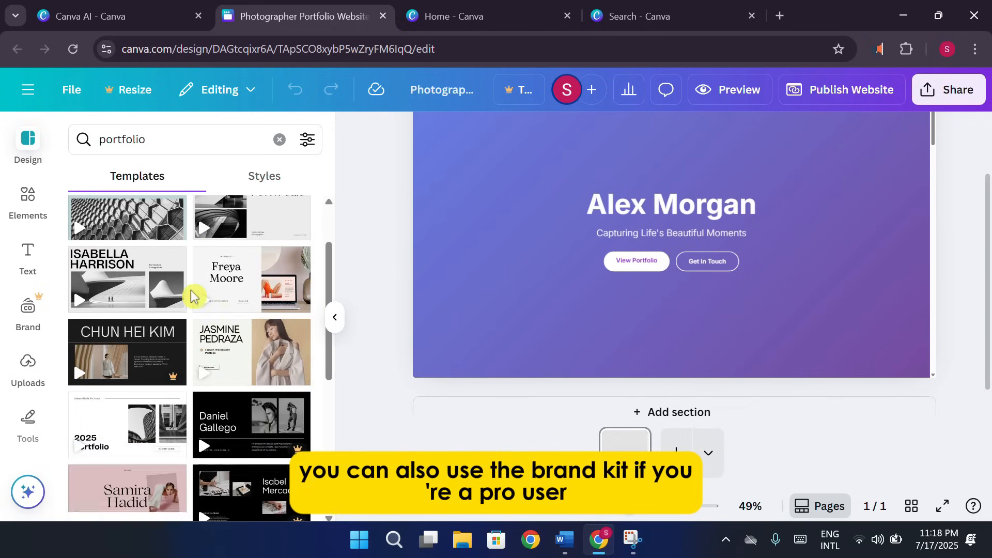
Step: Choose the olive-green modeling portfolio template from the search results
scroll("down", 3)
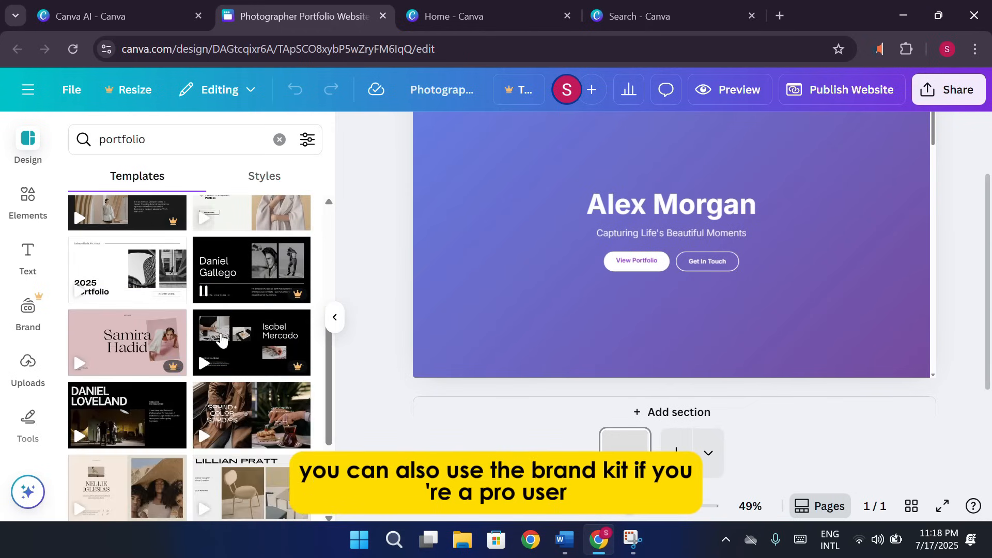
scroll("down", 3)
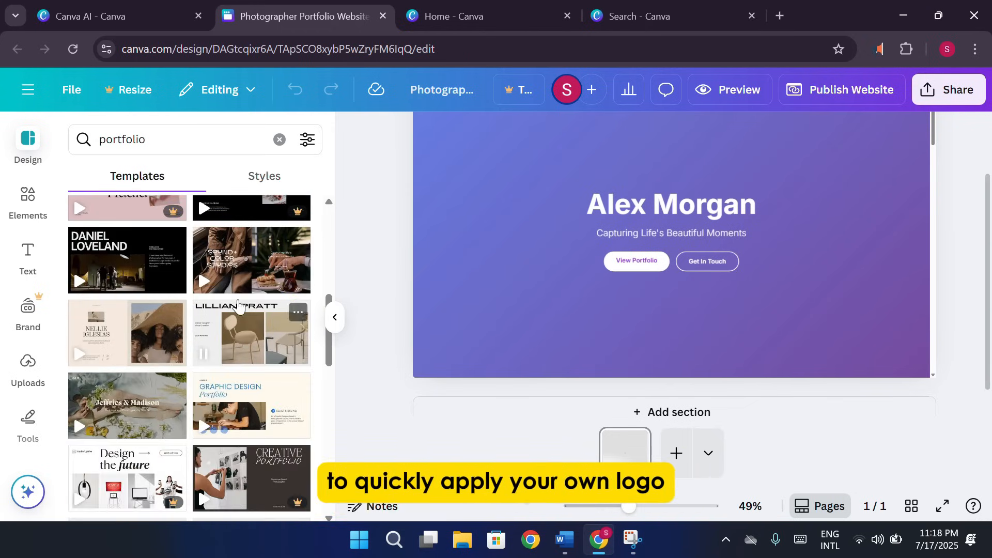
scroll("down", 3)
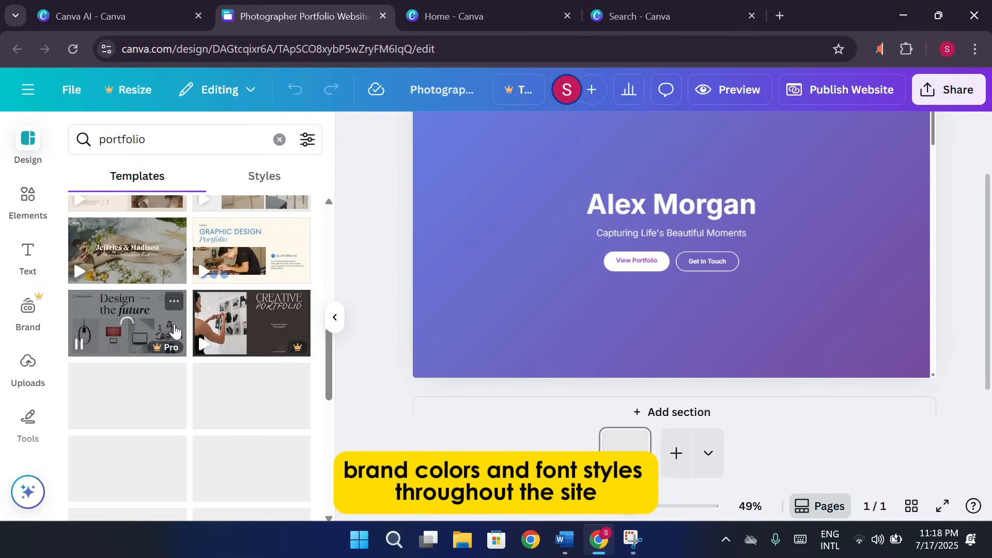
scroll("down", 3)
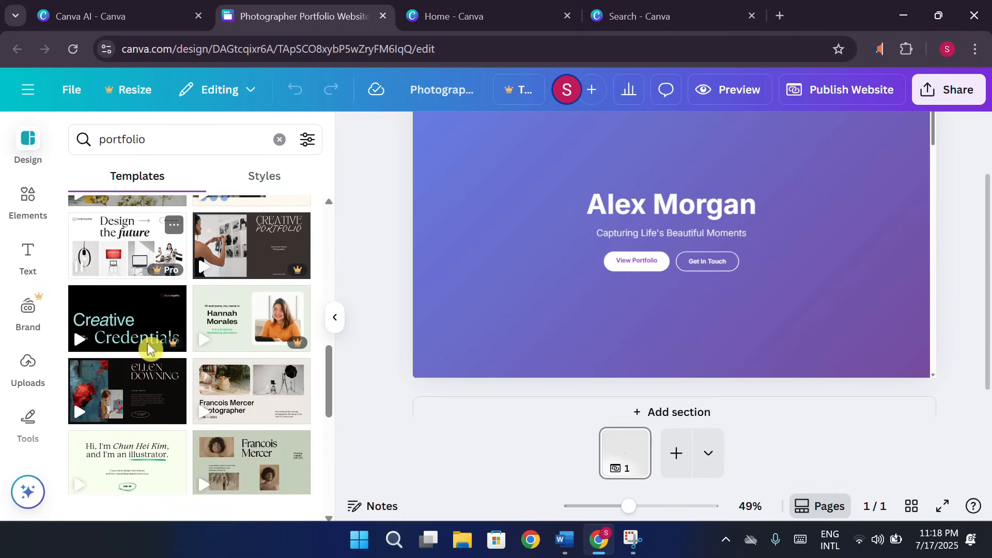
scroll("down", 3)
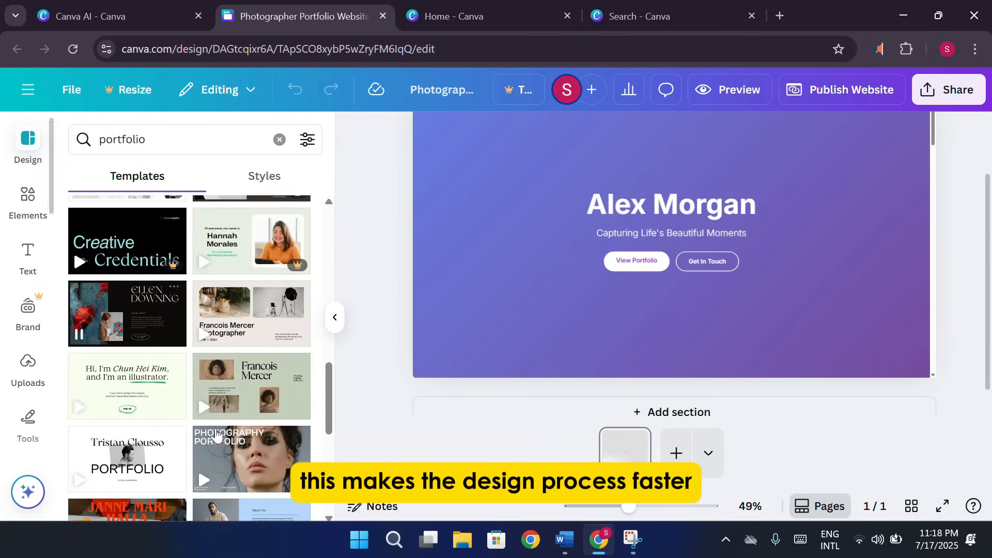
left_click(656, 397)
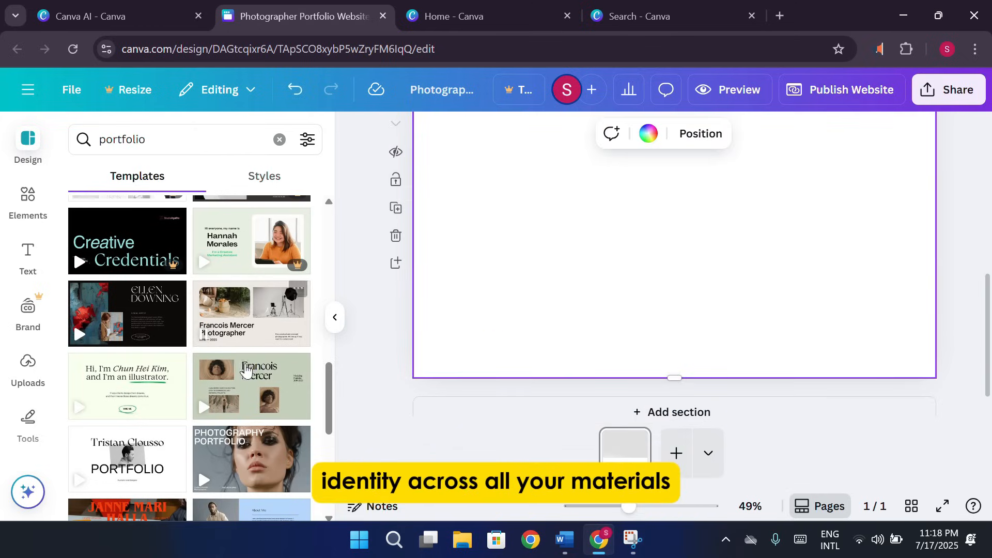
Step: Apply all 7 sections of the modeling template to the site, then return to the template results
left_click(251, 385)
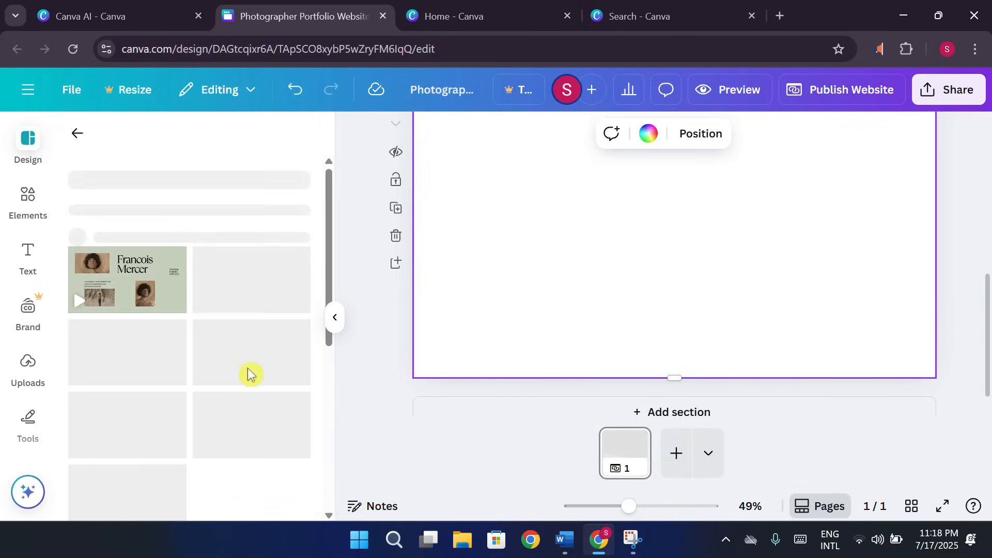
left_click(127, 280)
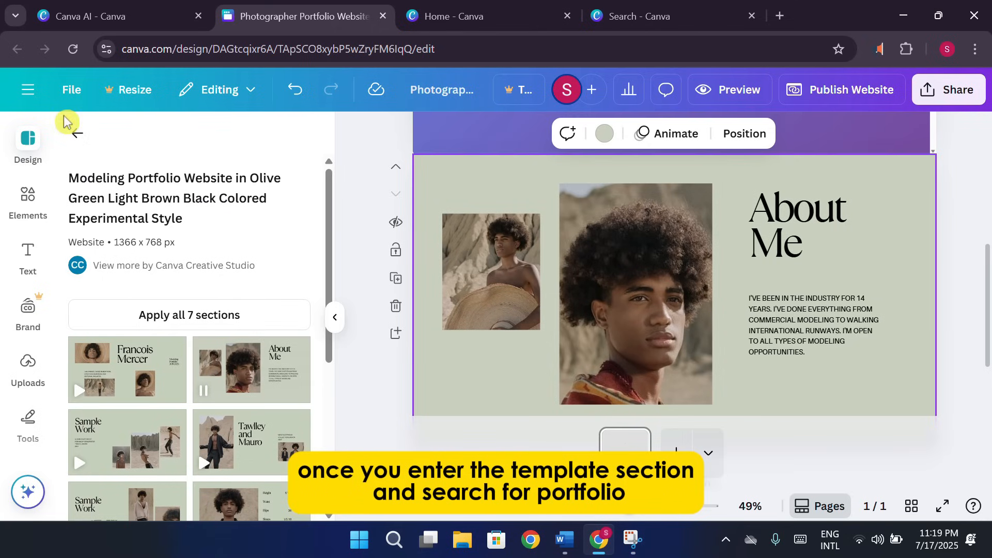
scroll("down", 3)
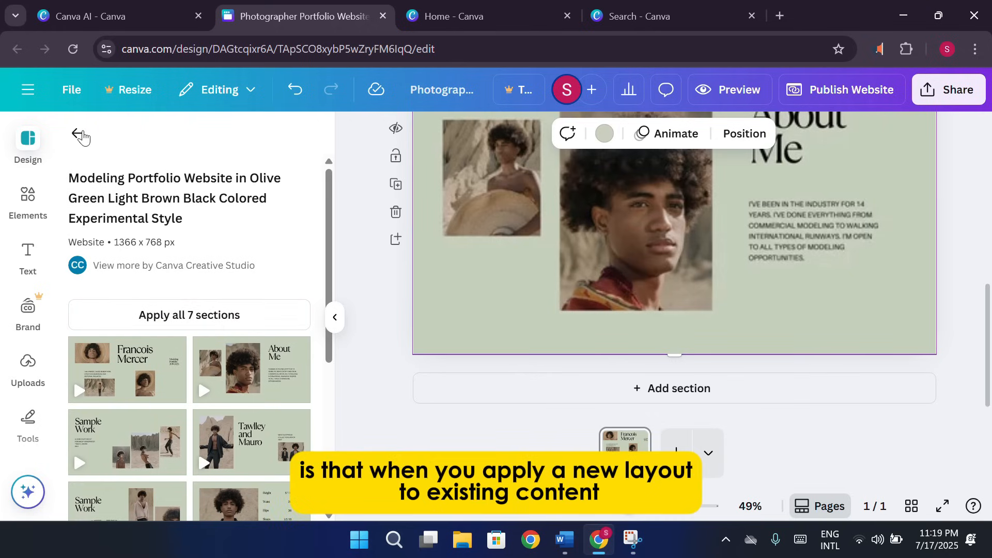
left_click(81, 137)
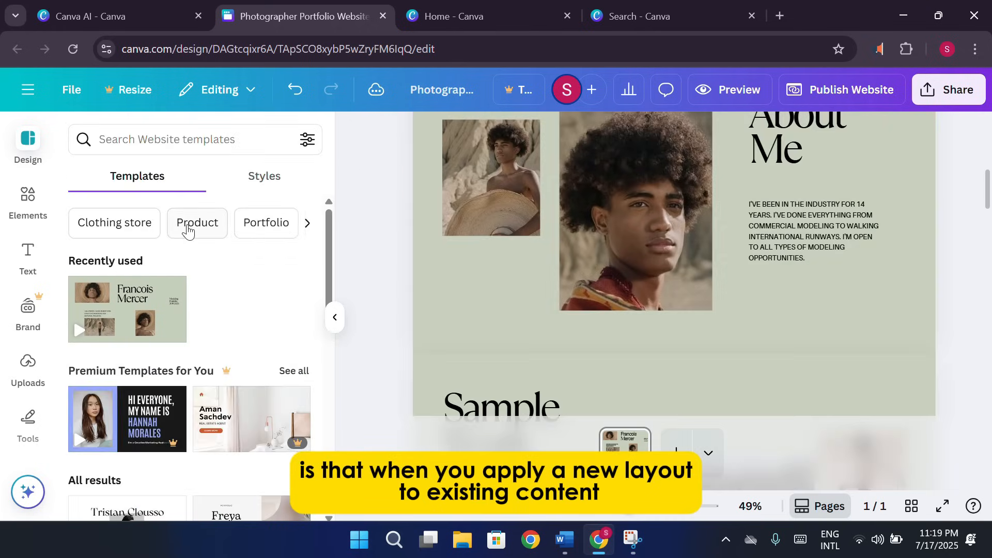
left_click(263, 175)
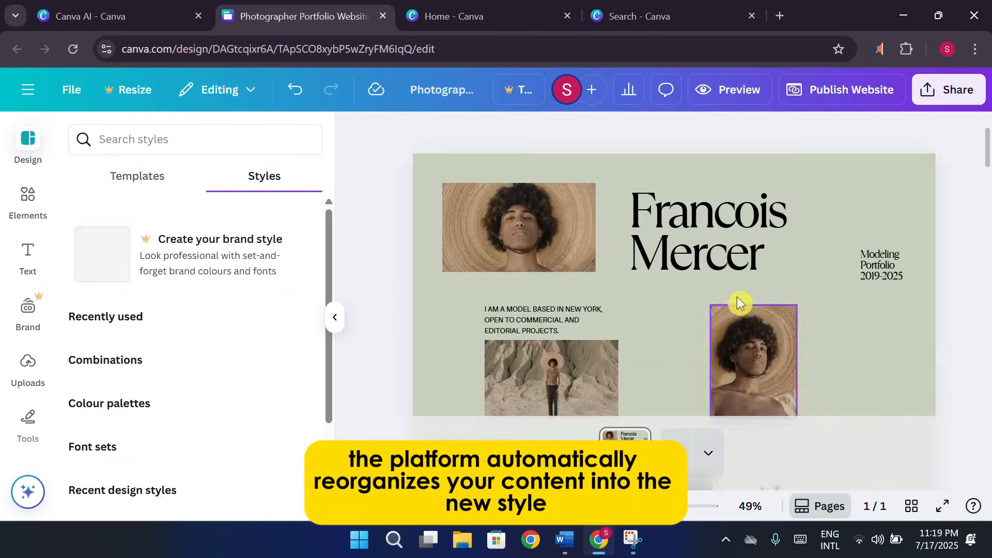
scroll("down", 3)
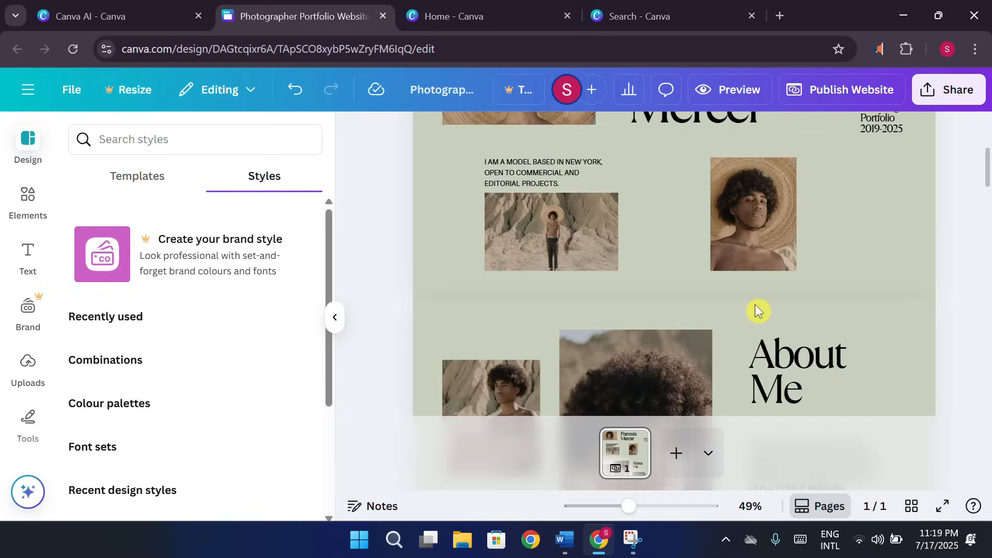
left_click(708, 187)
type("YOUT")
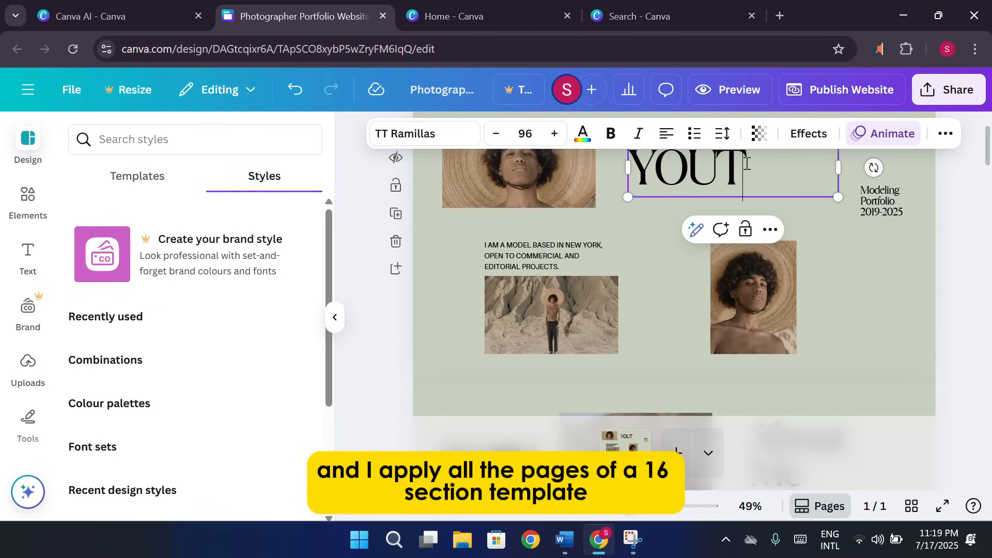
type("UBE")
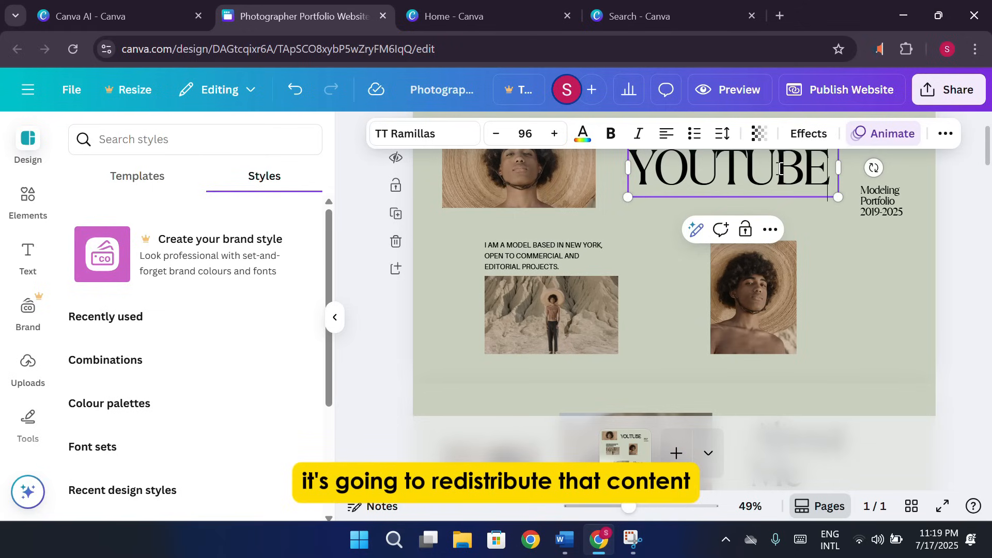
left_click(682, 301)
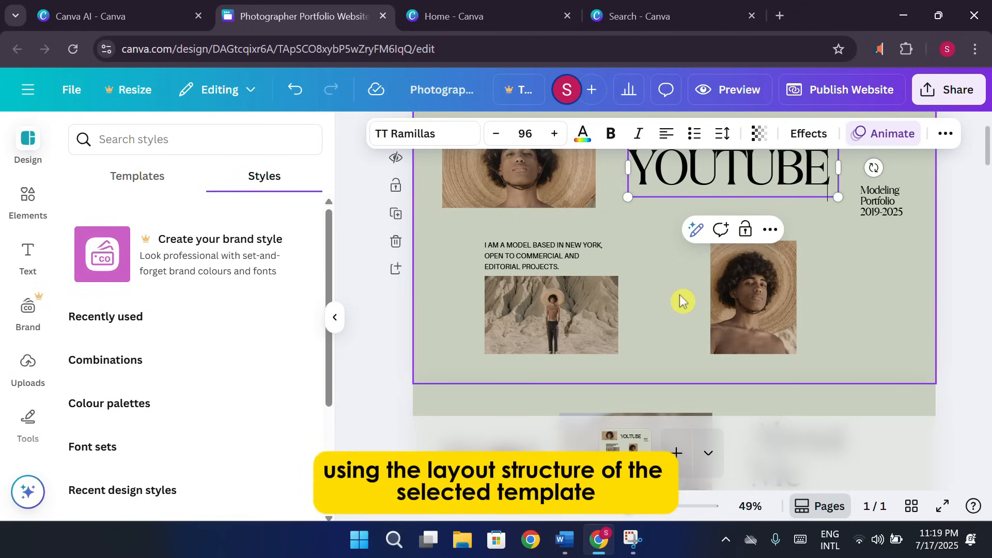
left_click(385, 280)
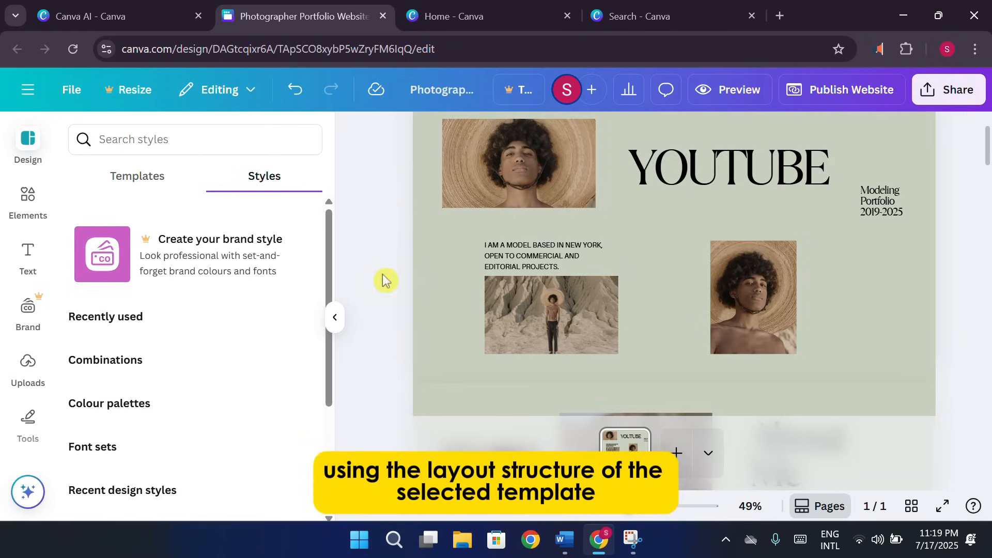
left_click(731, 241)
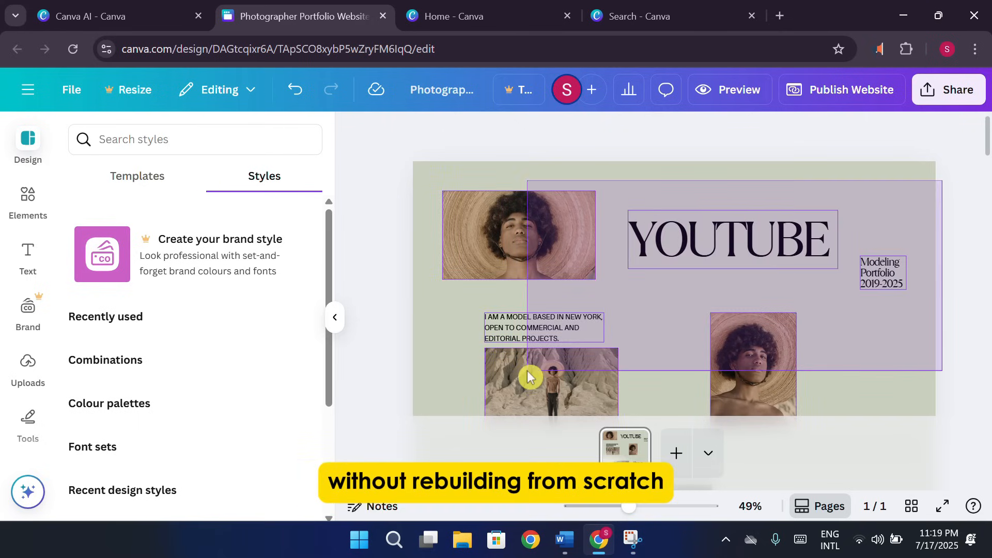
left_click(527, 379)
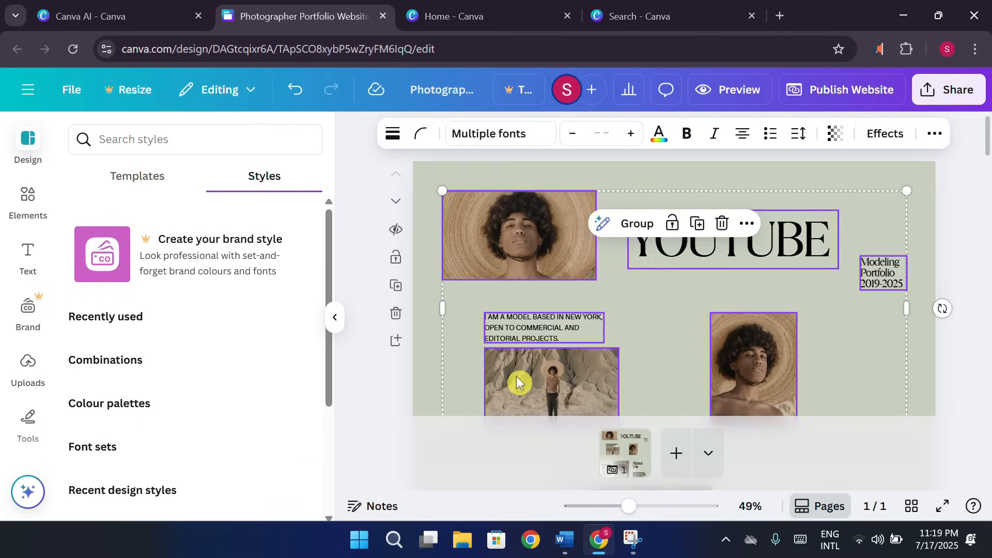
mouse_move(468, 197)
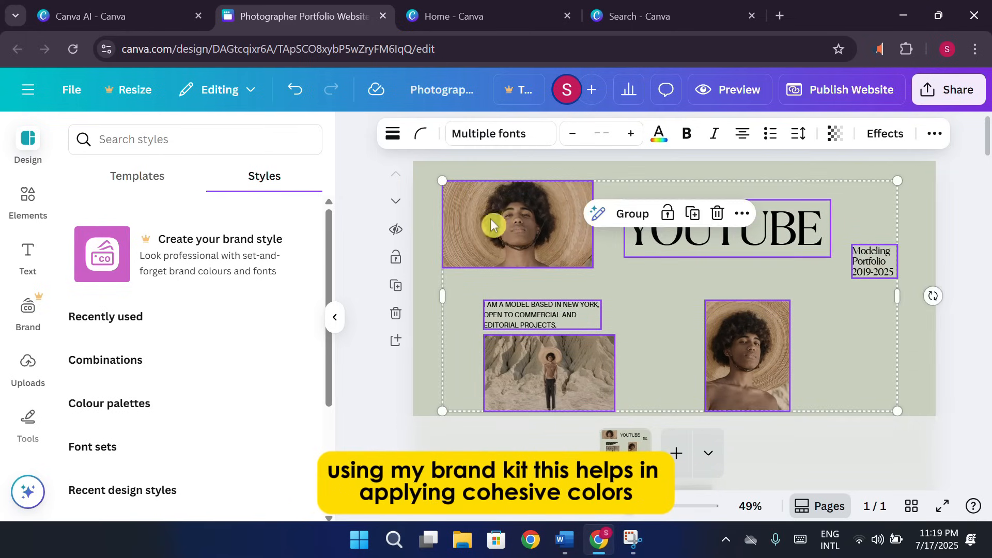
mouse_move(345, 220)
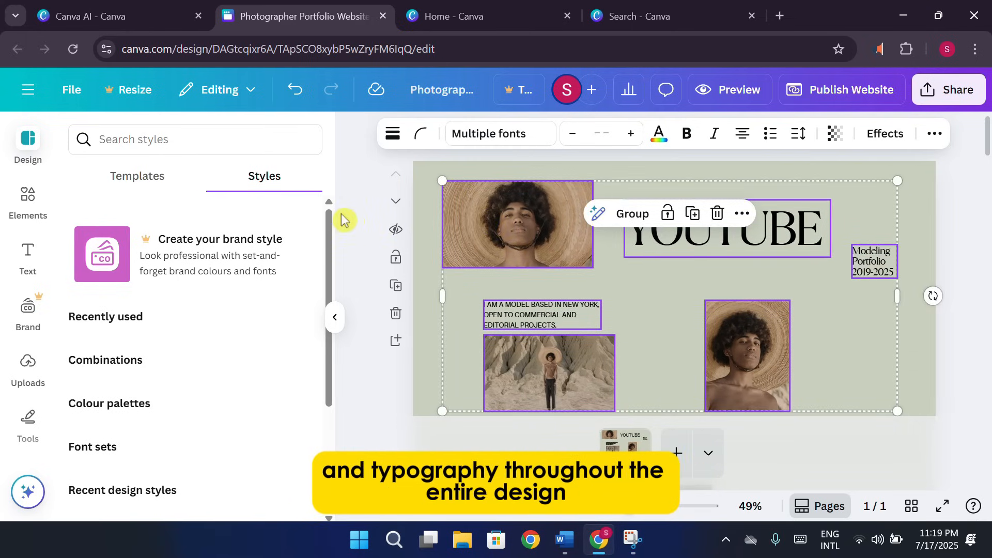
left_click(516, 227)
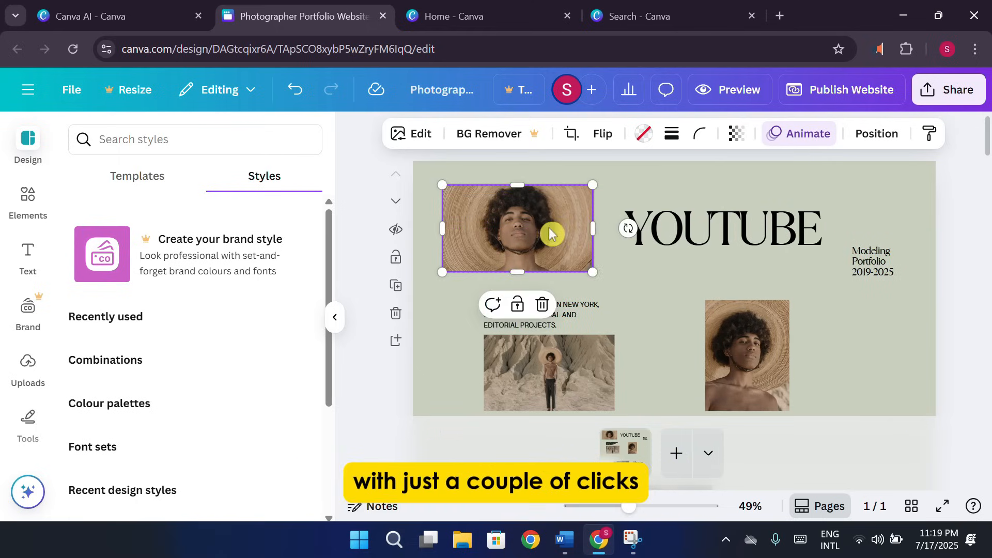
scroll("down", 3)
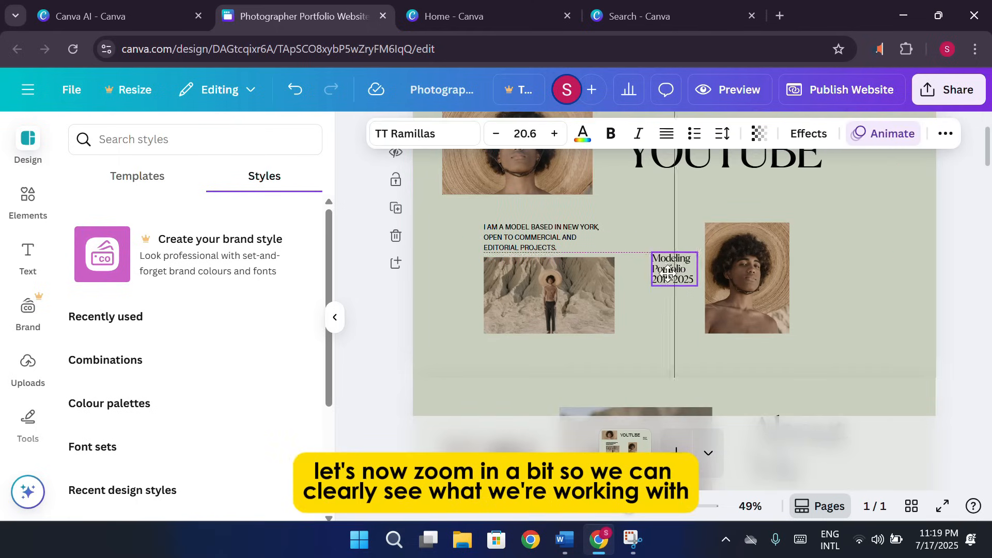
Step: Place the Modeling Portfolio text near the desert photo and move the small portrait to the top right
left_click(746, 278)
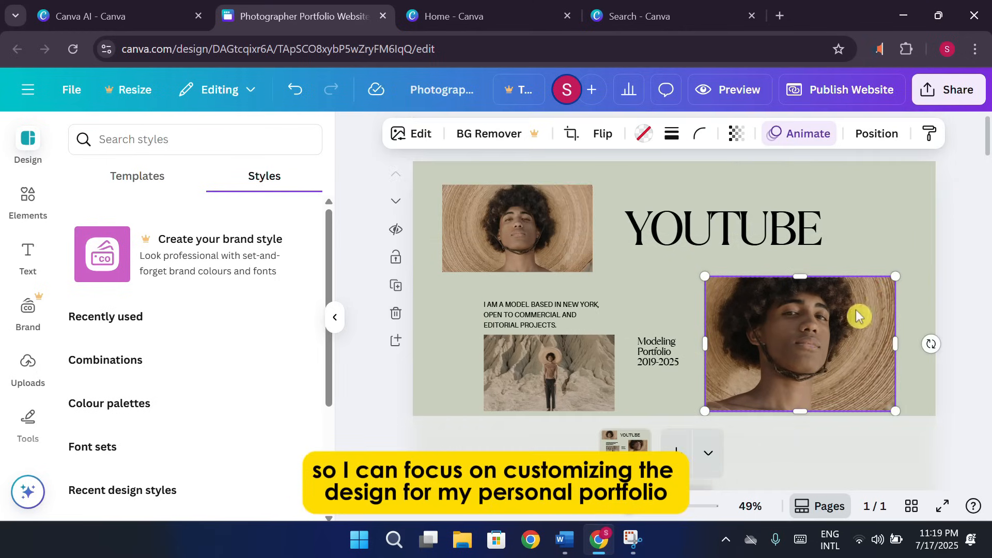
scroll("down", 3)
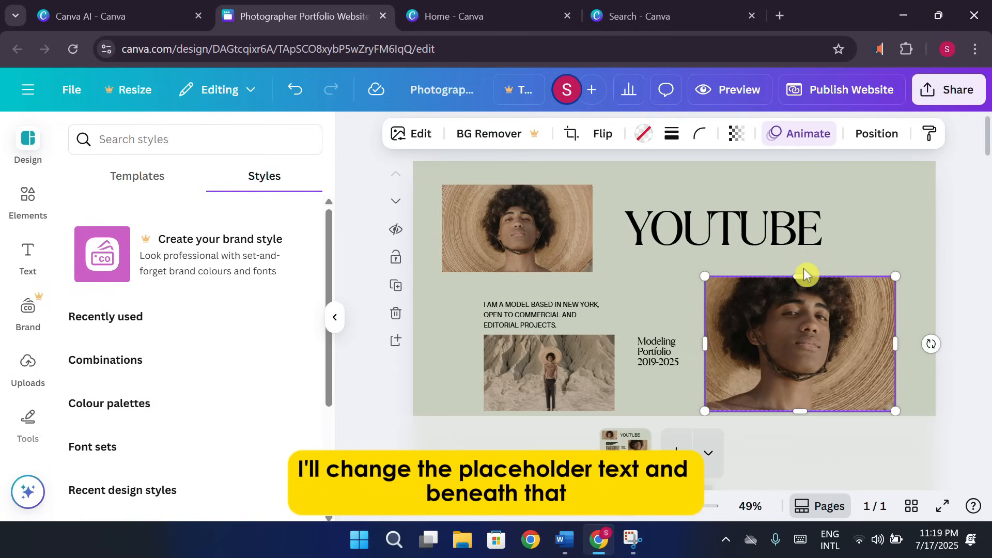
left_click(516, 228)
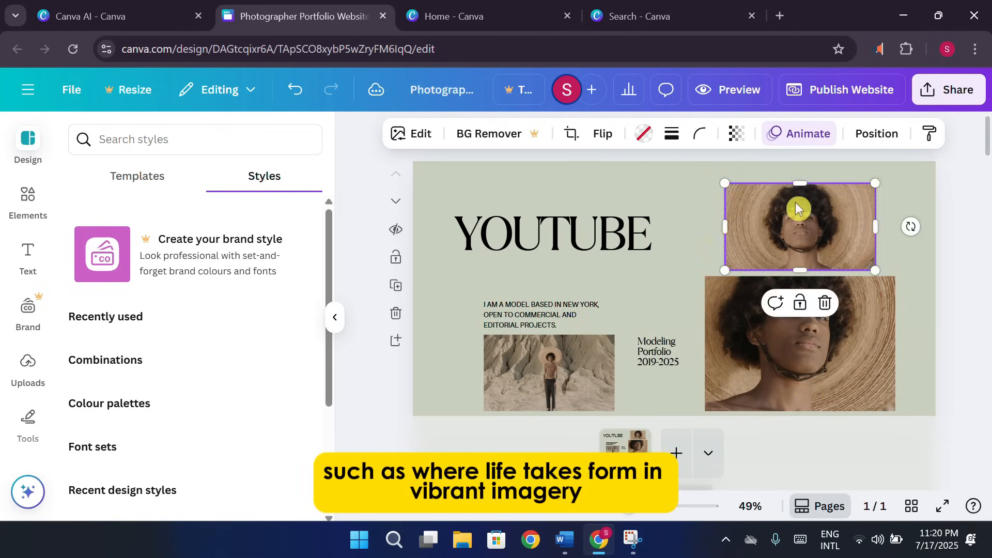
Step: Reposition the Modeling Portfolio text, enlarge the desert photo and widen the intro paragraph
left_click(660, 351)
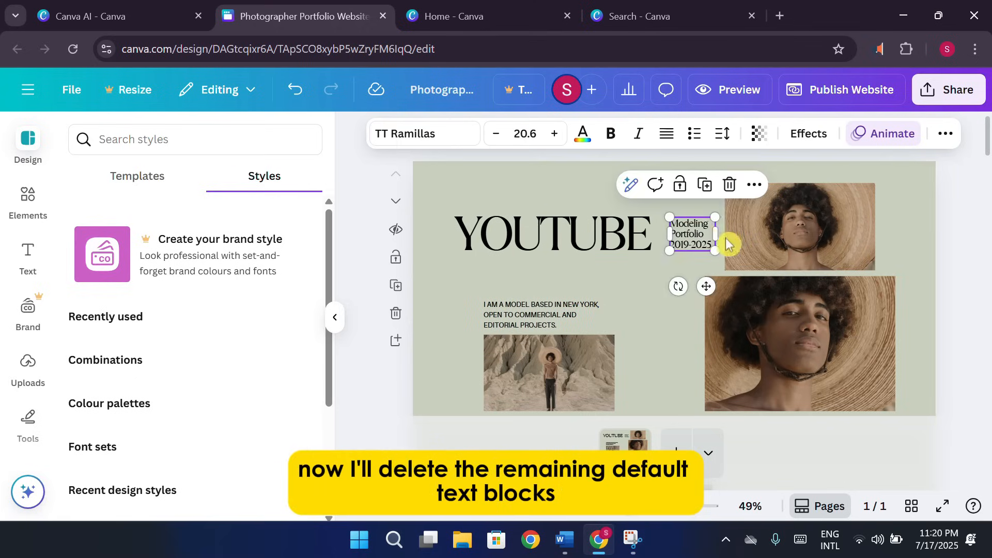
left_click(547, 371)
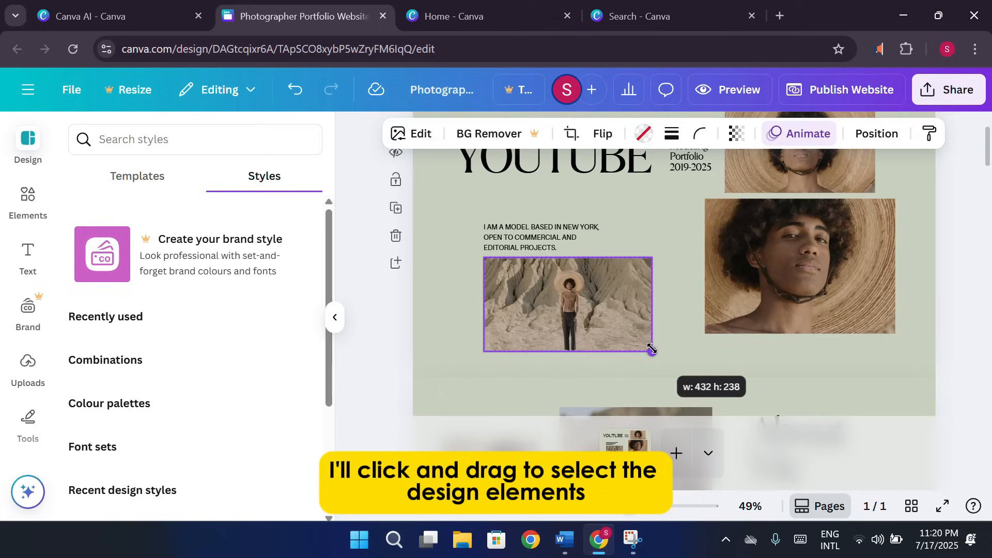
left_click(540, 238)
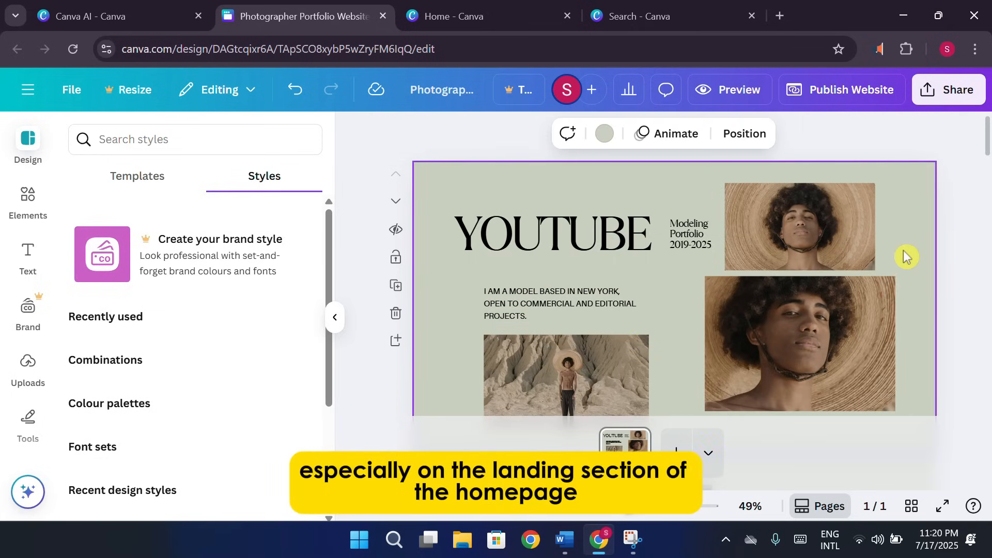
mouse_move(44, 297)
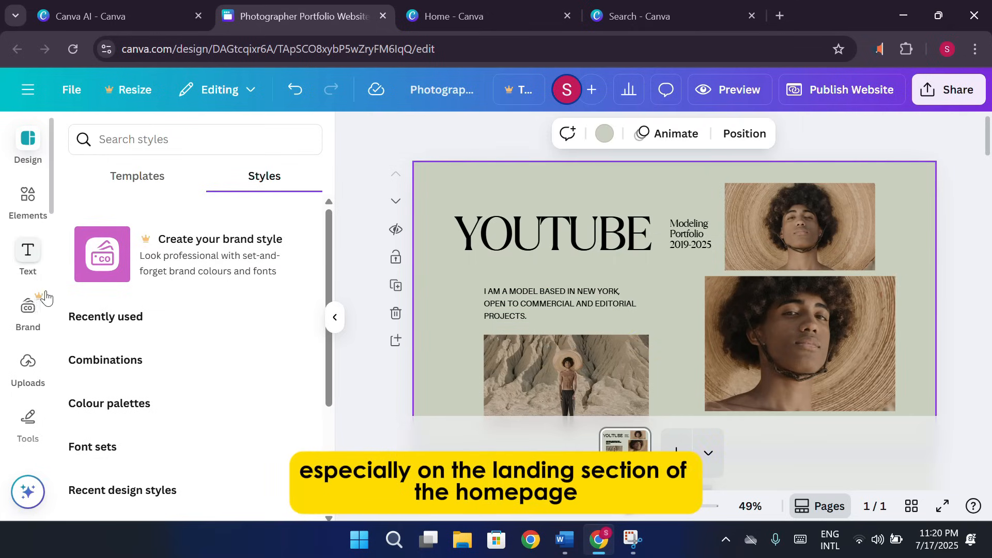
mouse_move(74, 188)
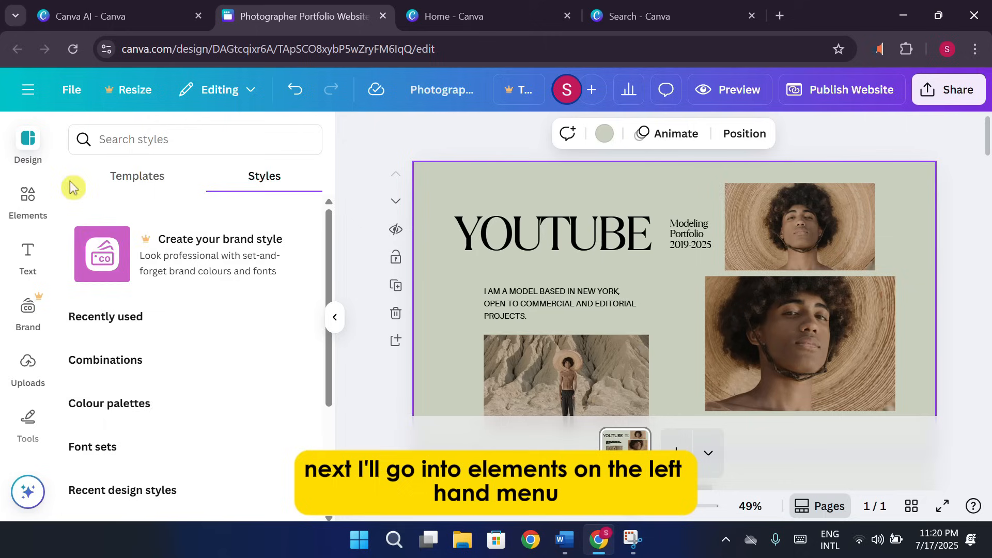
Step: Browse through the Elements library beside the design
left_click(28, 202)
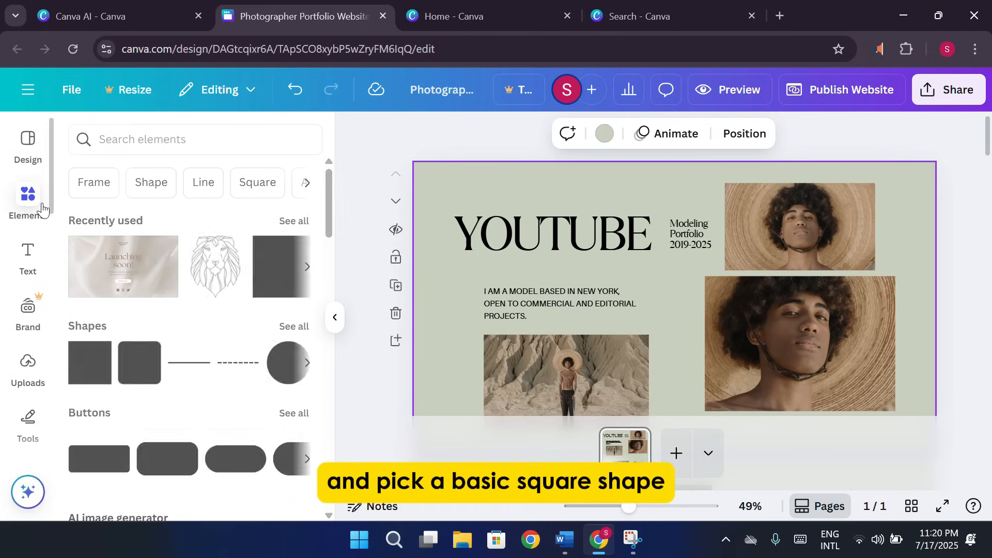
scroll("down", 3)
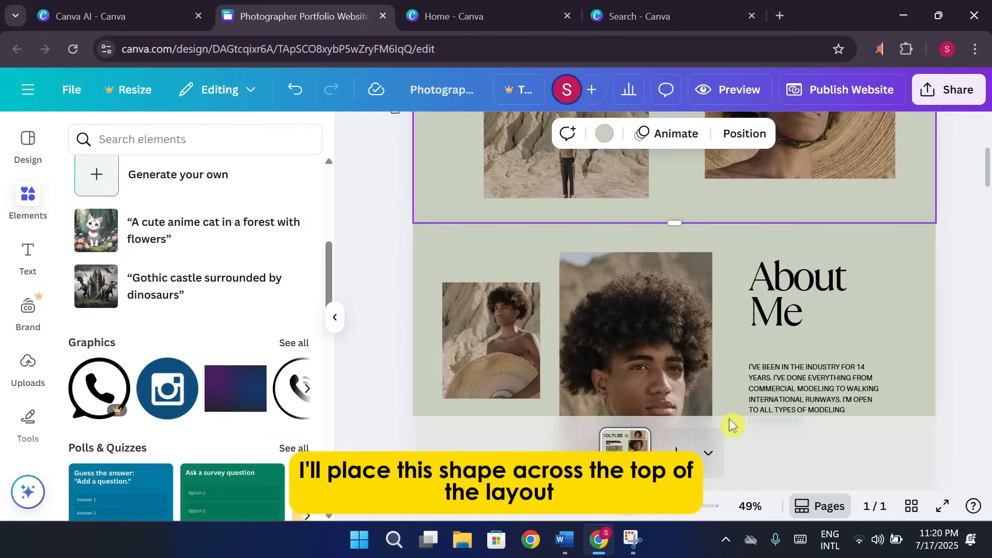
scroll("down", 3)
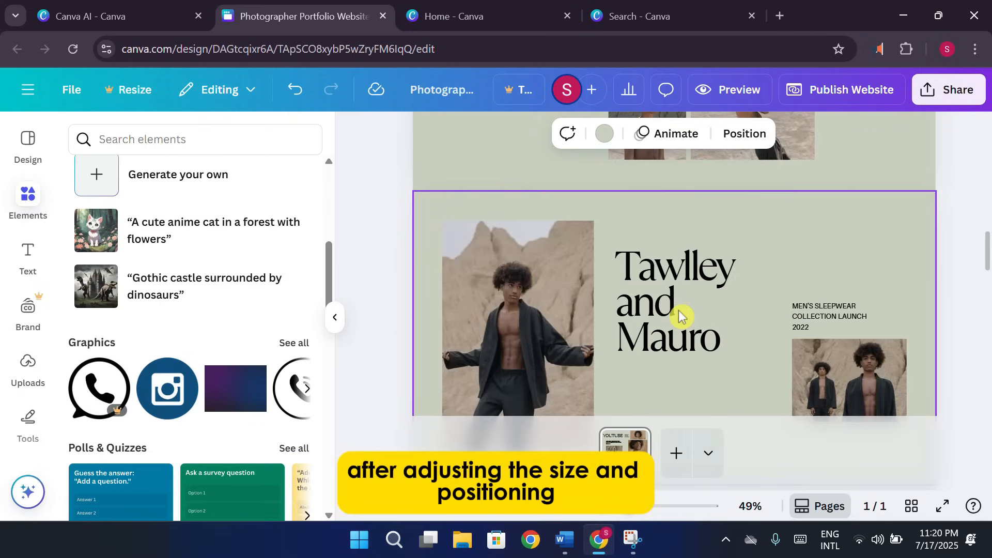
scroll("up", 3)
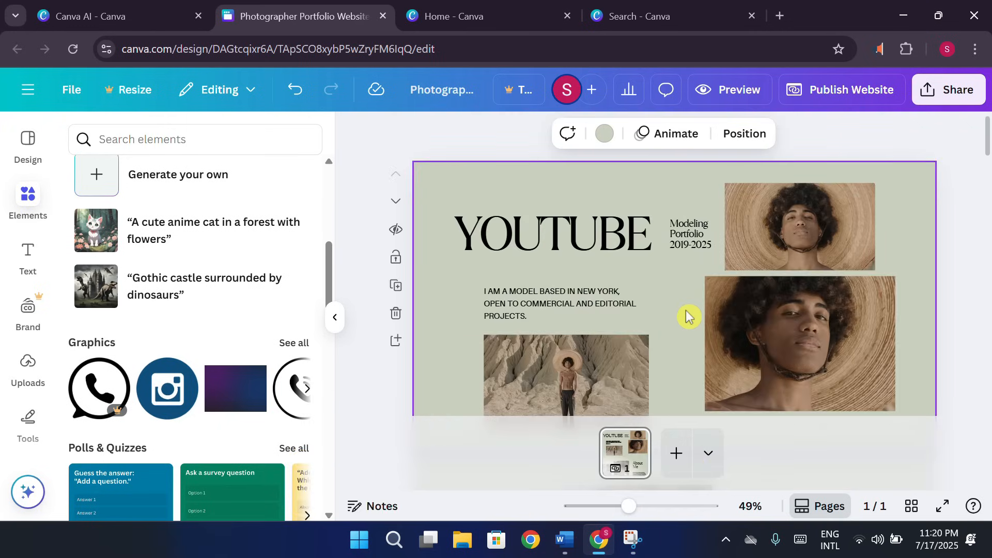
scroll("down", 3)
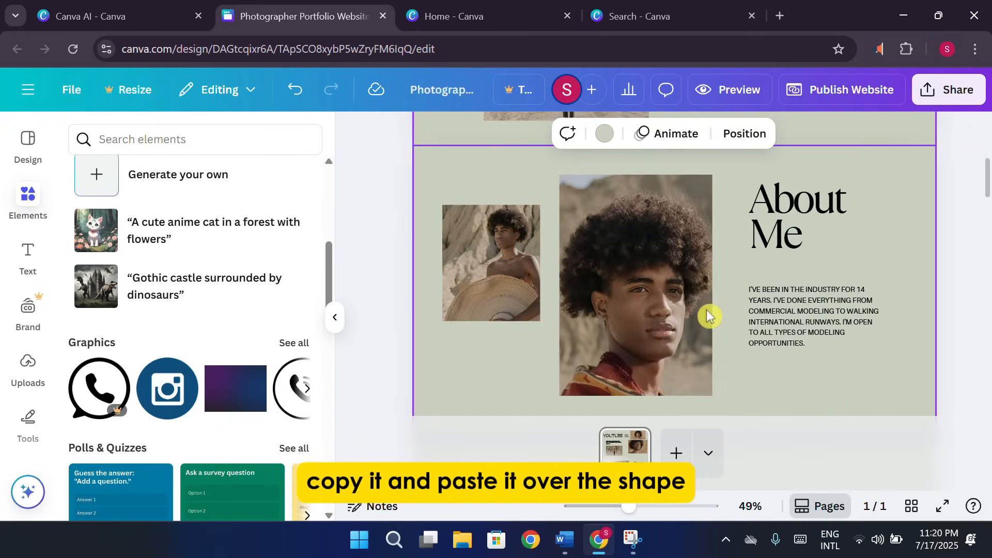
Step: Select the large About Me portrait and the Tawlley and Mauro section while scrolling the pages
left_click(664, 281)
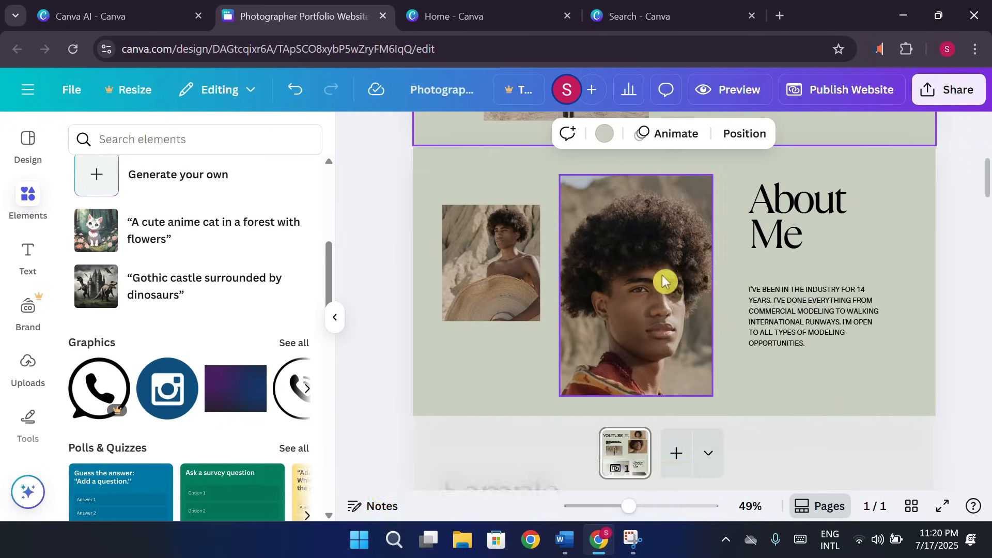
scroll("down", 3)
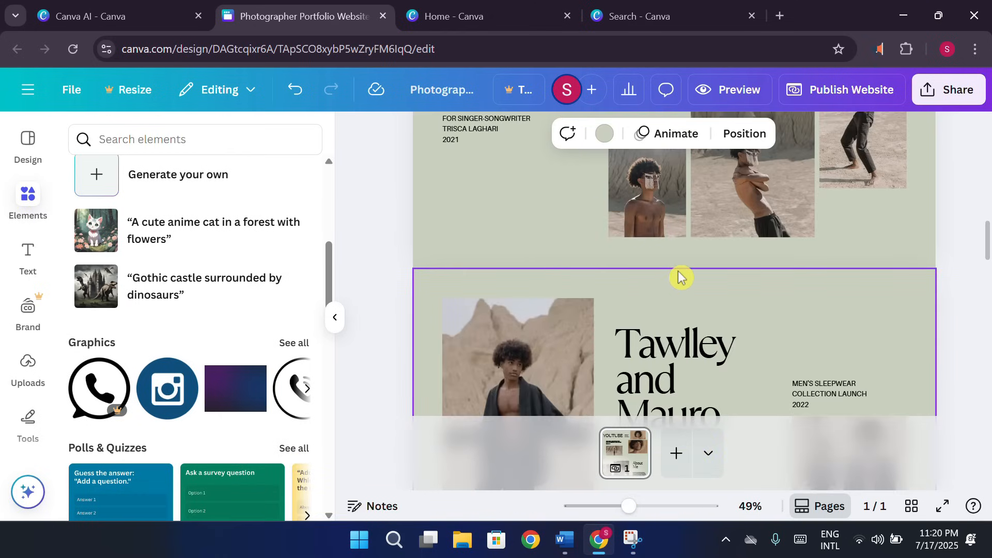
mouse_move(653, 310)
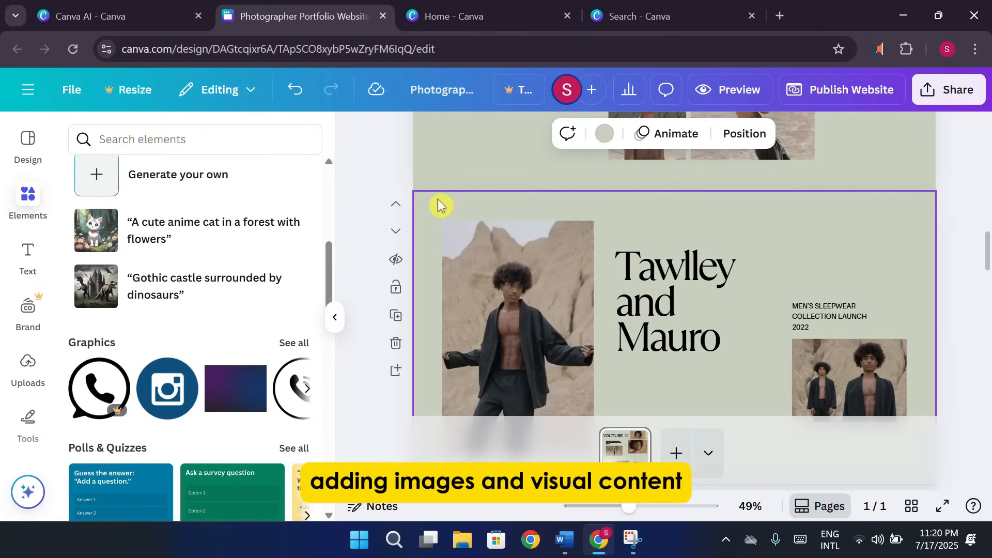
left_click(518, 316)
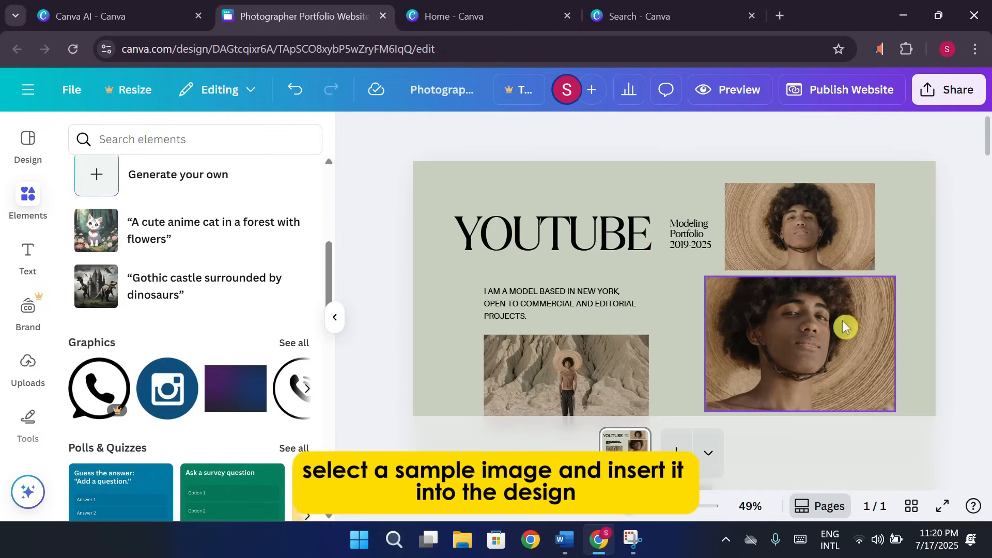
scroll("down", 3)
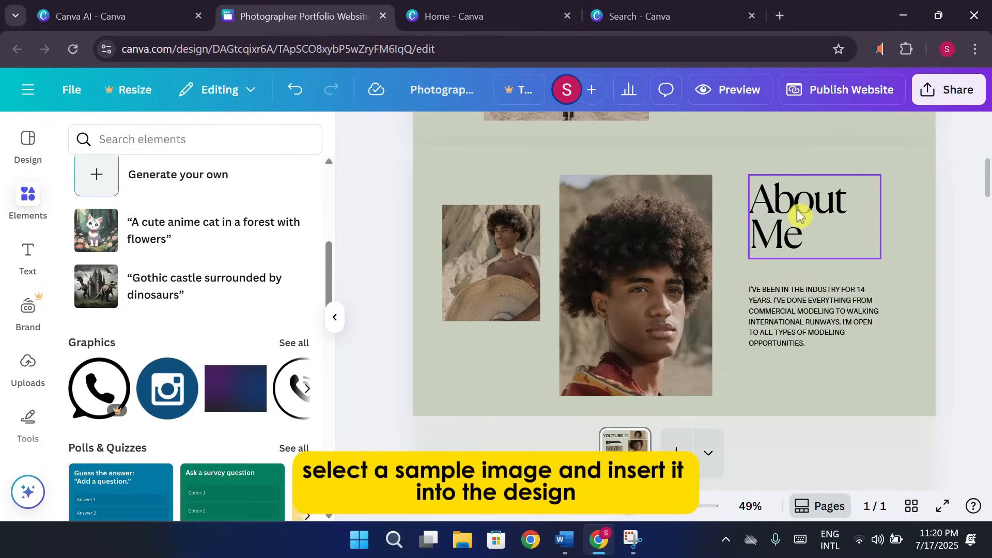
mouse_move(803, 252)
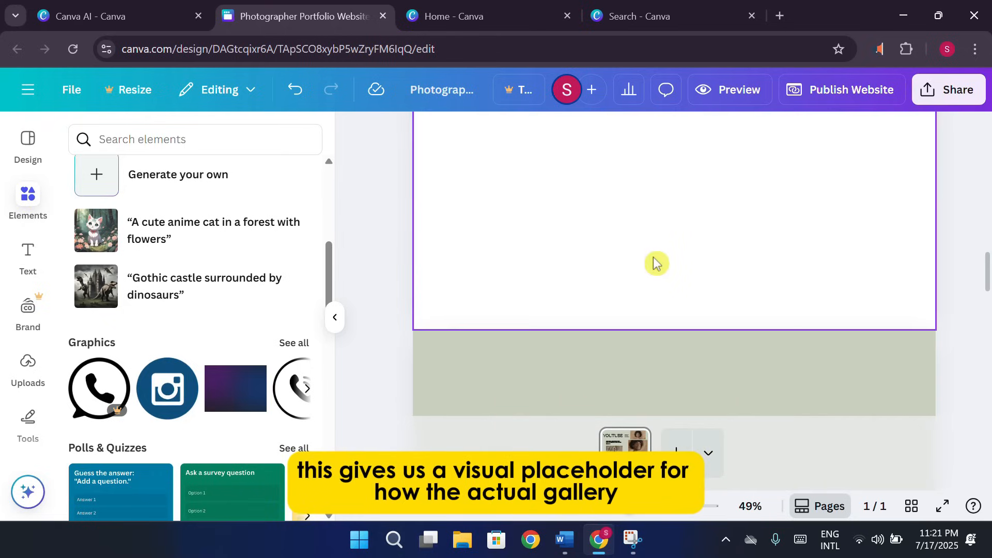
Step: Select the blank white section and show the Design panel's Styles options beside it
scroll("down", 3)
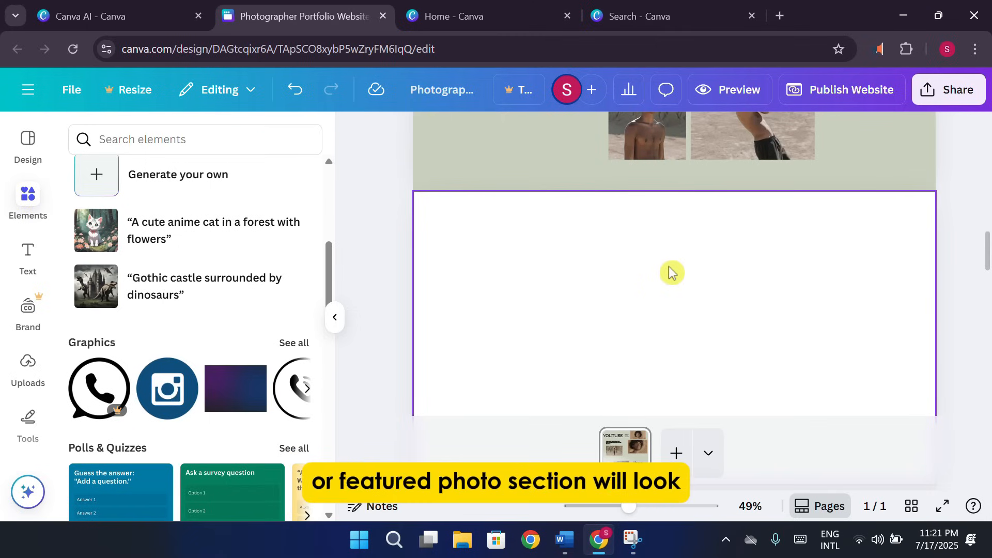
mouse_move(688, 297)
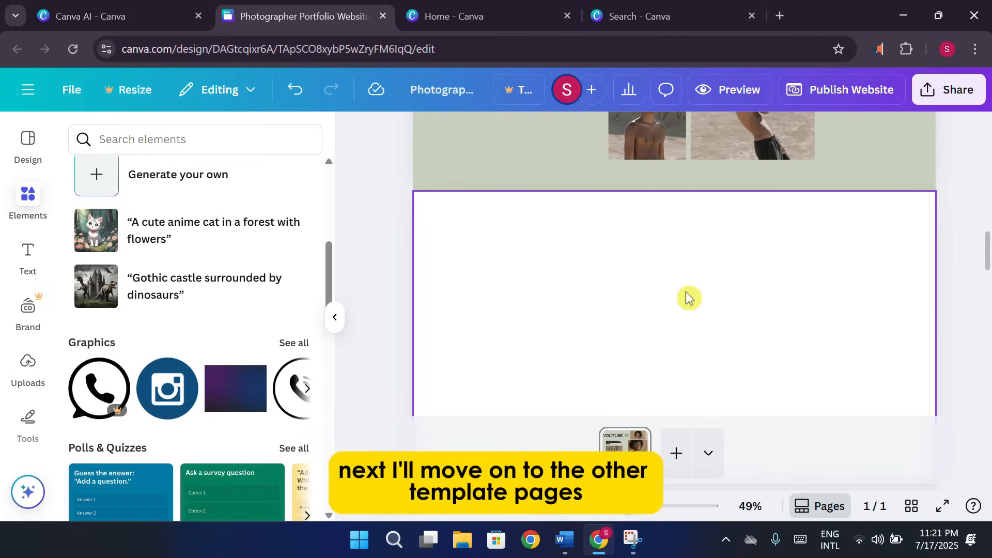
left_click(688, 297)
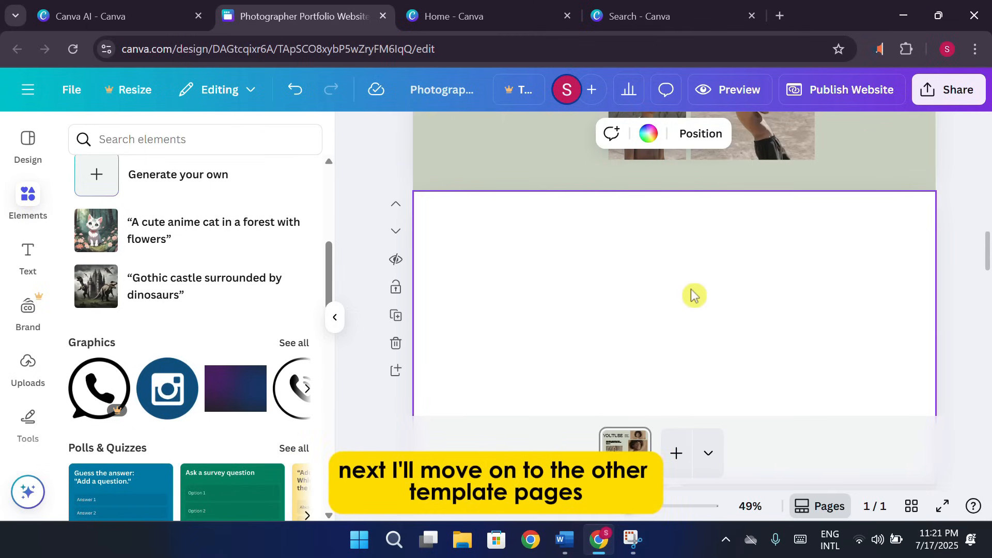
mouse_move(765, 378)
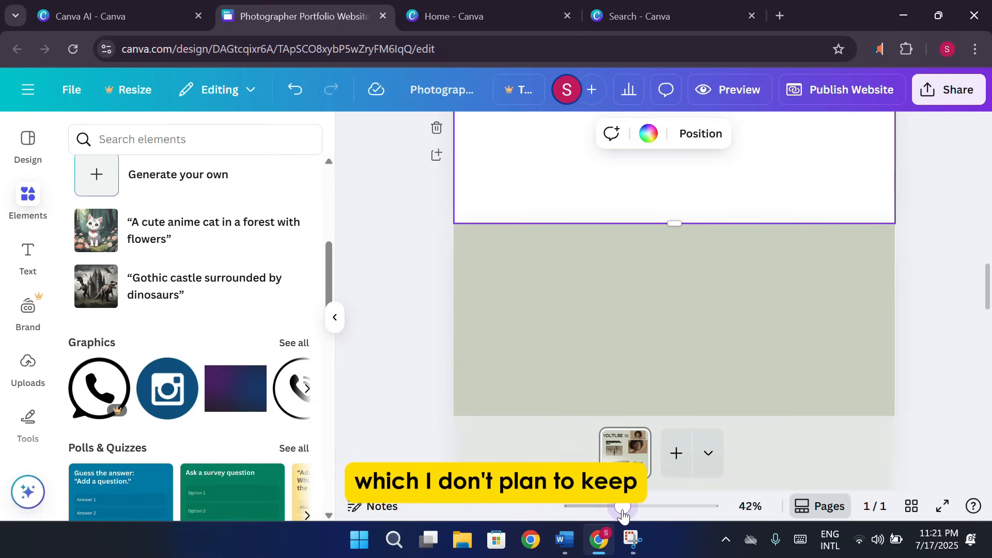
left_click(575, 297)
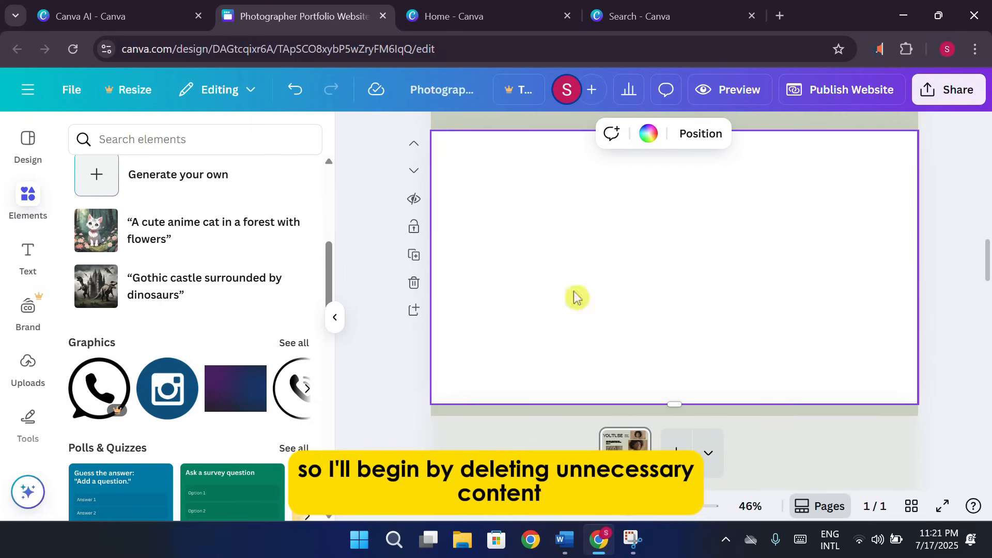
left_click(28, 146)
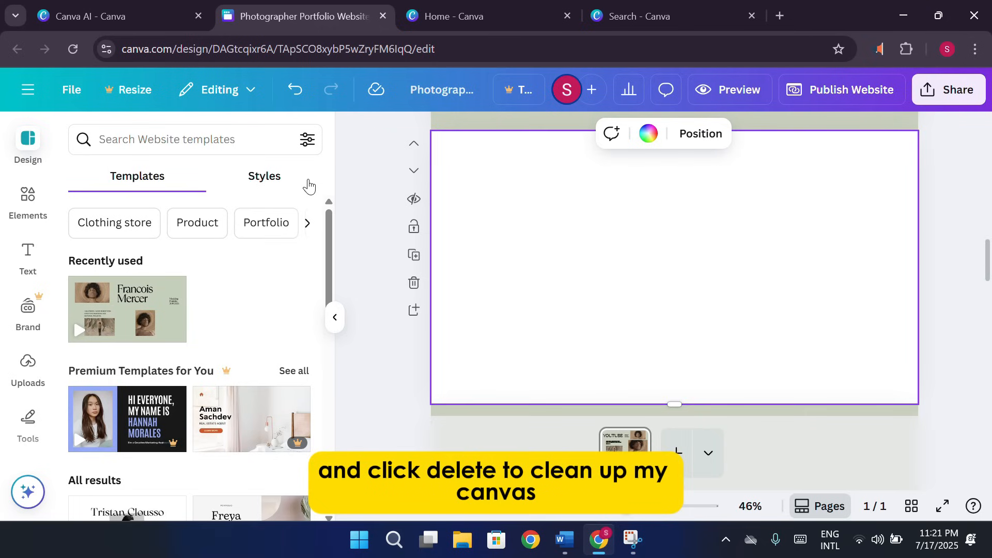
left_click(264, 176)
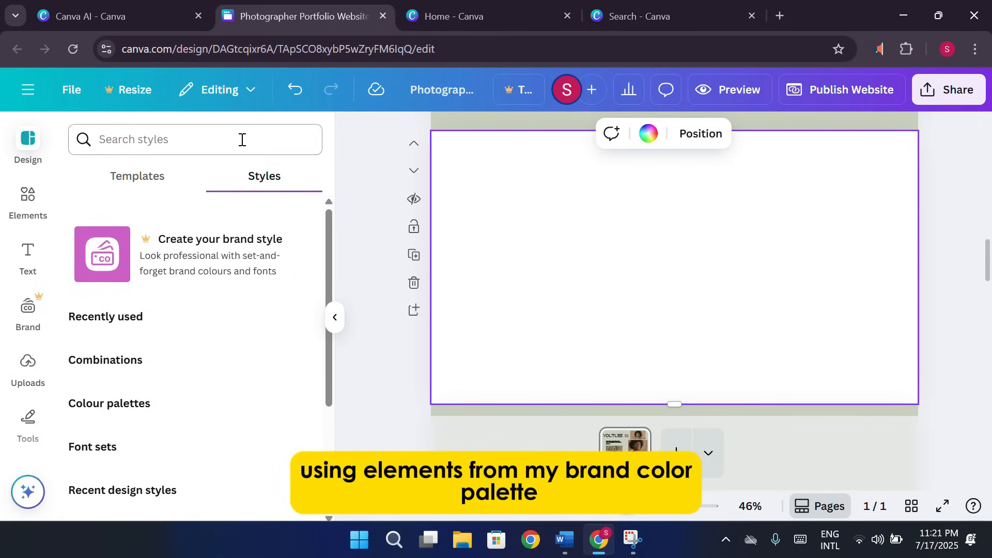
Step: Try a brown photo colour, then set the blank section's background to red and reopen Elements
left_click(647, 133)
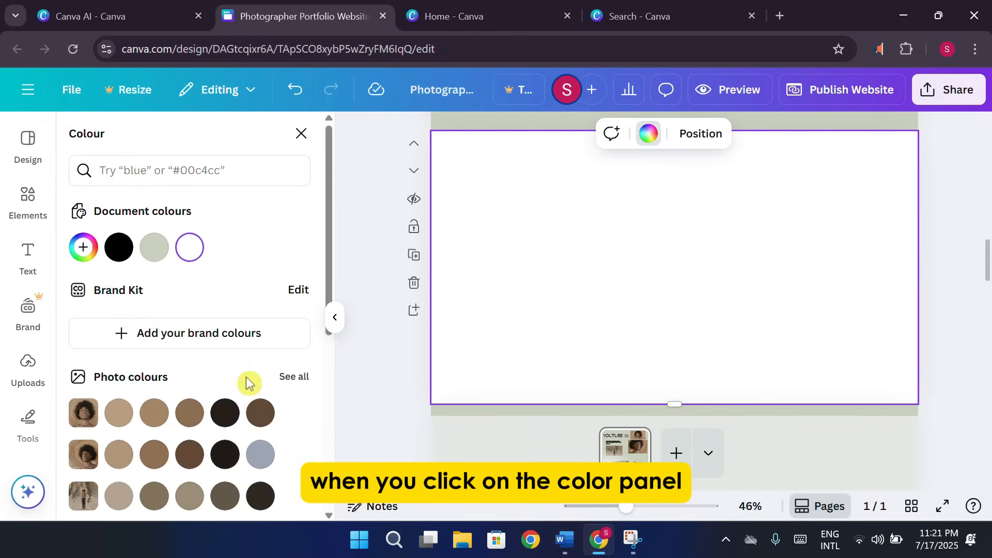
left_click(258, 335)
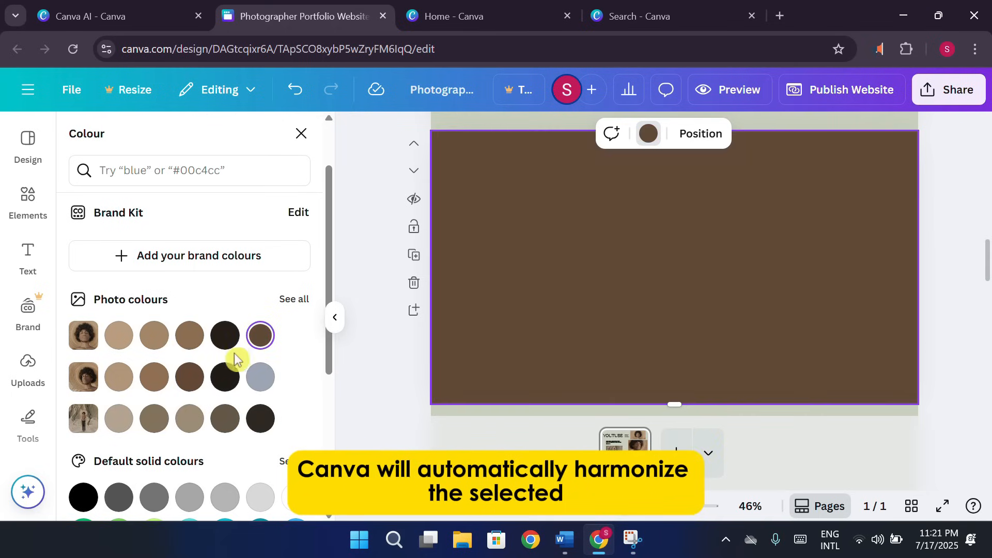
scroll("down", 3)
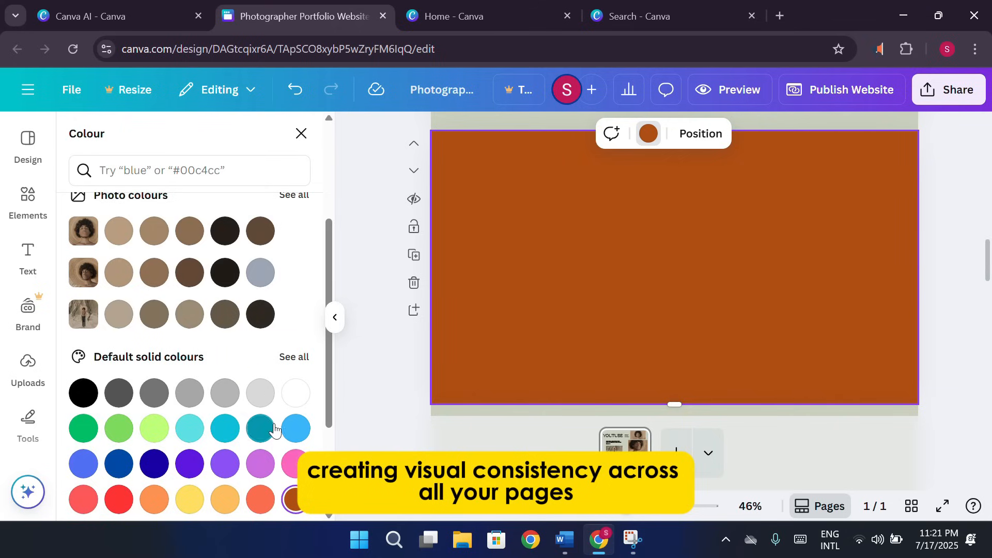
left_click(117, 499)
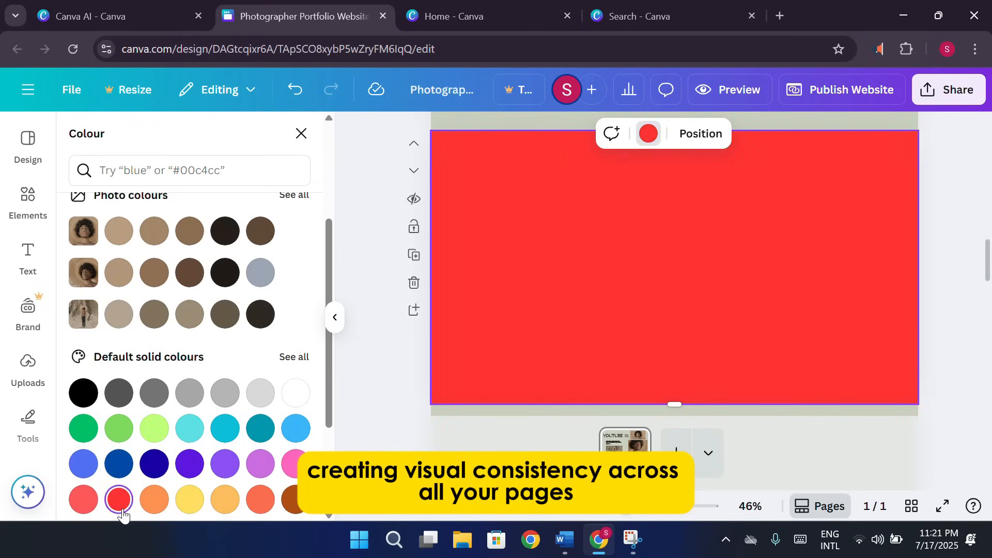
mouse_move(239, 489)
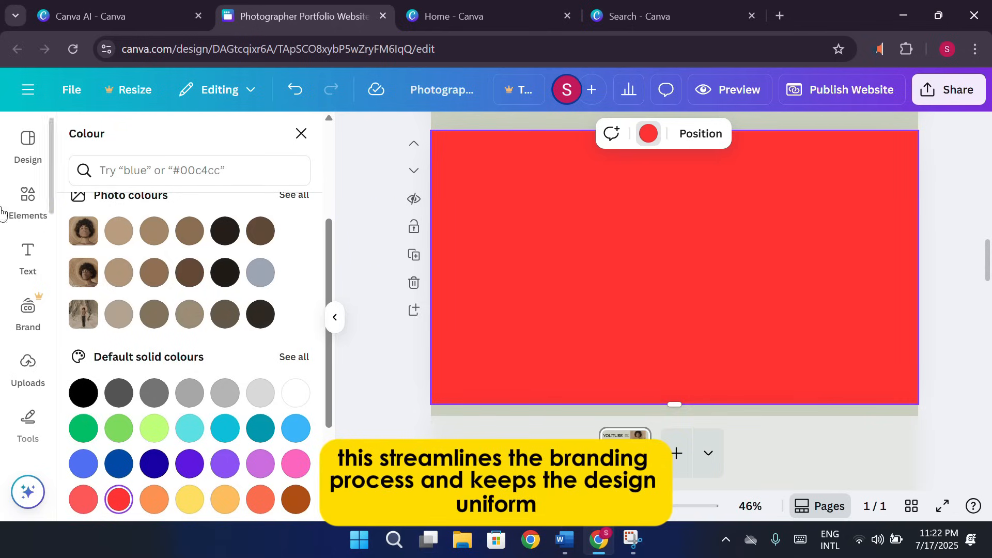
left_click(28, 201)
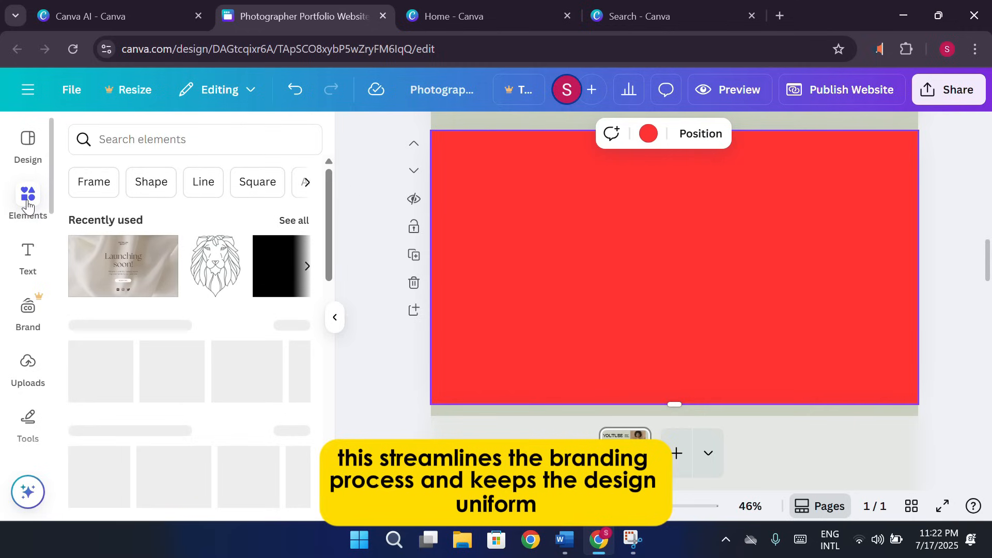
Step: Add a new text box on the red section reading 'PORTFOLIO'
left_click(27, 199)
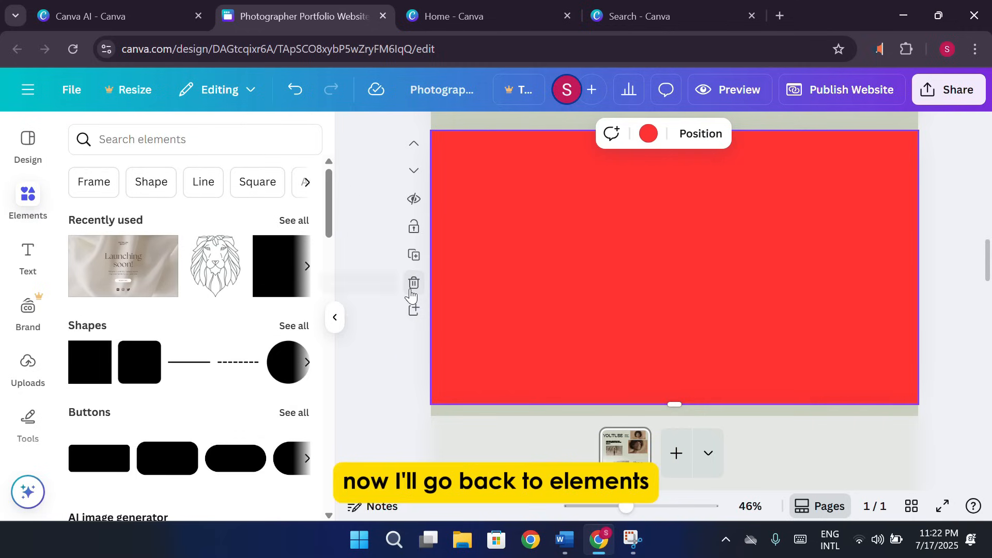
mouse_move(414, 283)
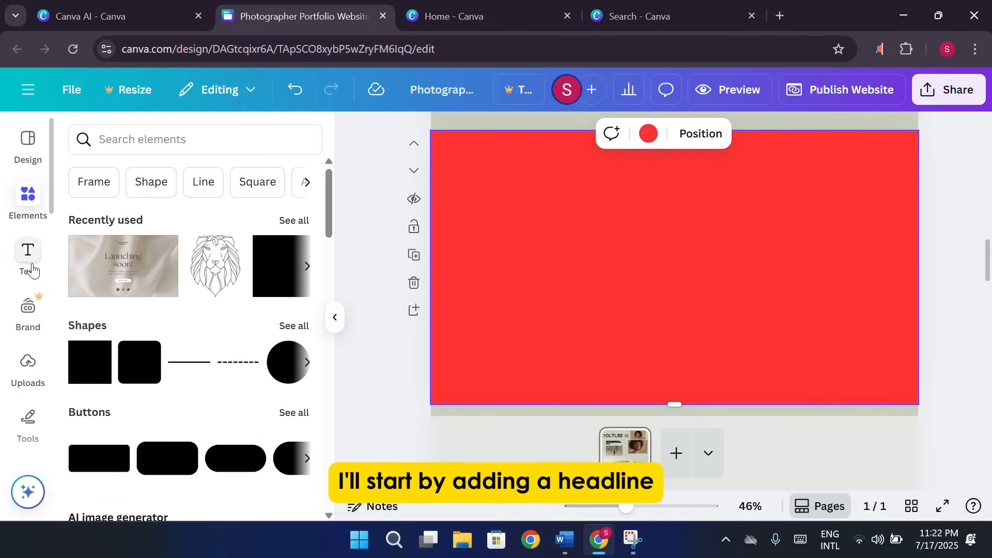
left_click(27, 256)
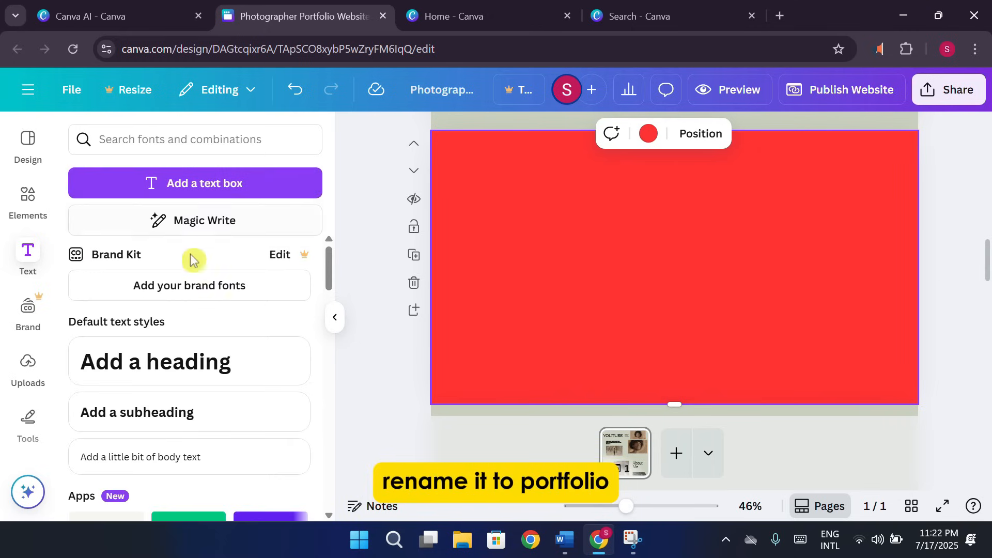
mouse_move(211, 319)
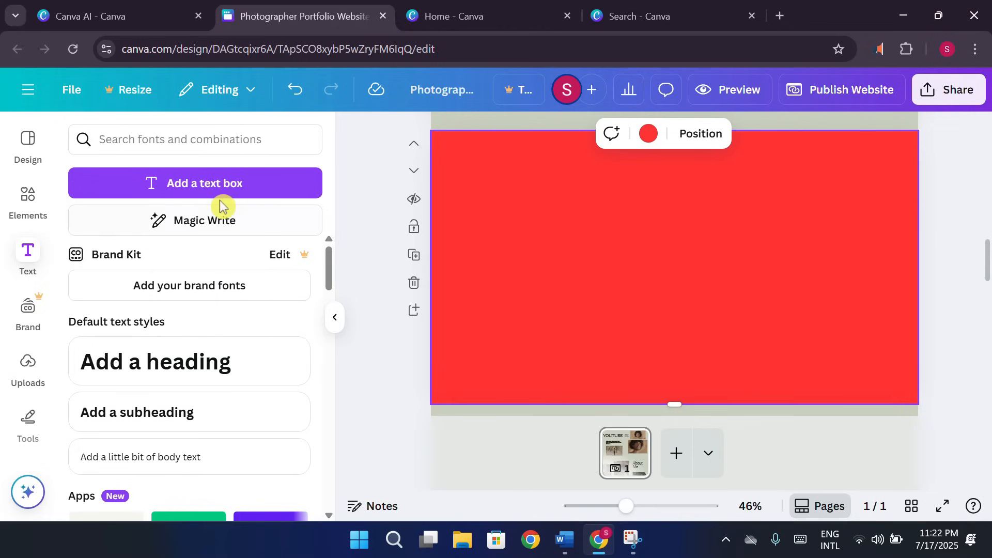
left_click(204, 183)
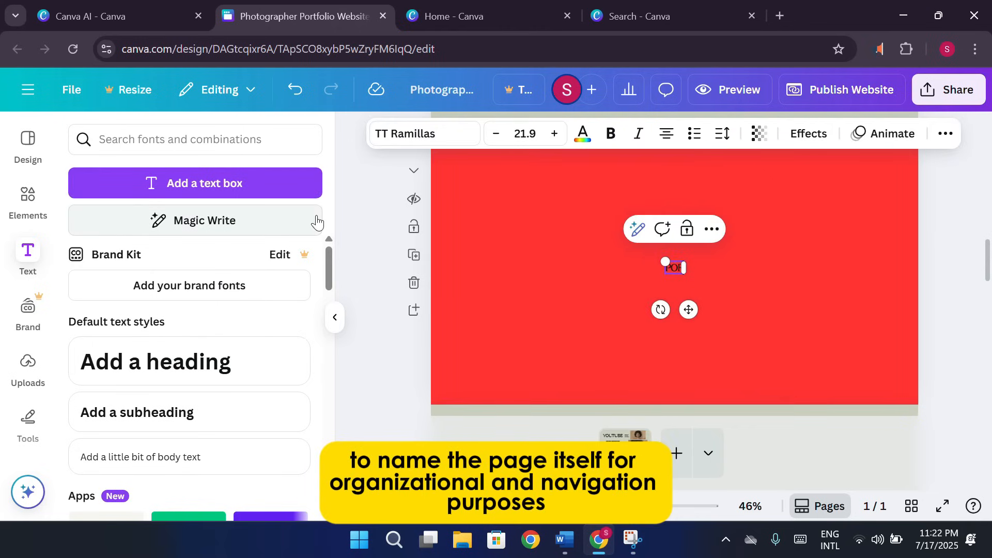
type("TFOLIO")
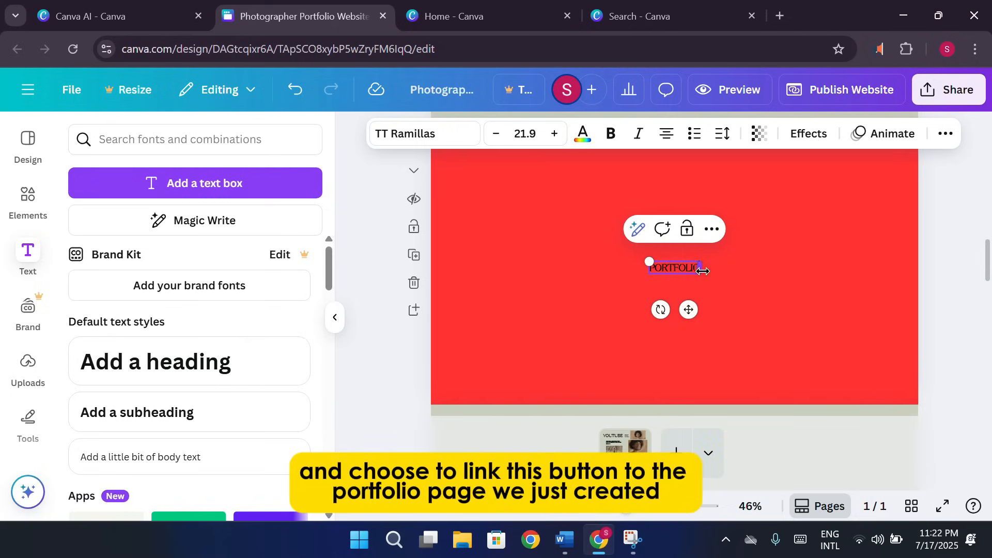
mouse_move(697, 270)
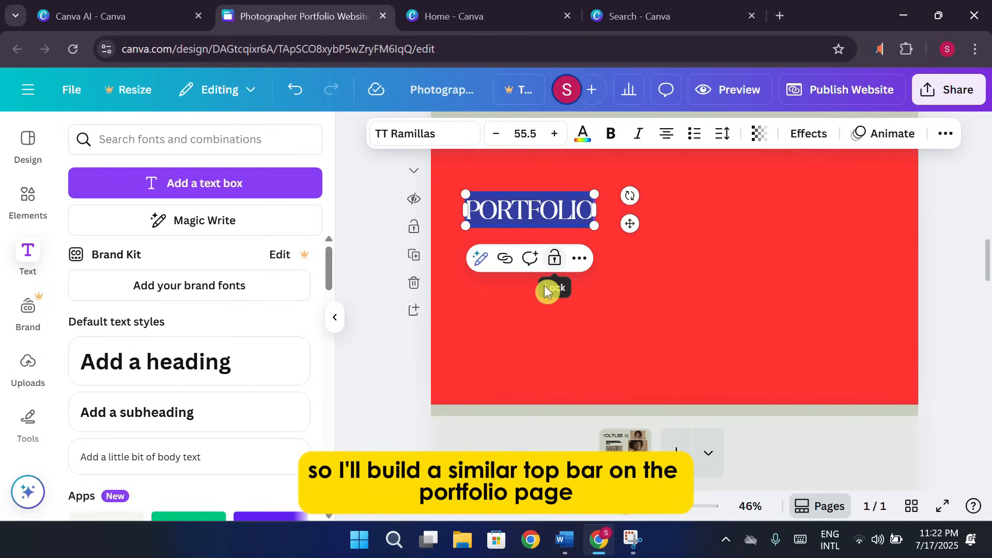
mouse_move(682, 298)
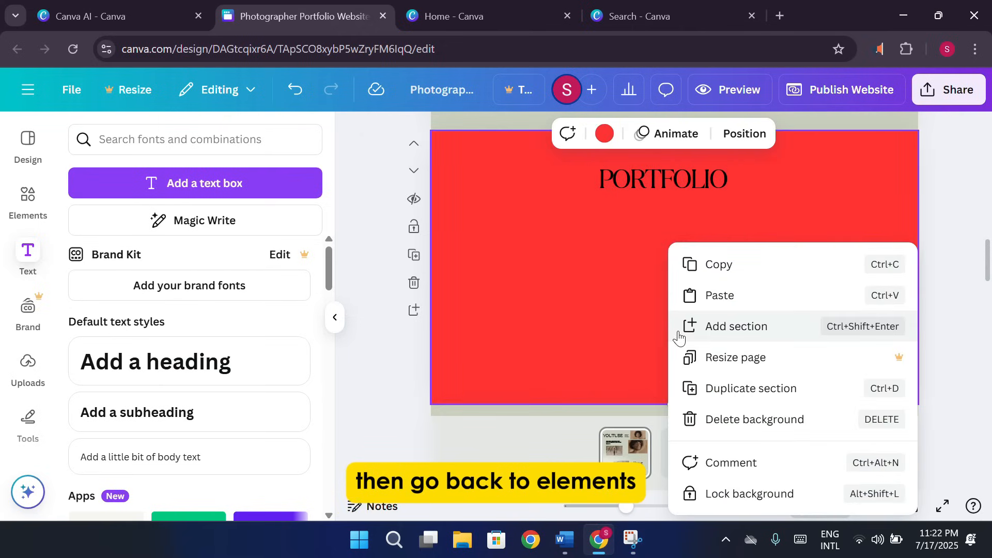
left_click(389, 293)
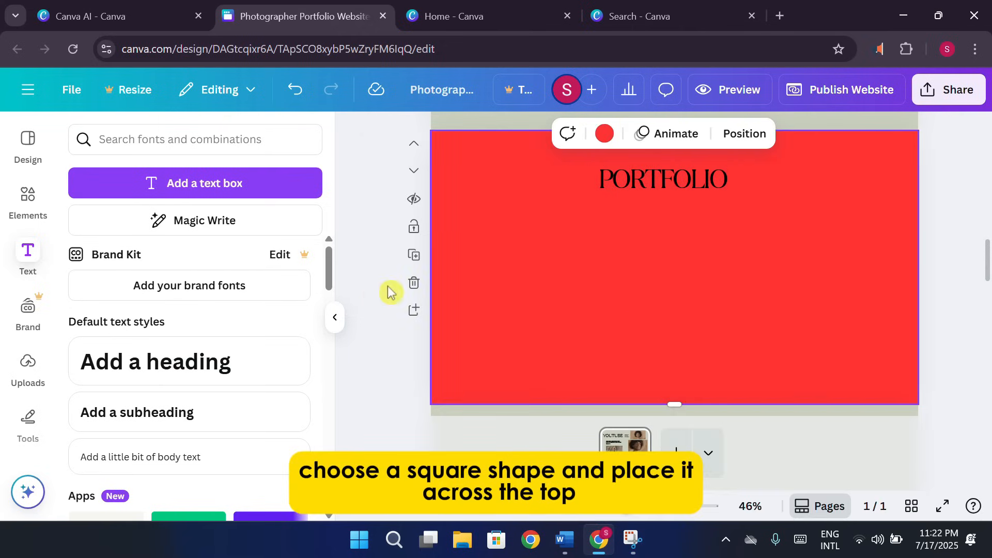
mouse_move(650, 295)
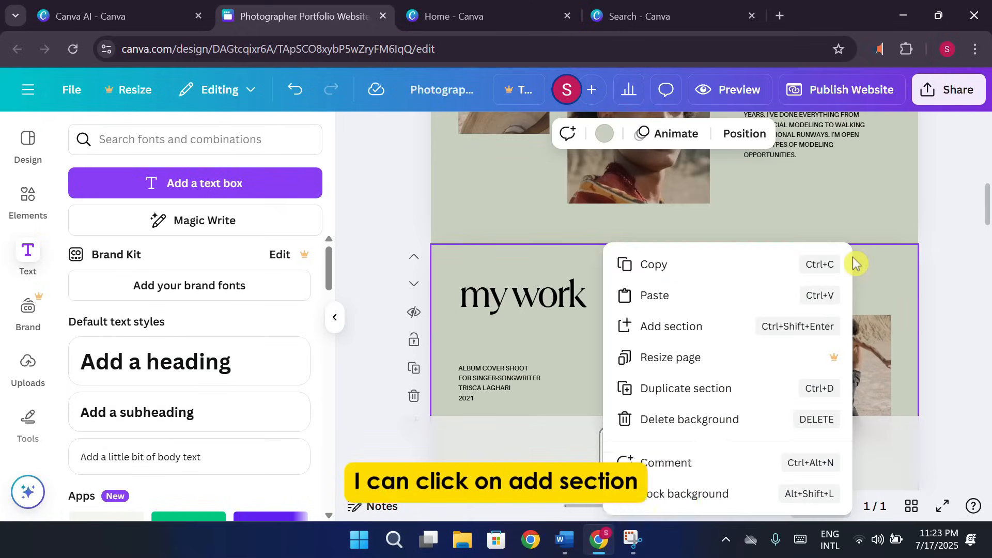
left_click(669, 325)
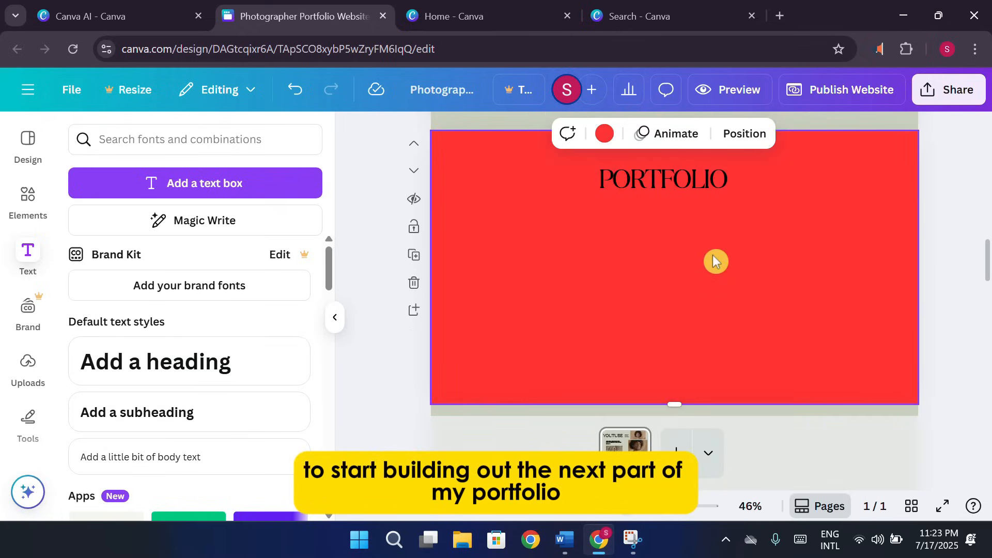
mouse_move(798, 200)
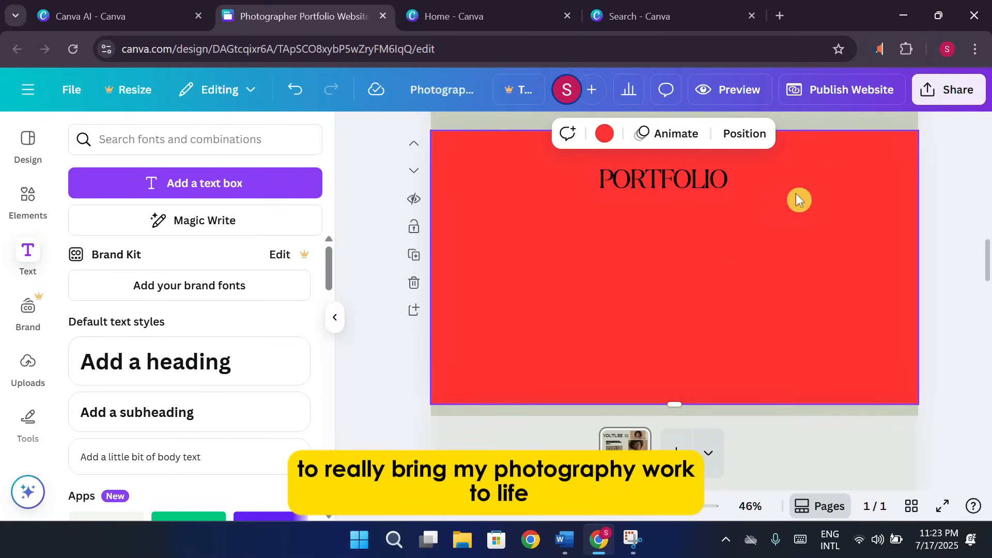
scroll("down", 3)
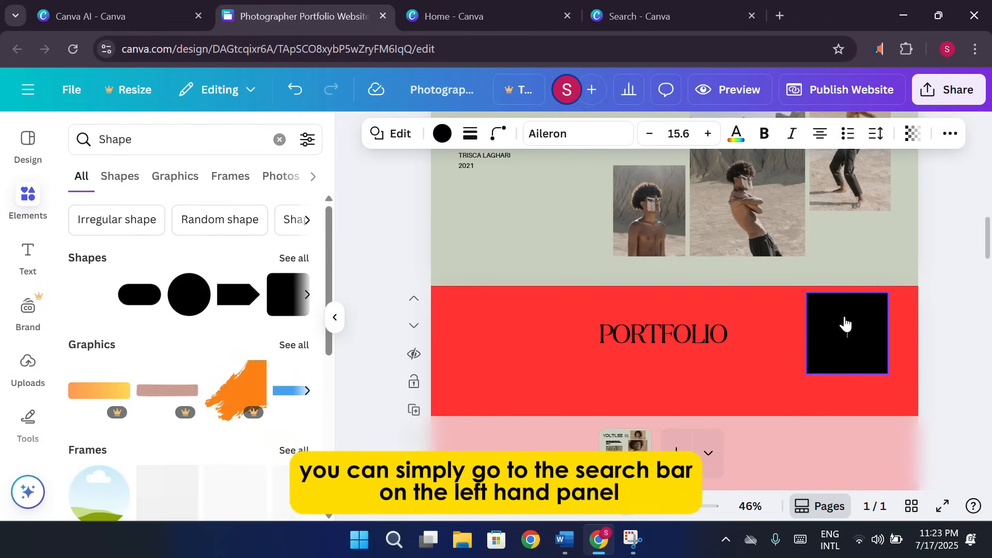
Step: Select the new black square and start searching Elements for picture frames
left_click(846, 333)
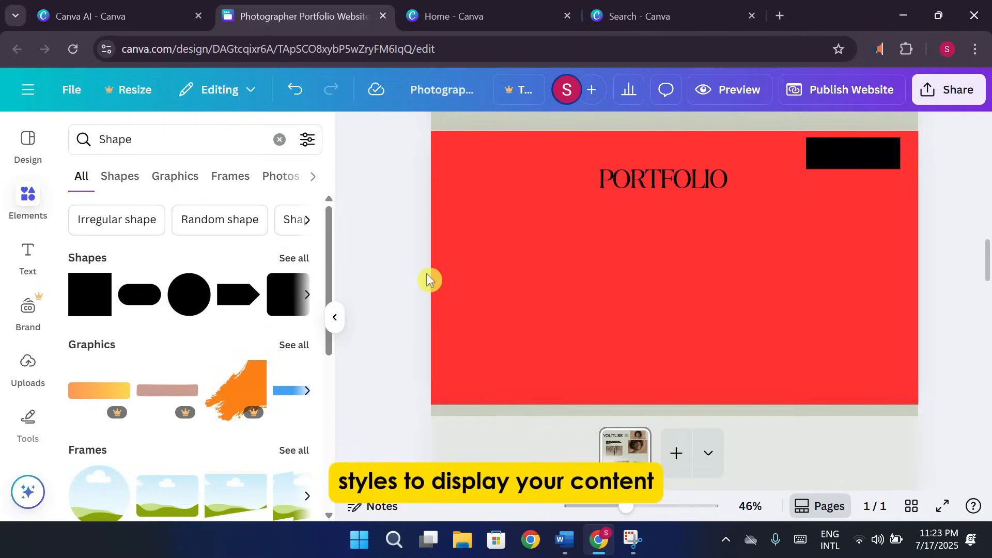
left_click(184, 139)
type("Frame")
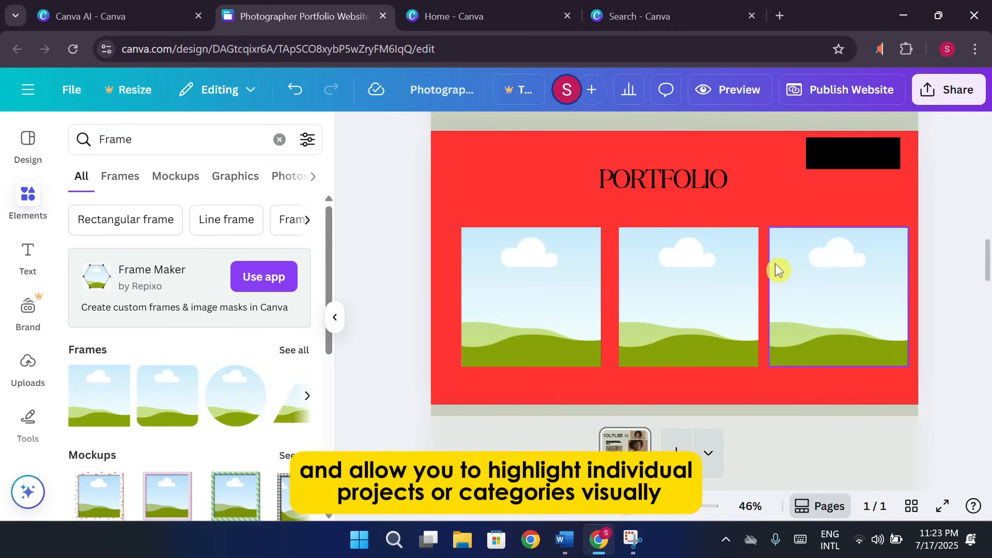
mouse_move(855, 228)
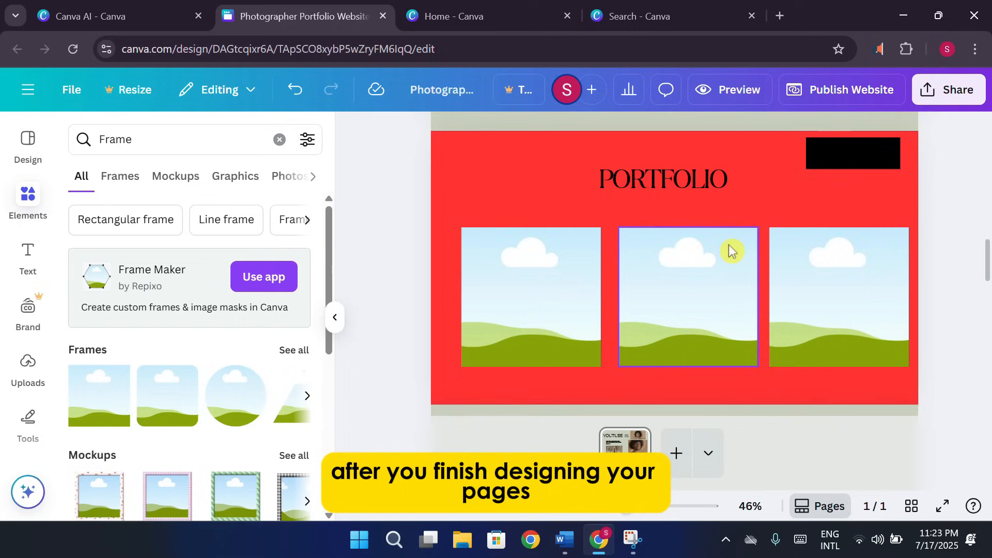
Step: Preview the whole website as visitors would see it, scroll through it, then close the preview
left_click(838, 297)
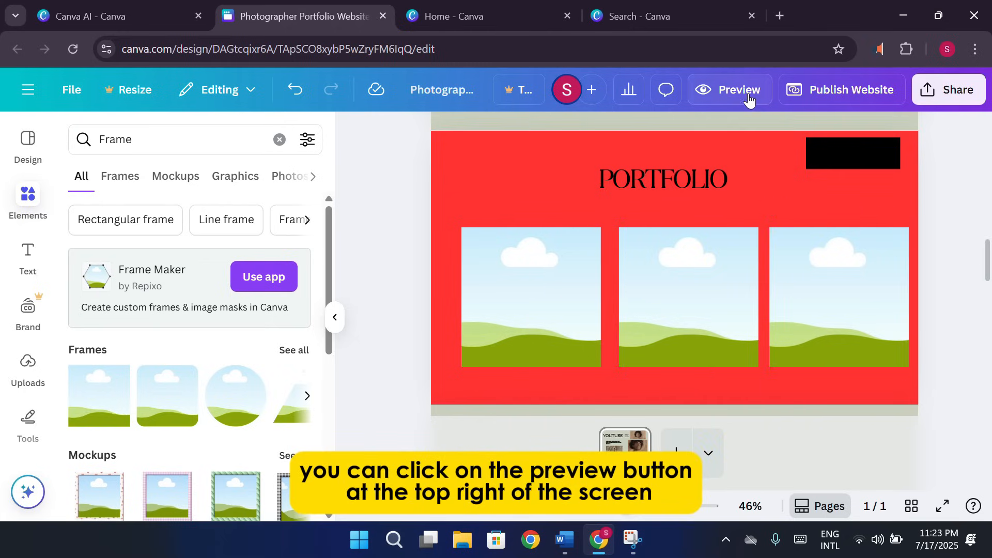
left_click(729, 89)
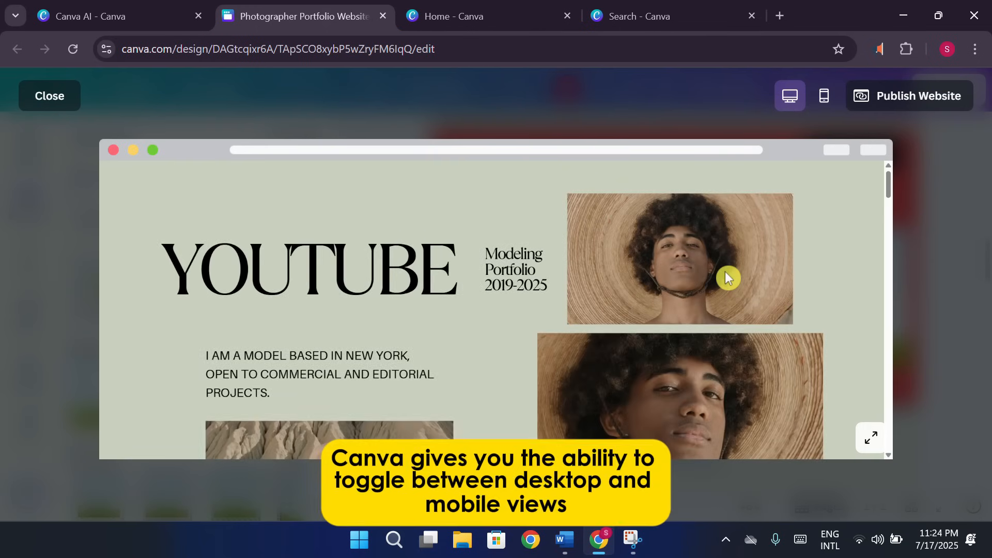
mouse_move(742, 263)
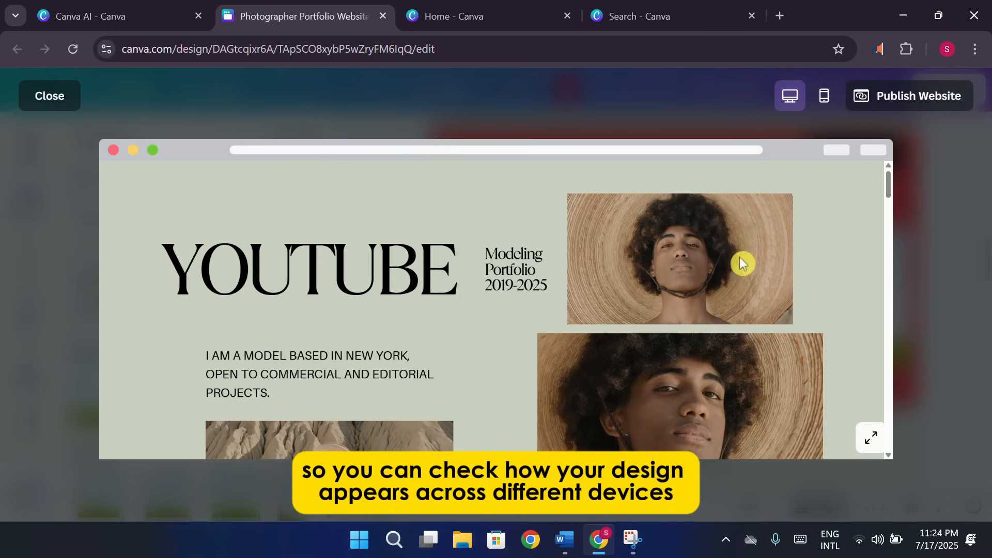
mouse_move(858, 222)
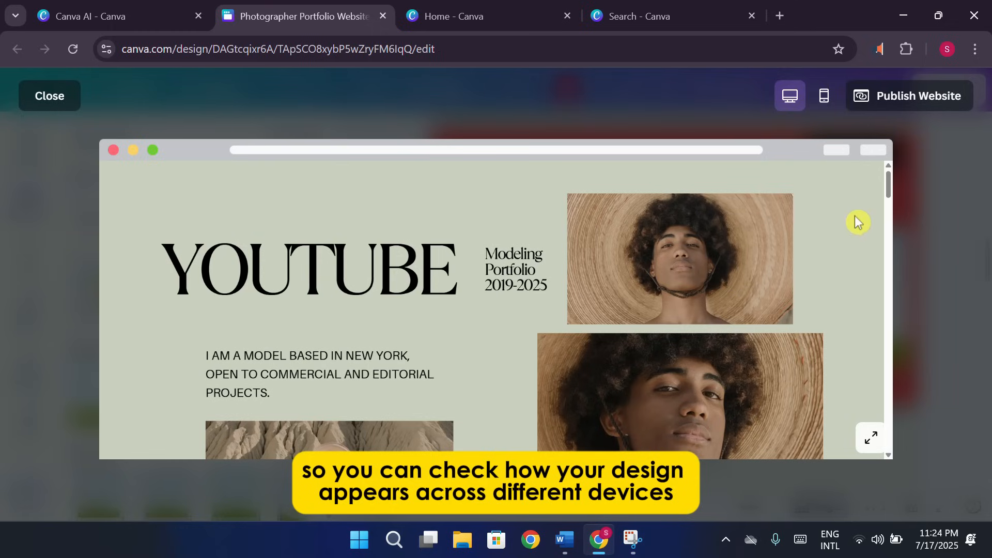
mouse_move(854, 228)
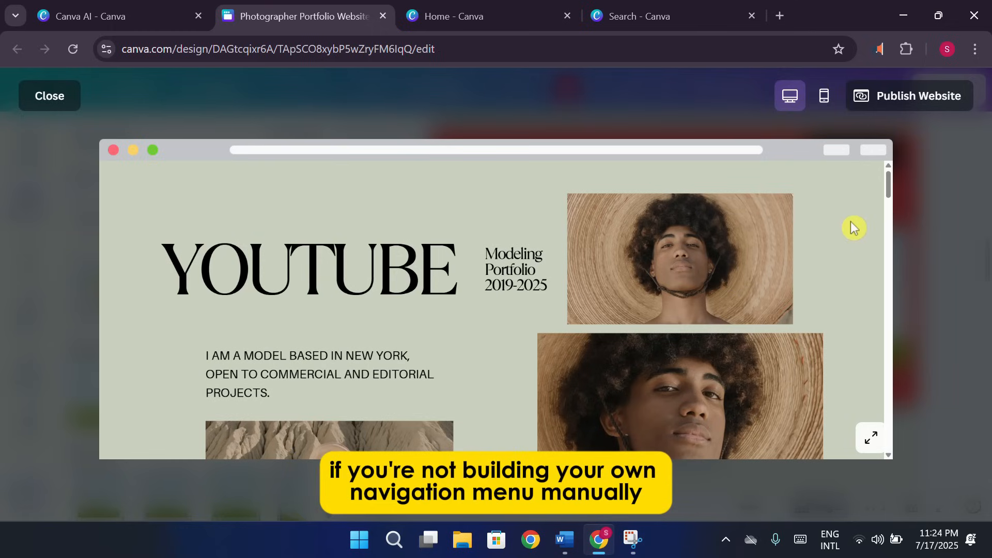
mouse_move(819, 211)
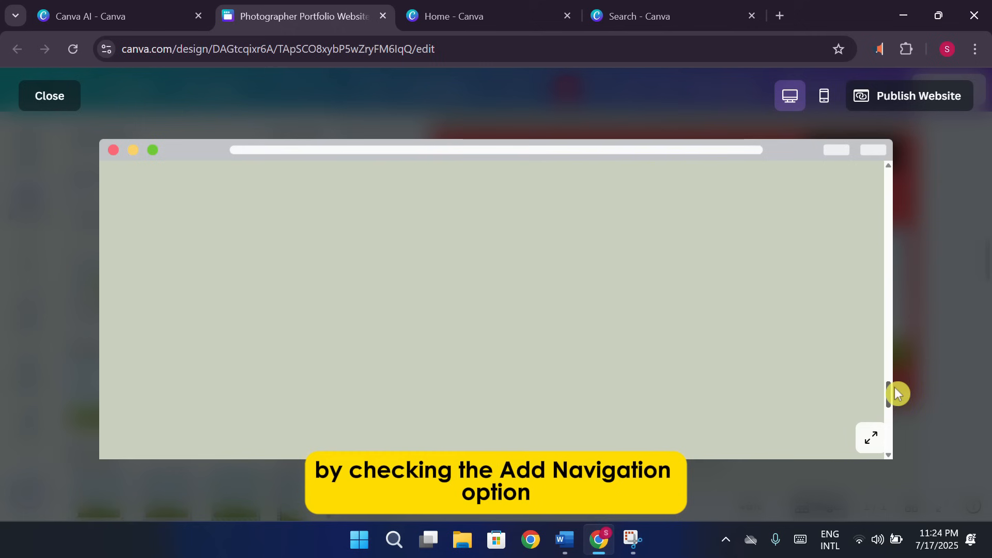
scroll("down", 3)
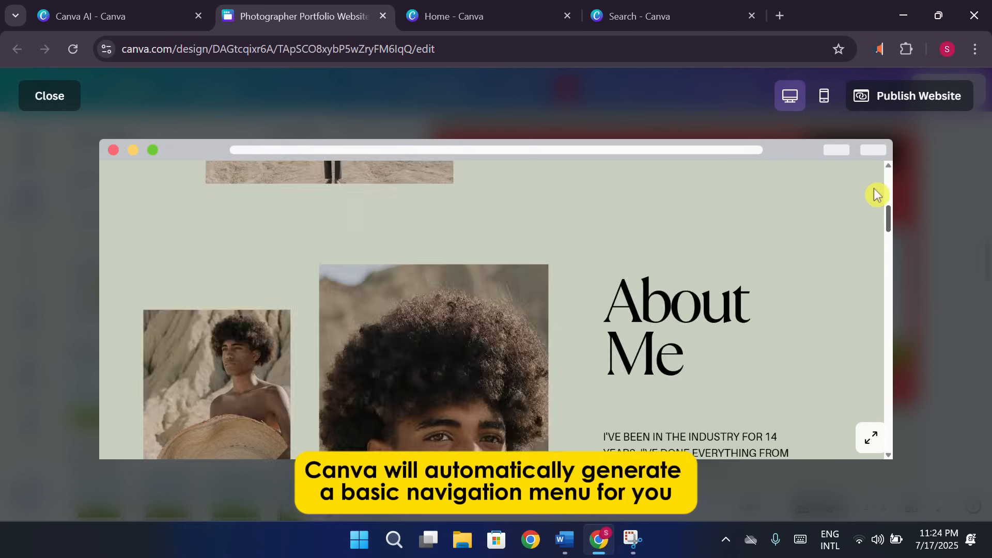
scroll("up", 3)
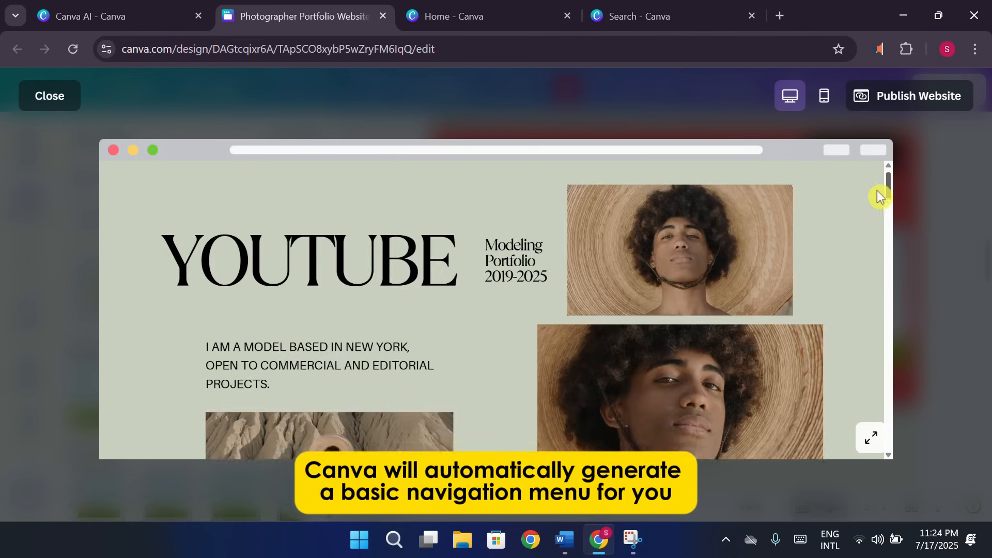
scroll("down", 3)
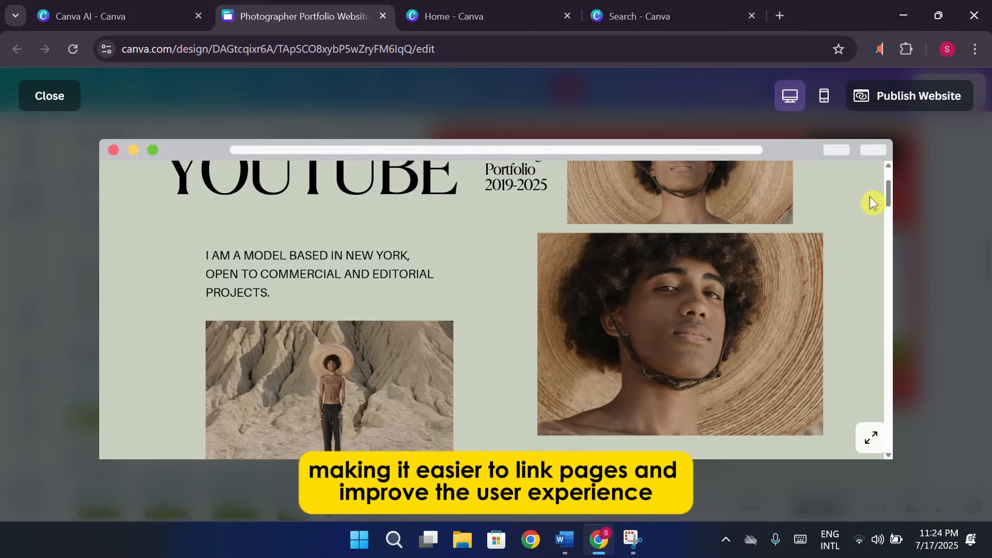
mouse_move(92, 106)
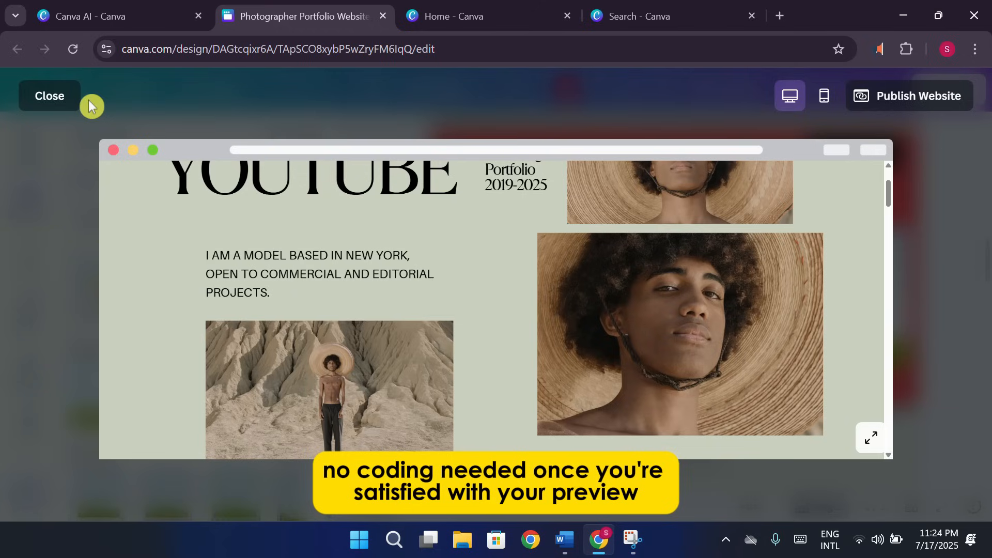
left_click(50, 95)
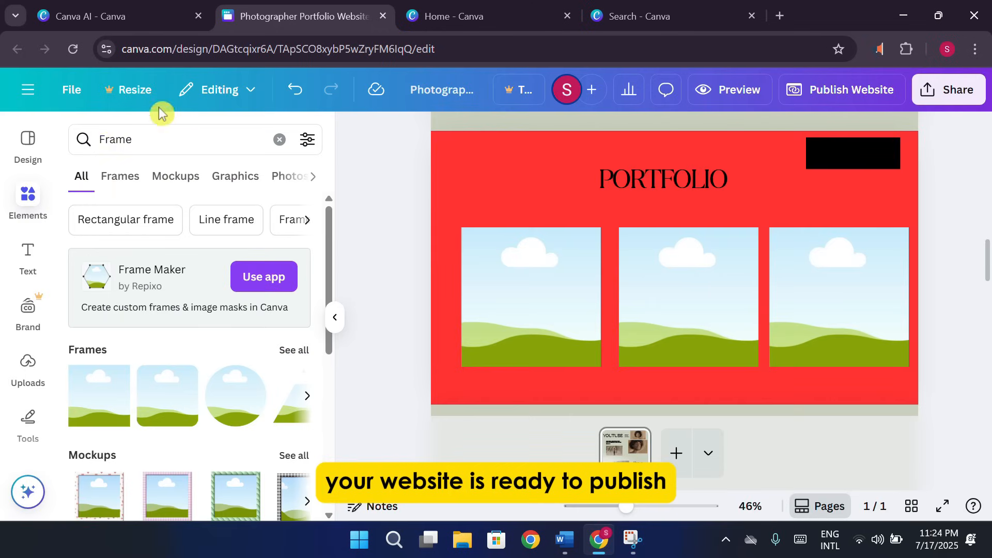
Step: Glance at the Canva AI code tab and return to the portfolio design tab
scroll("up", 3)
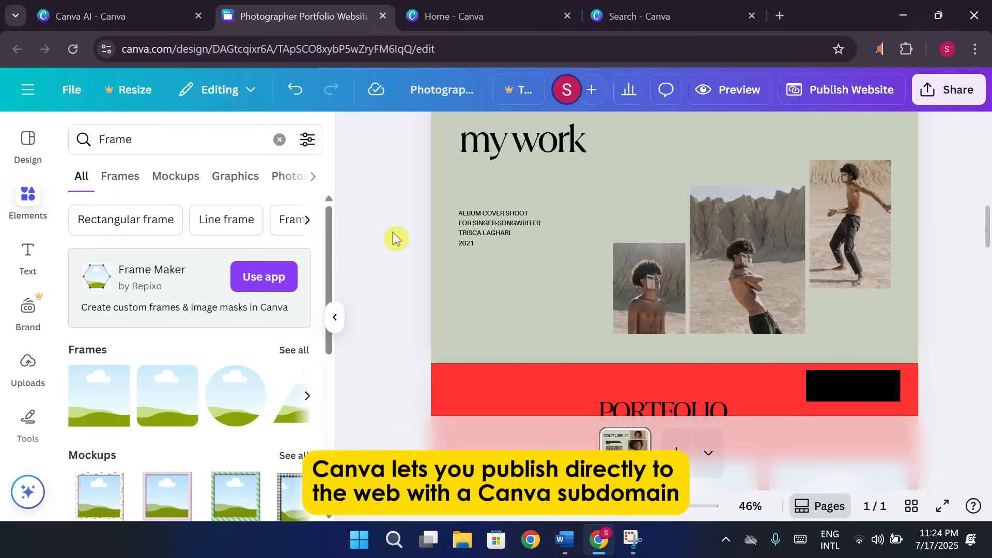
mouse_move(401, 219)
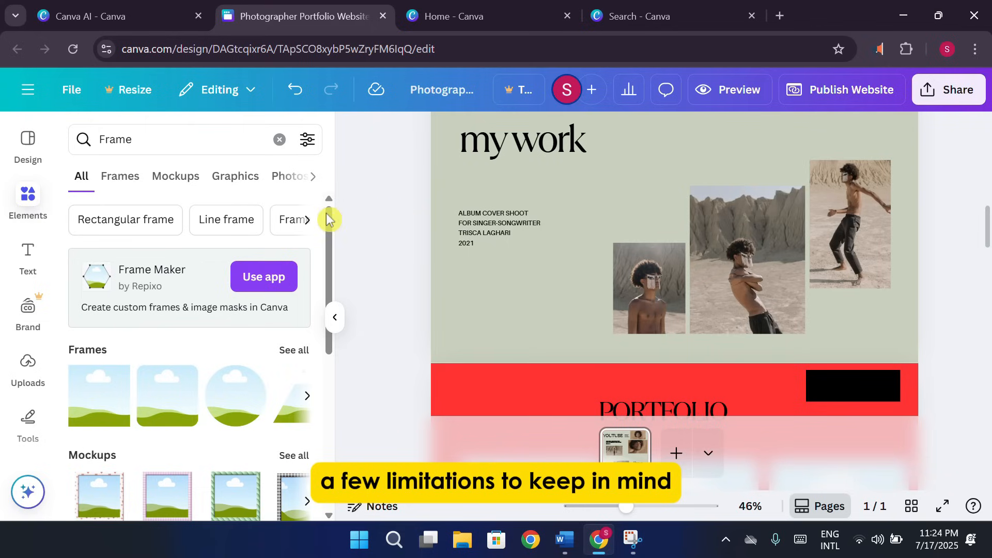
left_click(95, 16)
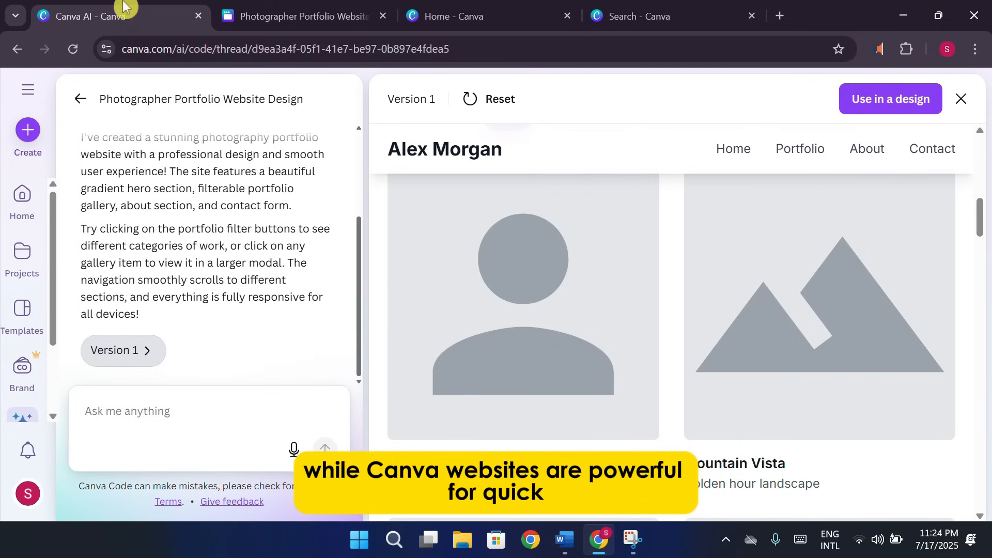
scroll("up", 3)
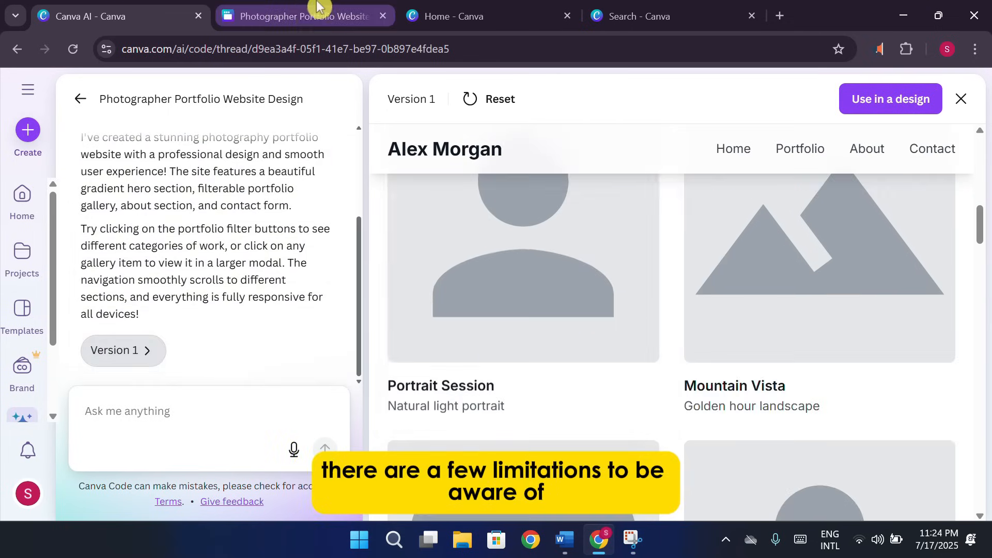
left_click(889, 99)
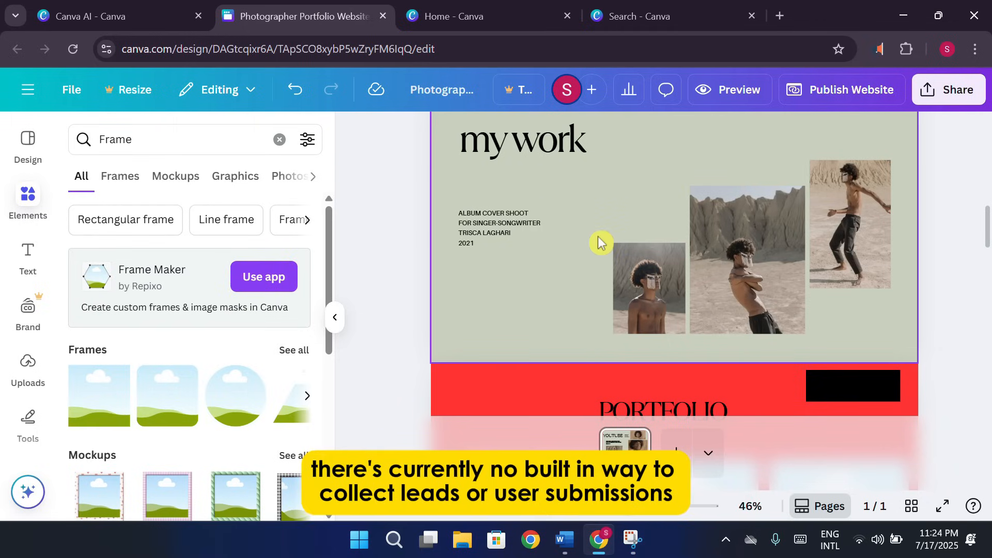
mouse_move(620, 238)
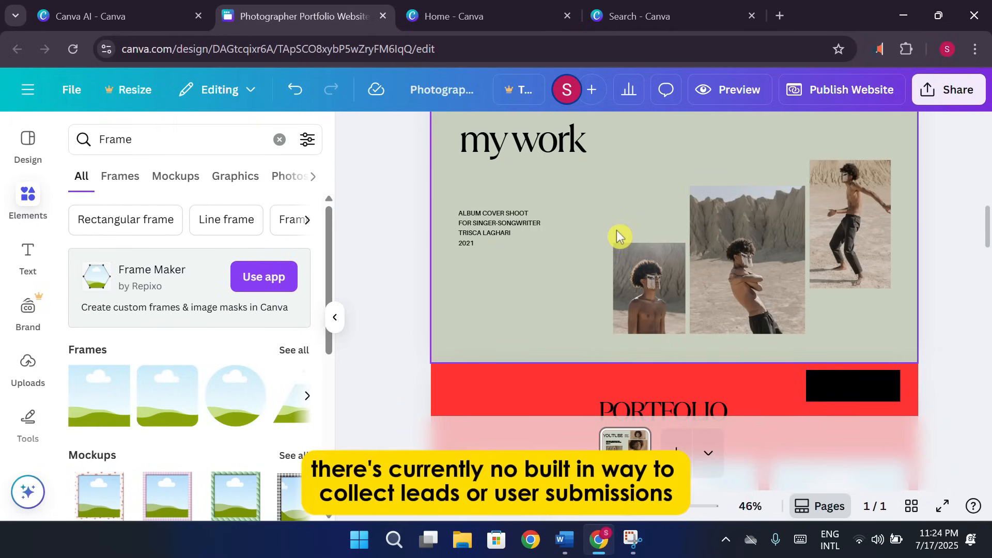
Step: Select photos in the my work section, then switch to the template search results tab
left_click(715, 265)
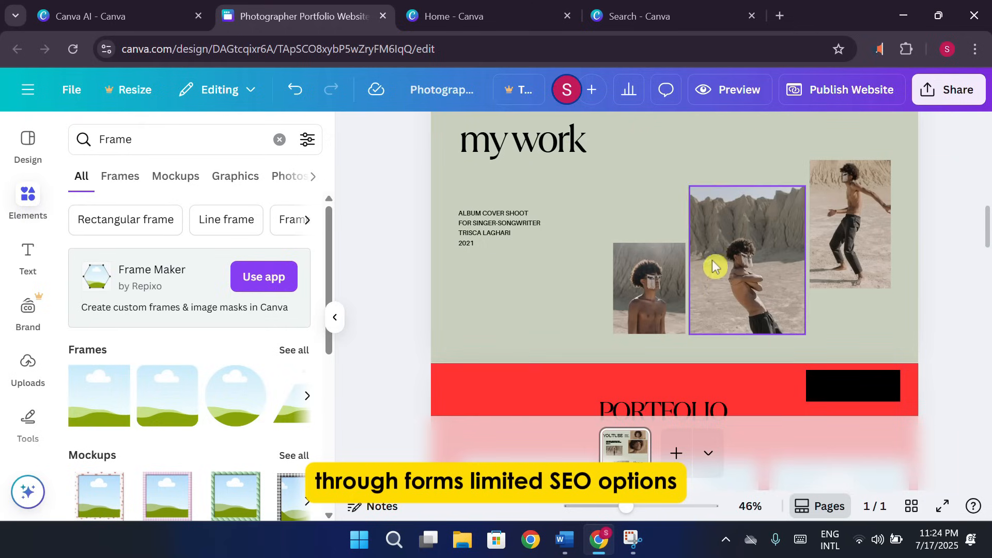
mouse_move(739, 250)
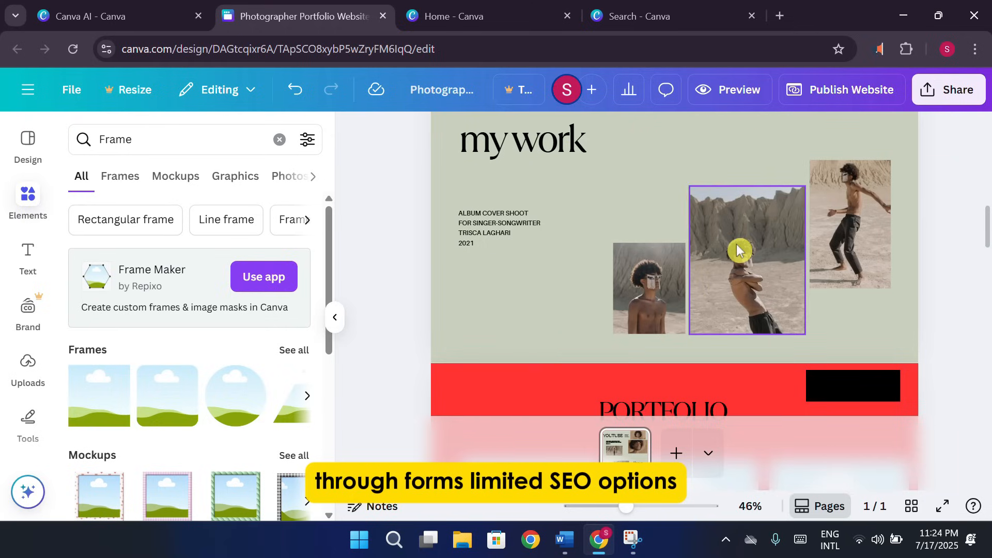
left_click(939, 213)
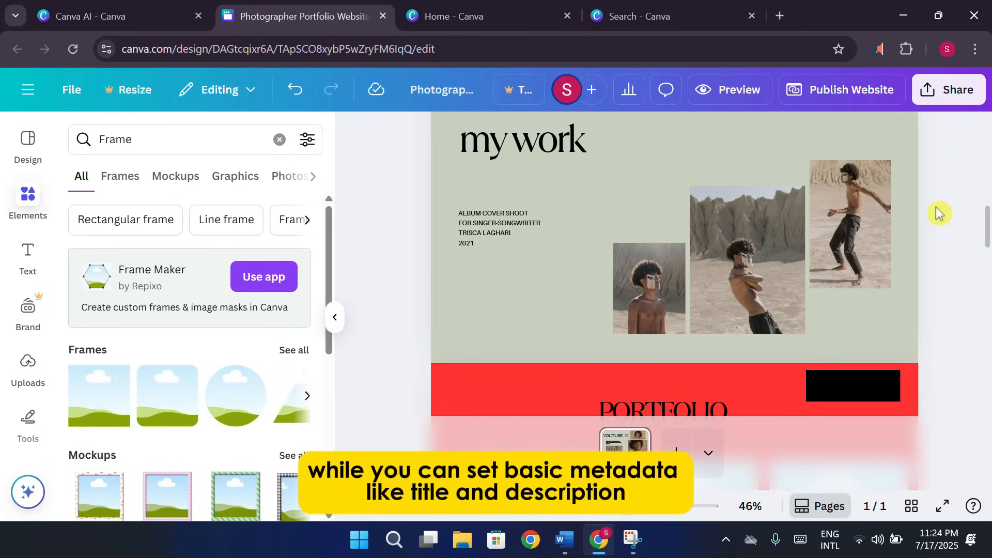
mouse_move(945, 213)
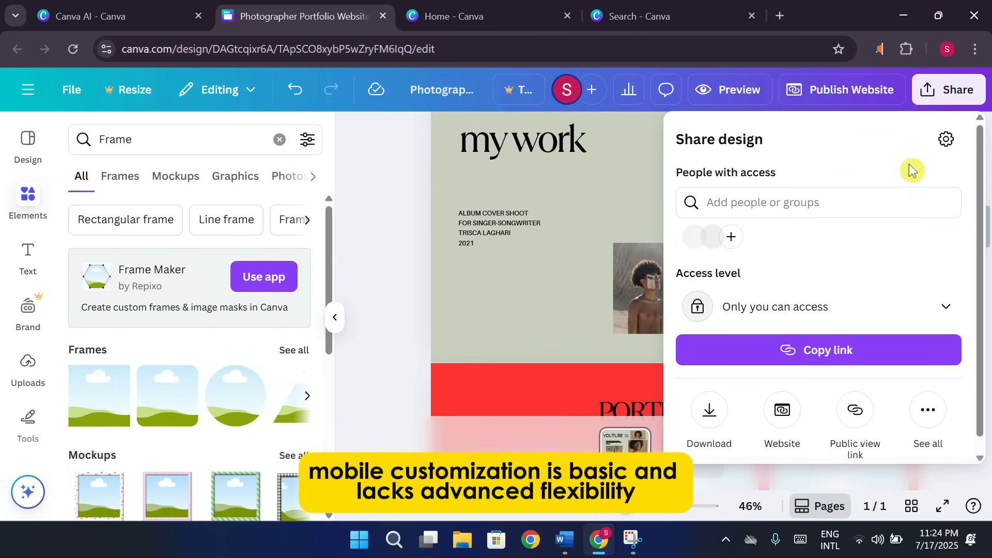
mouse_move(942, 90)
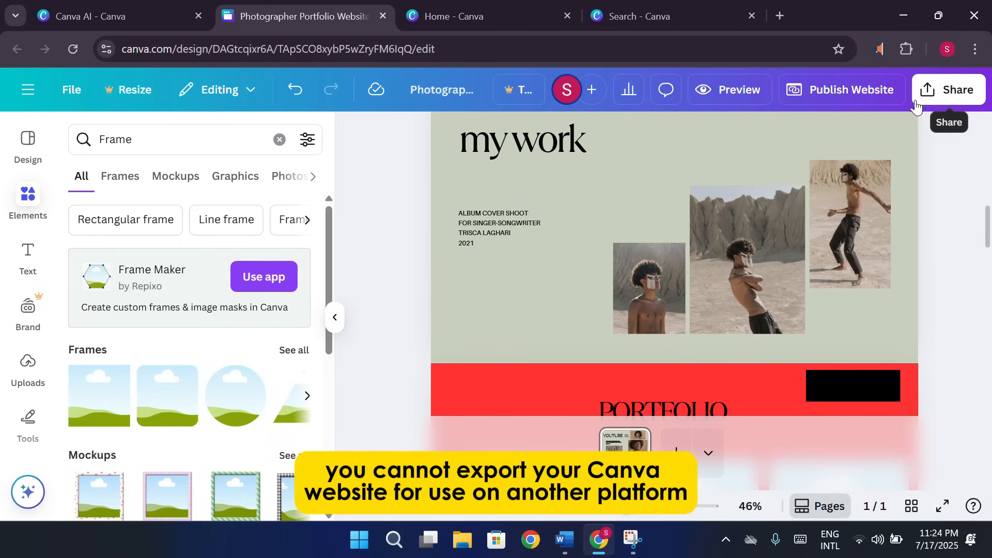
mouse_move(869, 107)
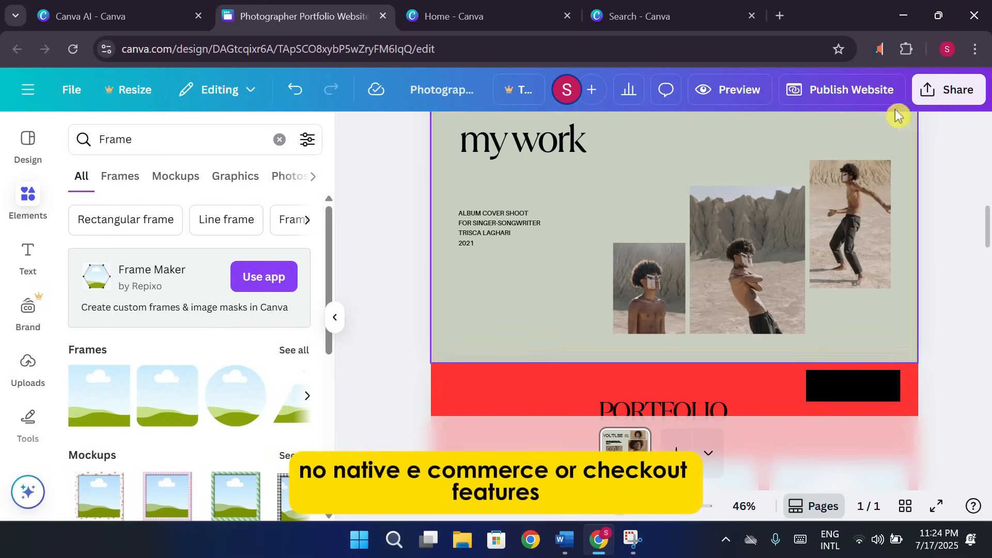
left_click(849, 223)
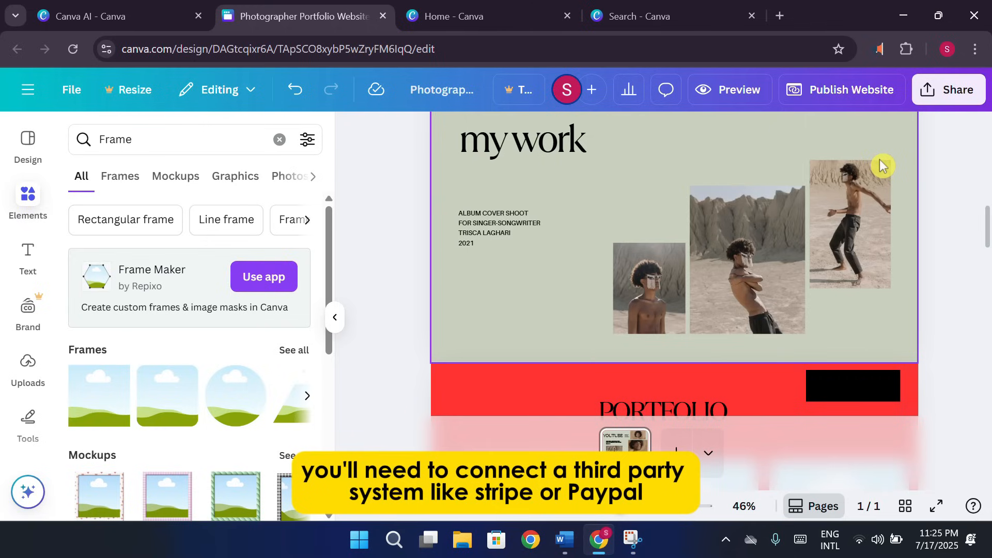
left_click(849, 223)
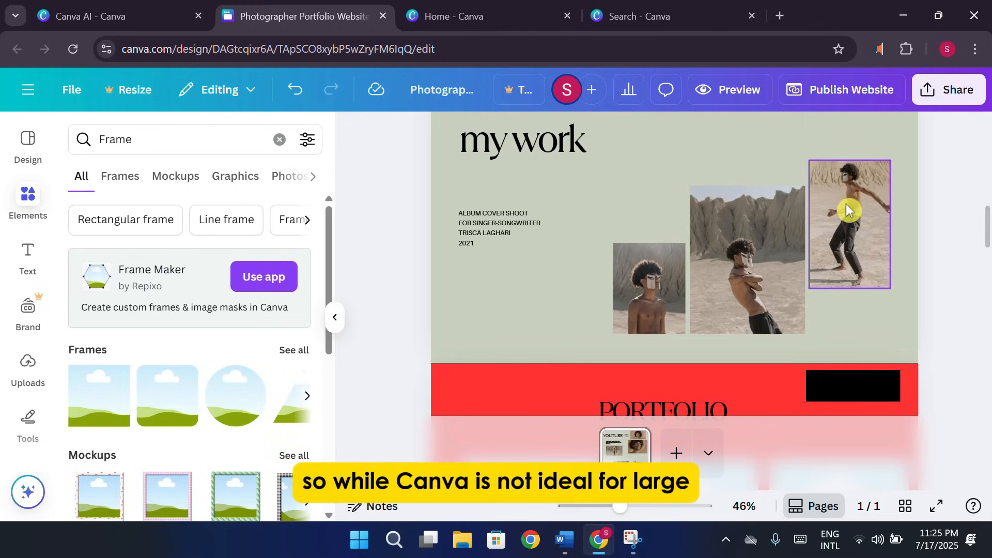
left_click(645, 15)
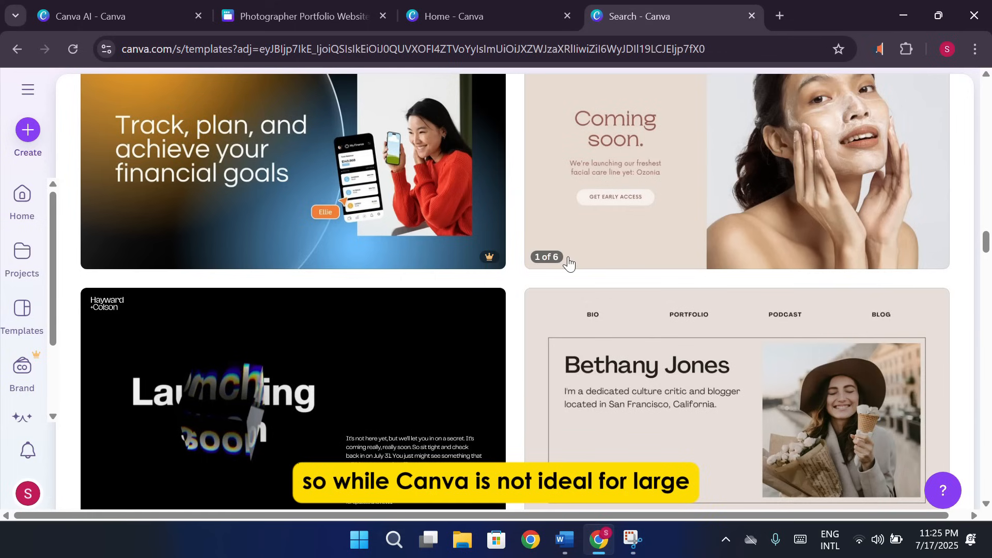
Step: Return to the Canva home page, then minimize the browser to show the desktop
scroll("down", 3)
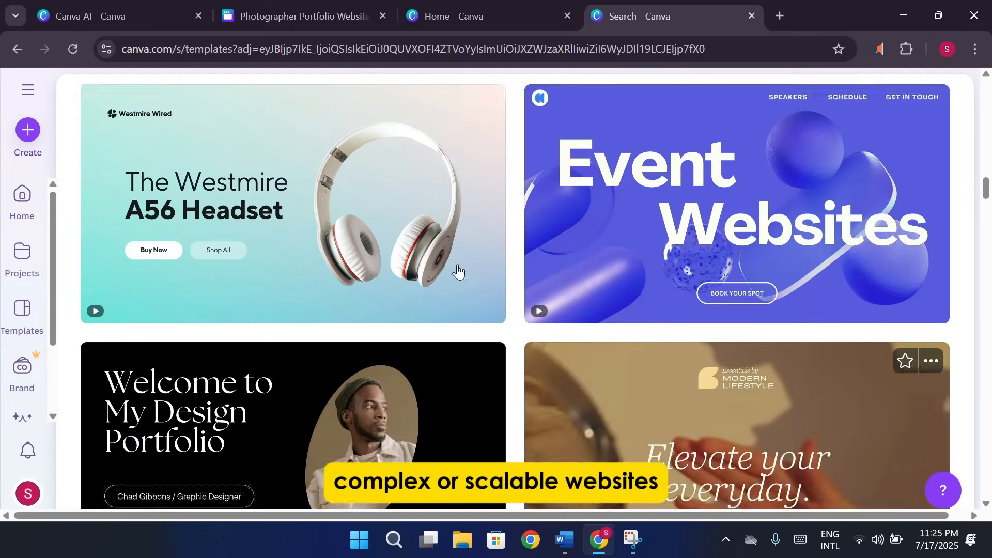
scroll("up", 3)
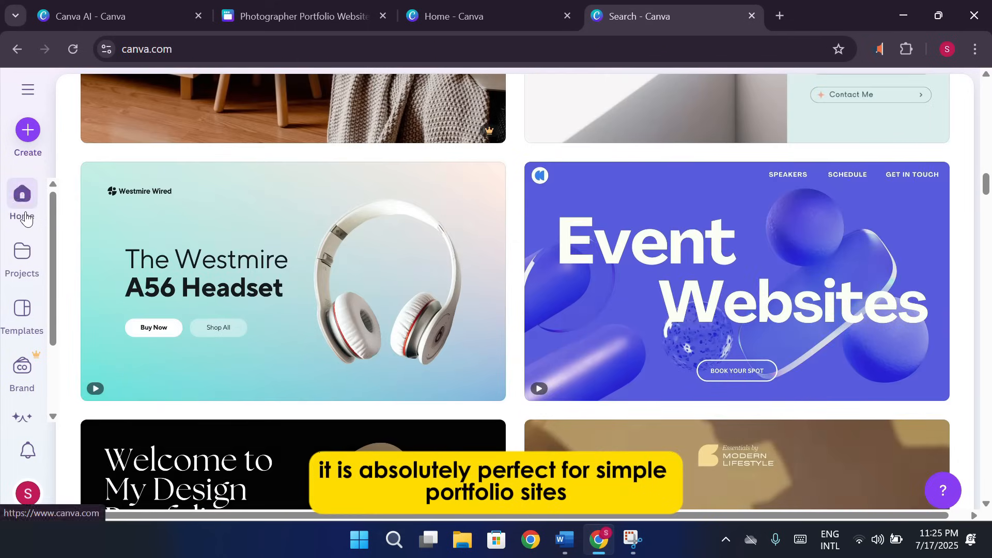
left_click(21, 199)
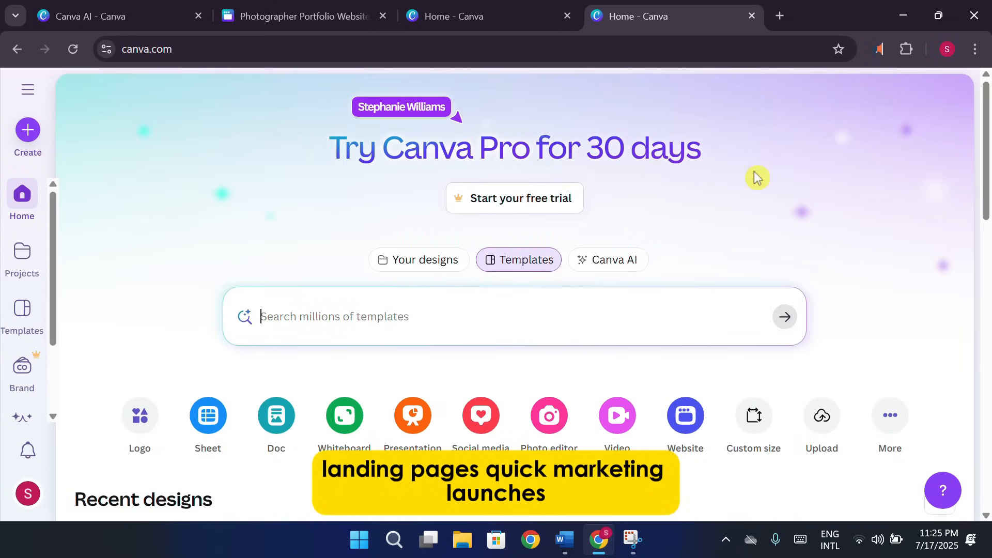
mouse_move(785, 203)
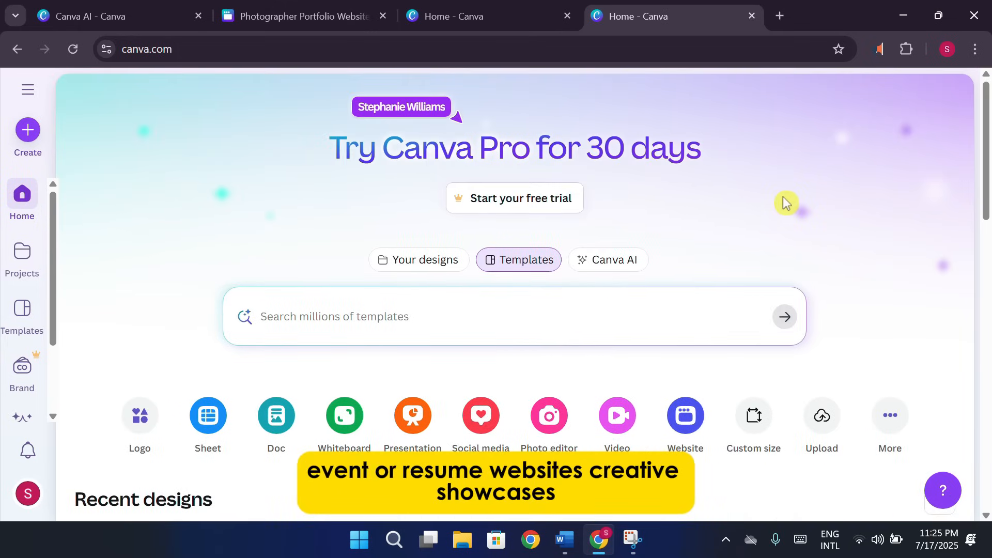
mouse_move(852, 187)
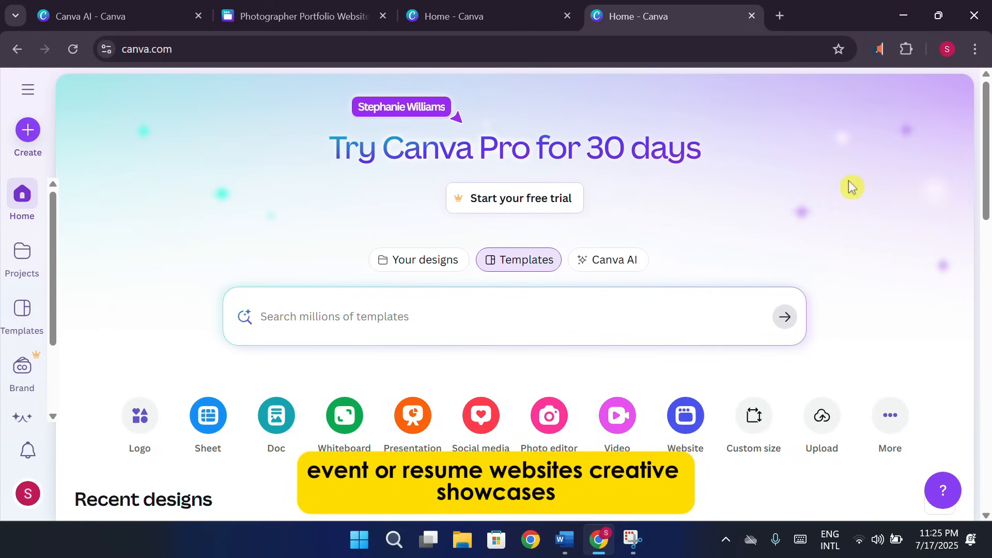
mouse_move(888, 164)
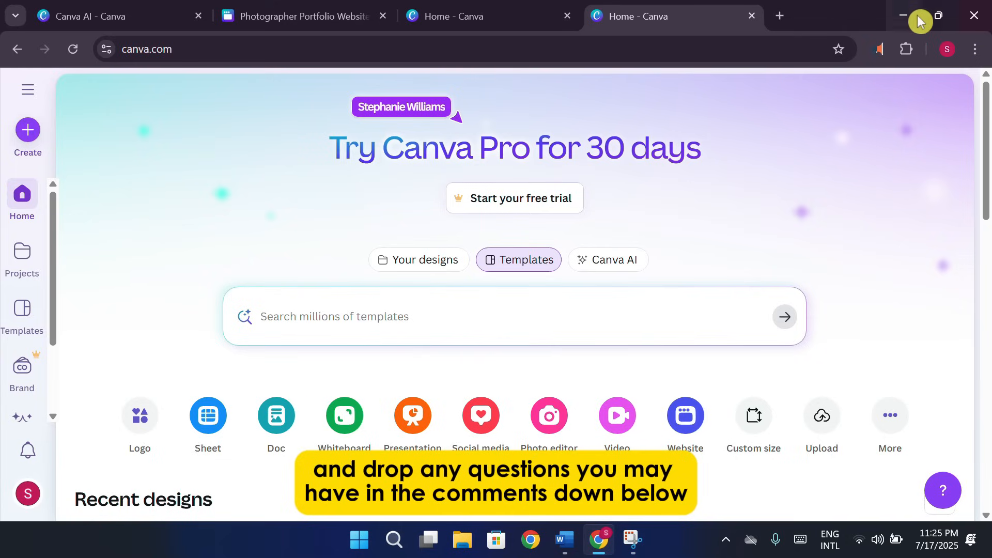
left_click(903, 16)
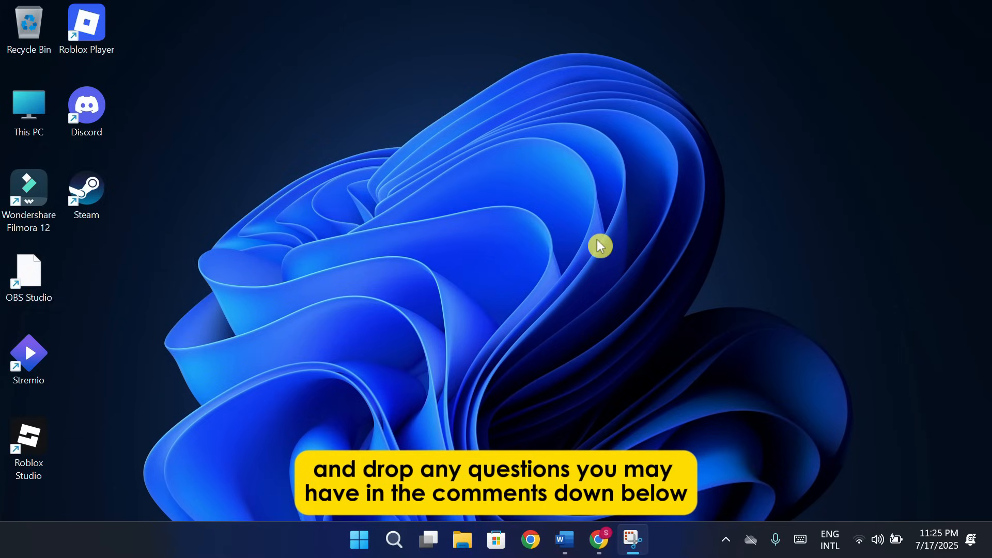